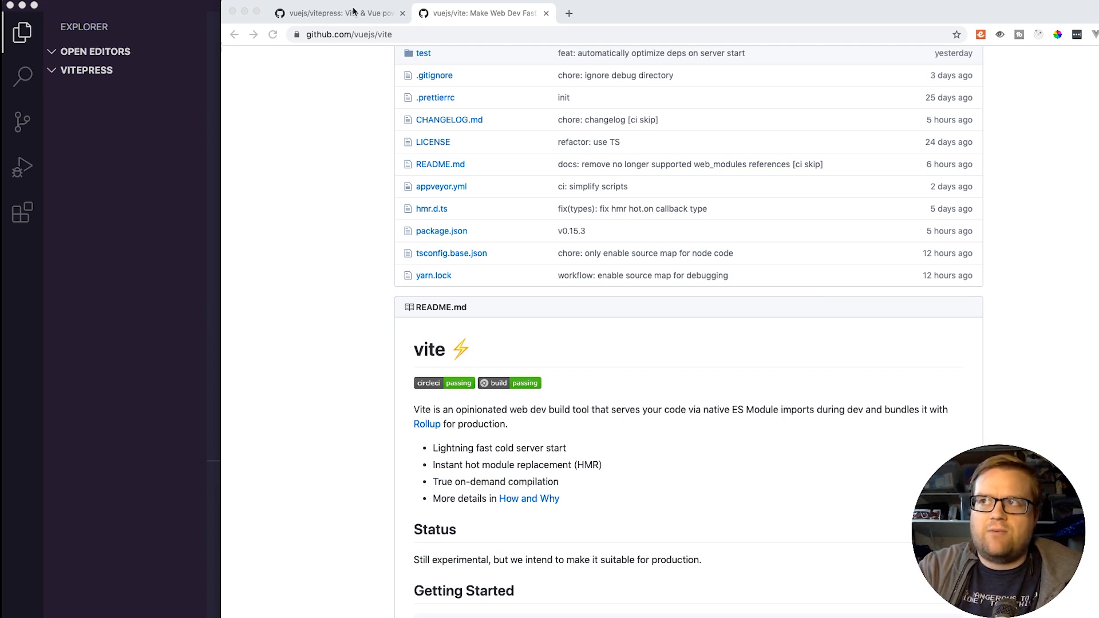
# Switch to the vuejs/vitepress repository tab on GitHub
pyautogui.click(340, 13)
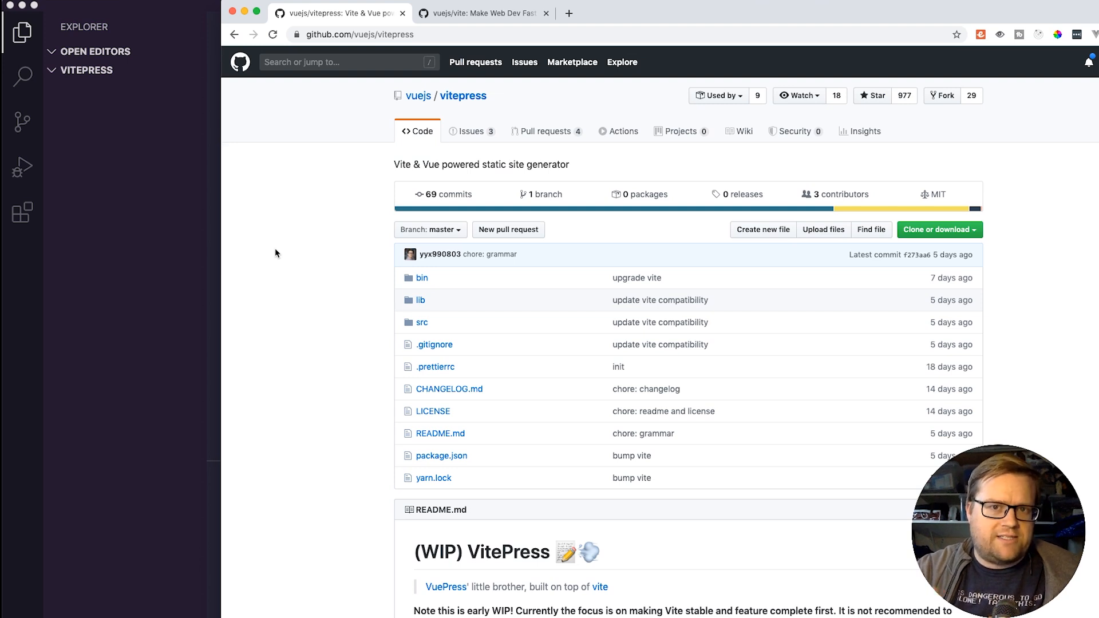
pyautogui.moveTo(287, 244)
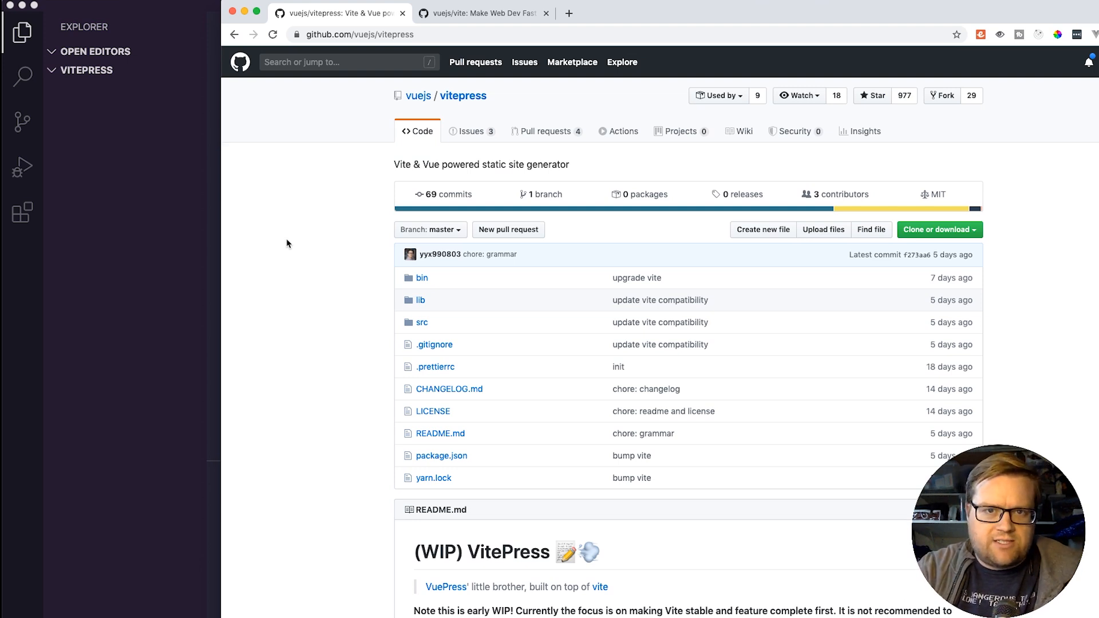
# Show the Vue 360 course tab, then click into and away from its email field
pyautogui.click(568, 13)
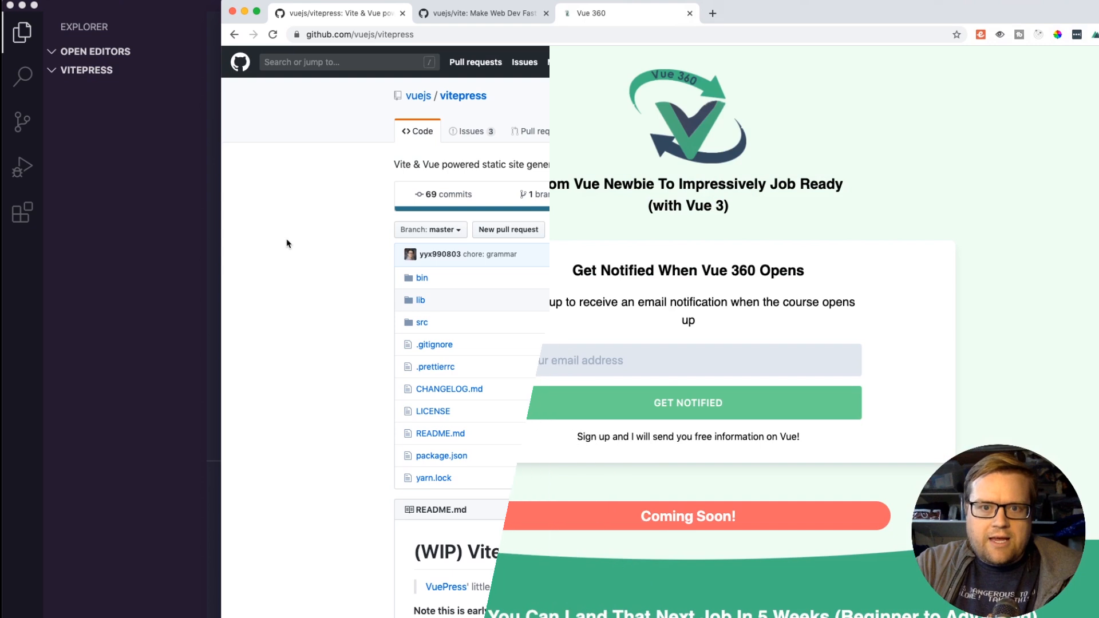
pyautogui.click(622, 13)
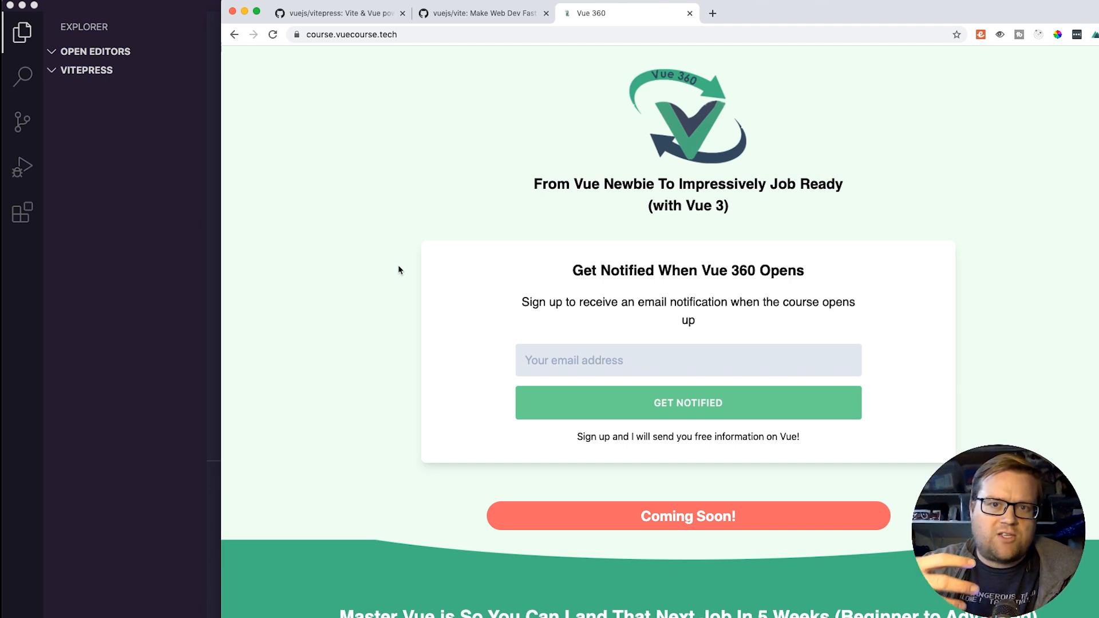
pyautogui.moveTo(578, 274)
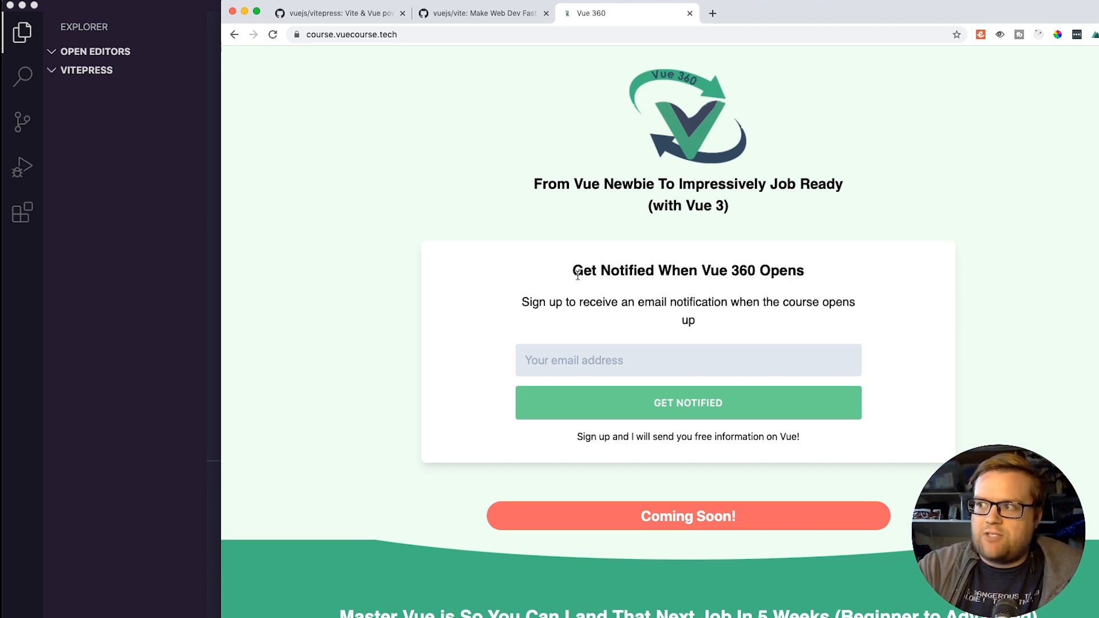
pyautogui.moveTo(561, 340)
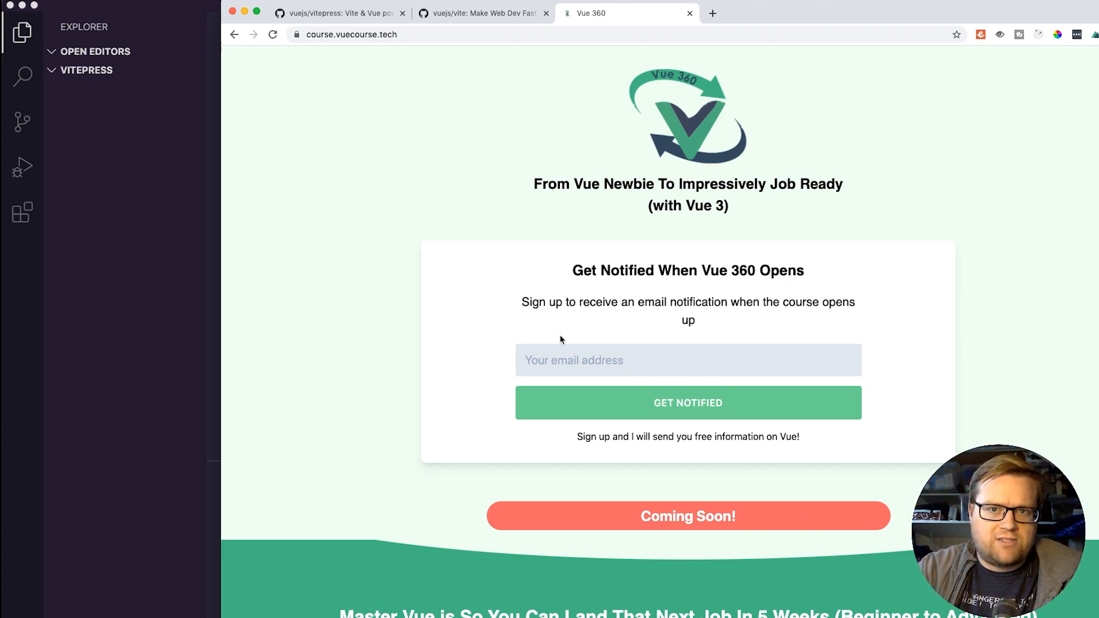
pyautogui.moveTo(542, 341)
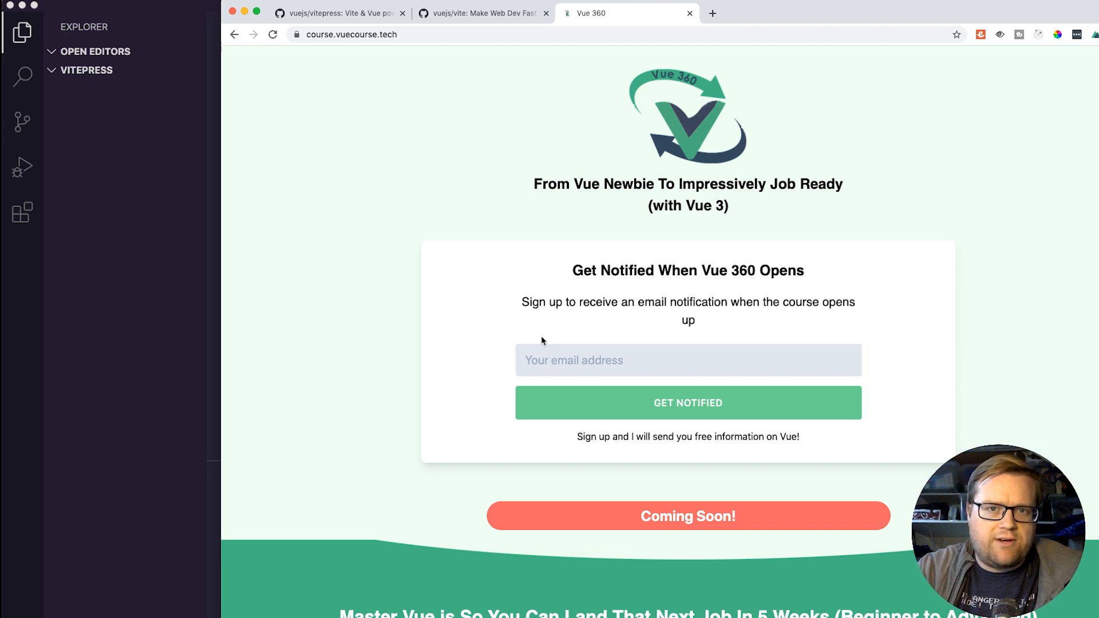
pyautogui.click(688, 360)
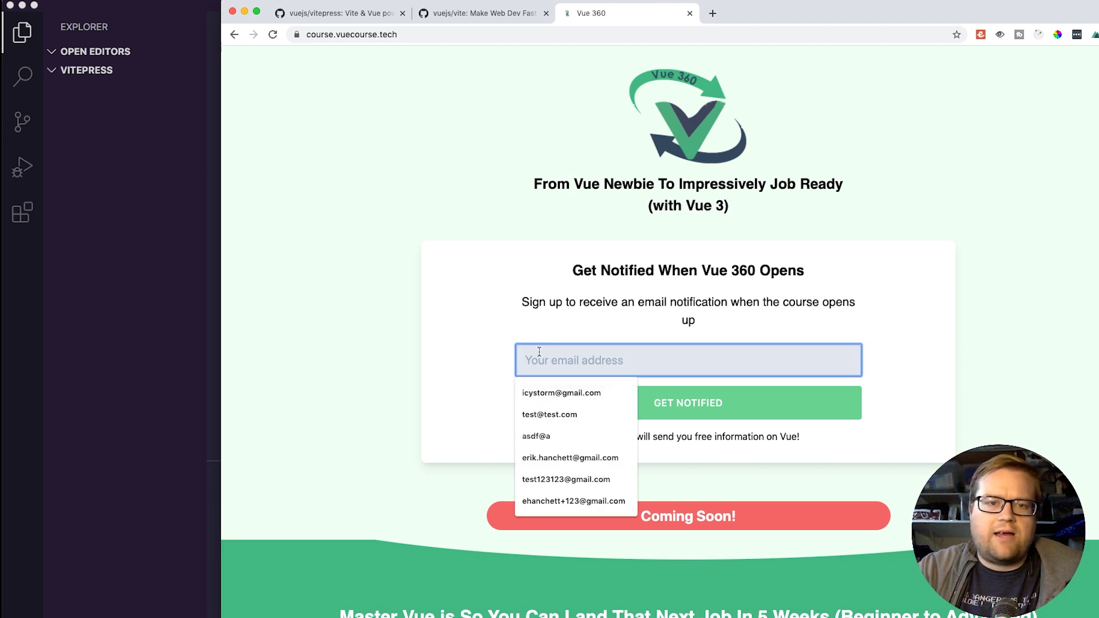
pyautogui.click(491, 320)
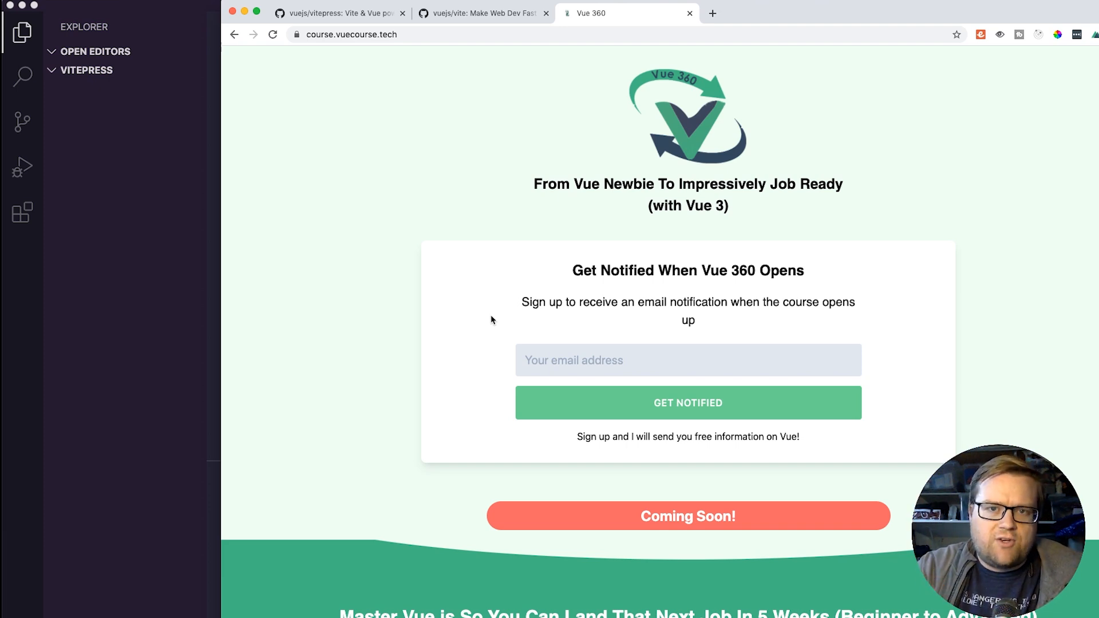
# Scroll through the vuejs/vite repository README
pyautogui.click(688, 12)
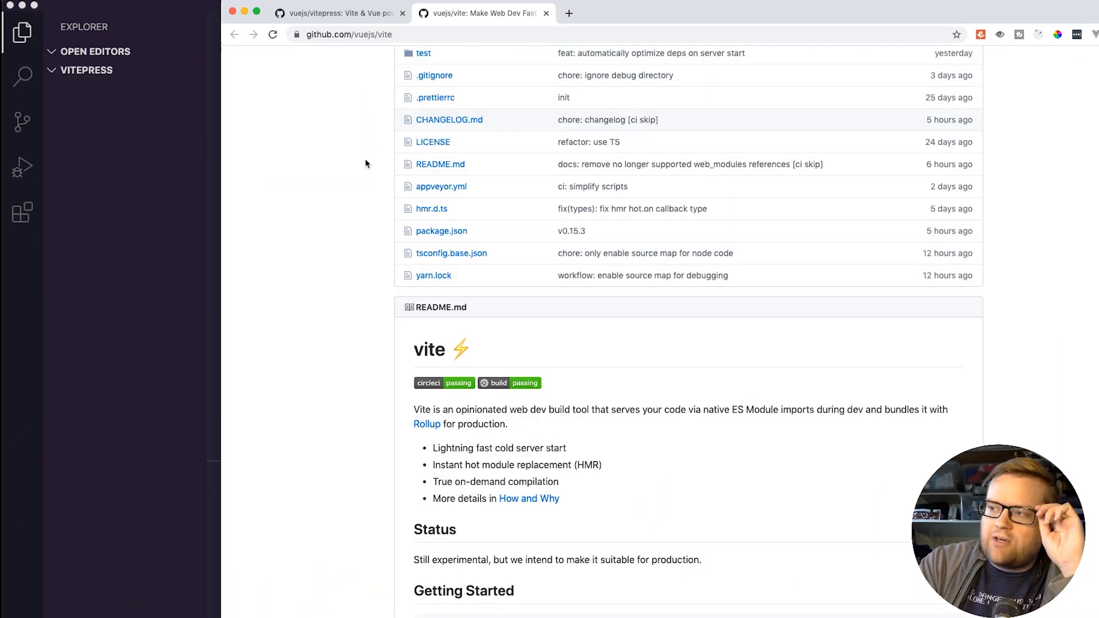
pyautogui.scroll(-3)
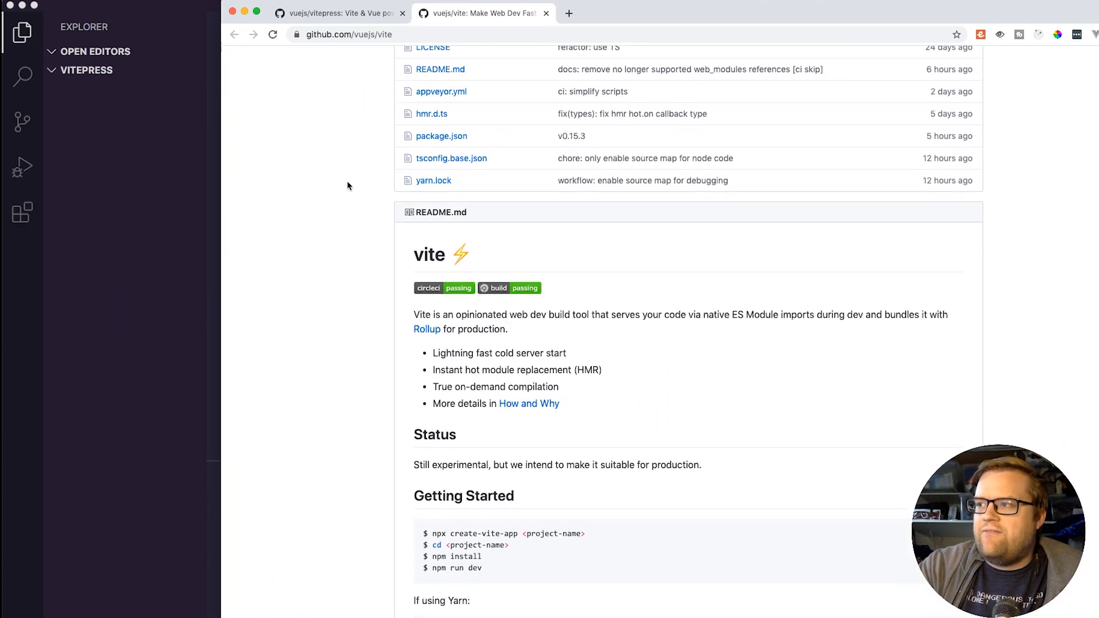
pyautogui.scroll(-3)
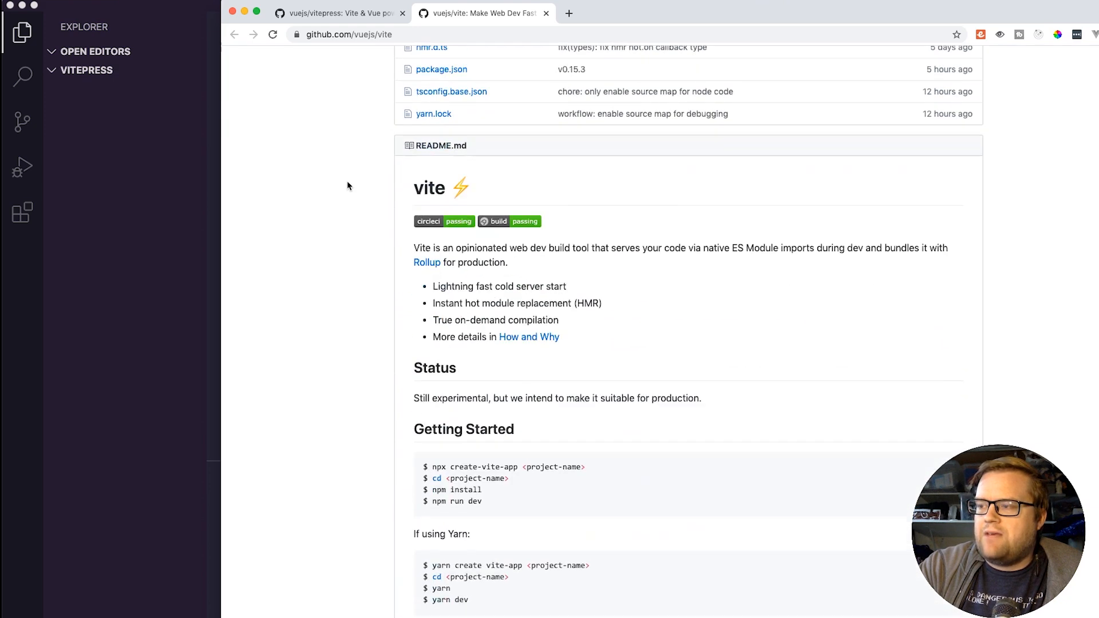
pyautogui.scroll(-3)
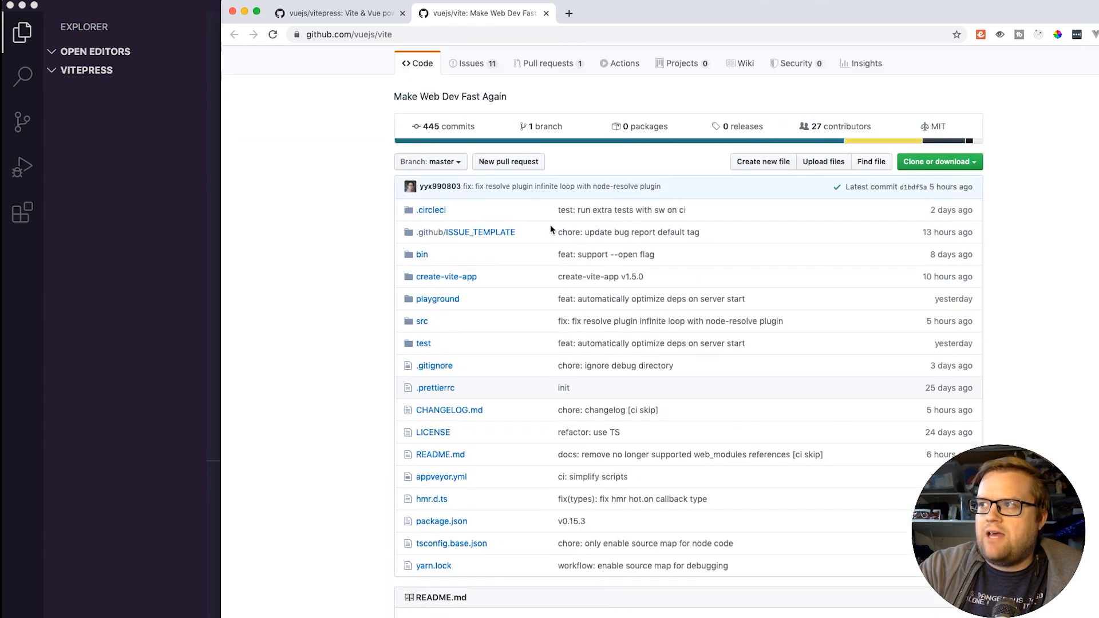
pyautogui.scroll(-3)
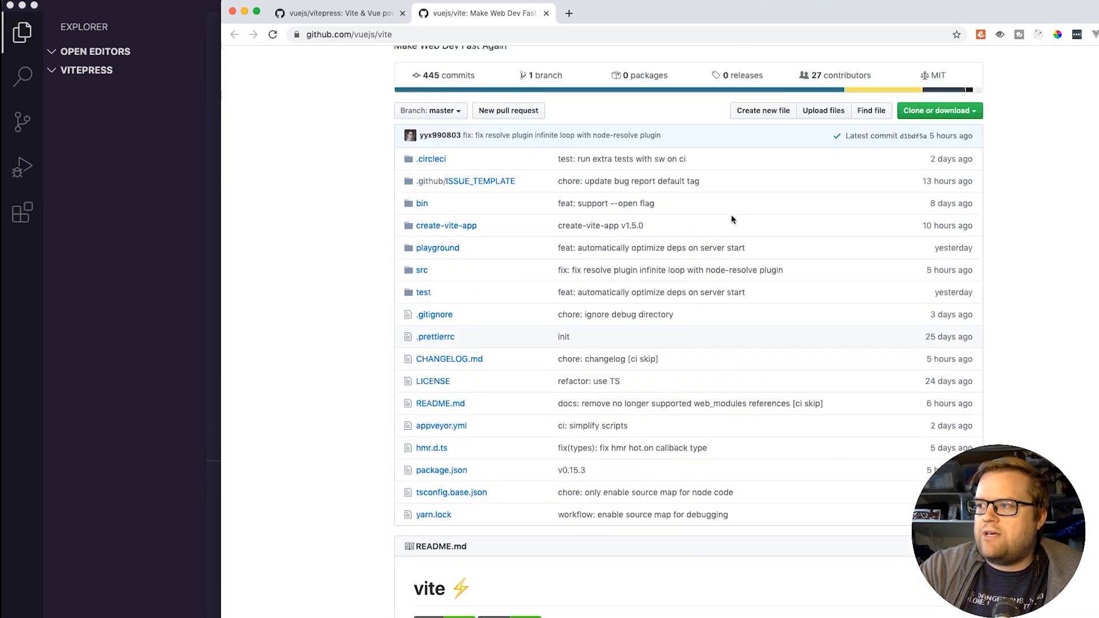
pyautogui.scroll(3)
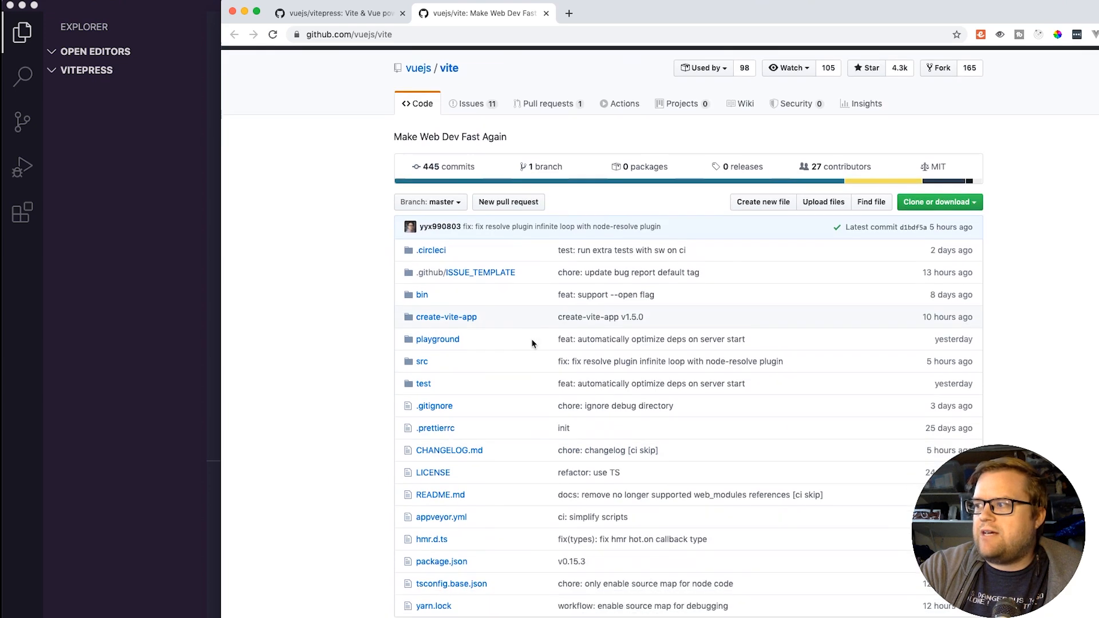
pyautogui.scroll(-3)
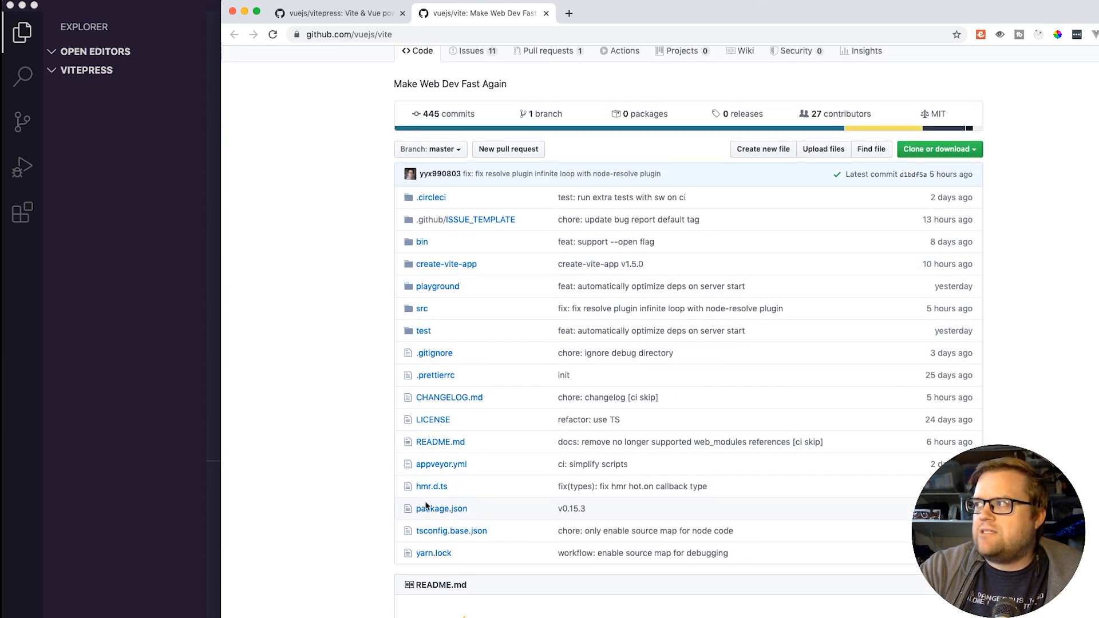
pyautogui.scroll(-3)
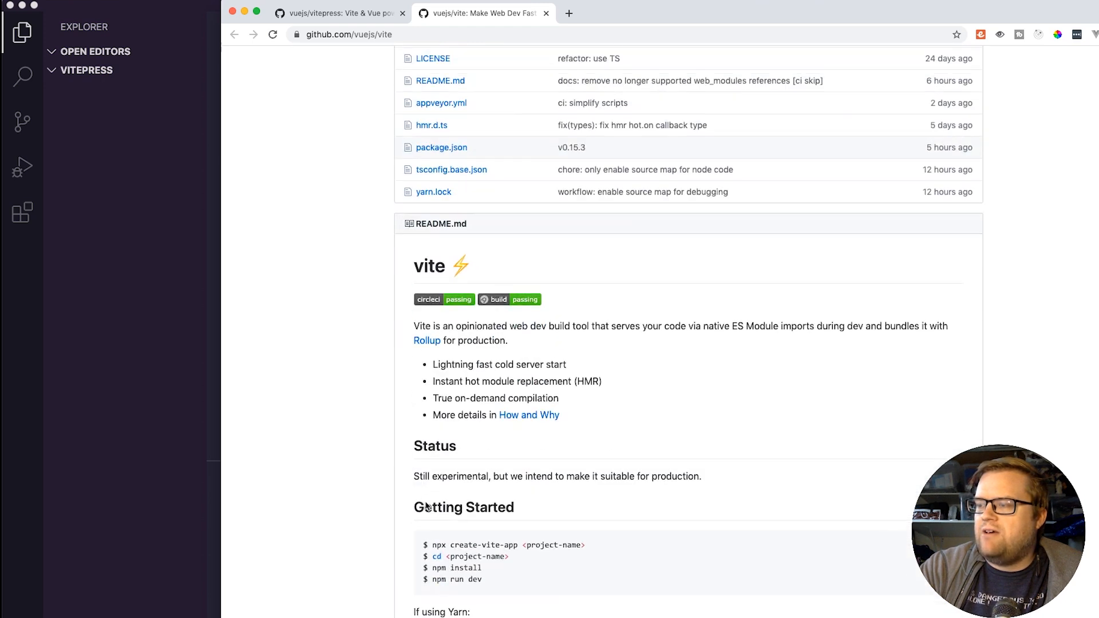
pyautogui.scroll(3)
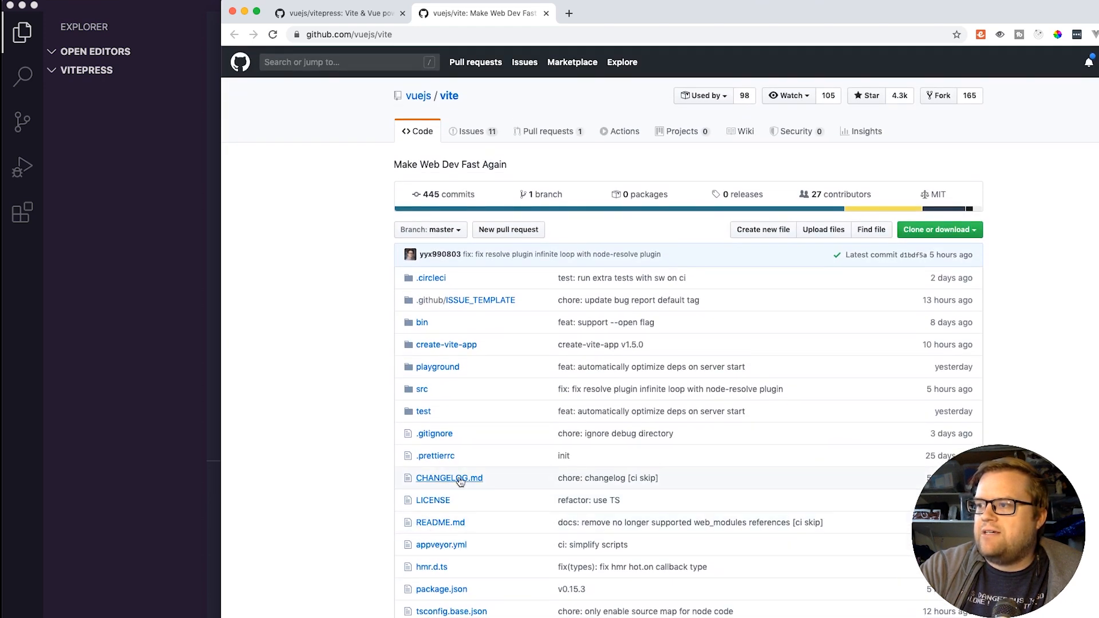
# View vite's package.json (version 0.15.3, MIT), then return to the vitepress tab
pyautogui.click(441, 589)
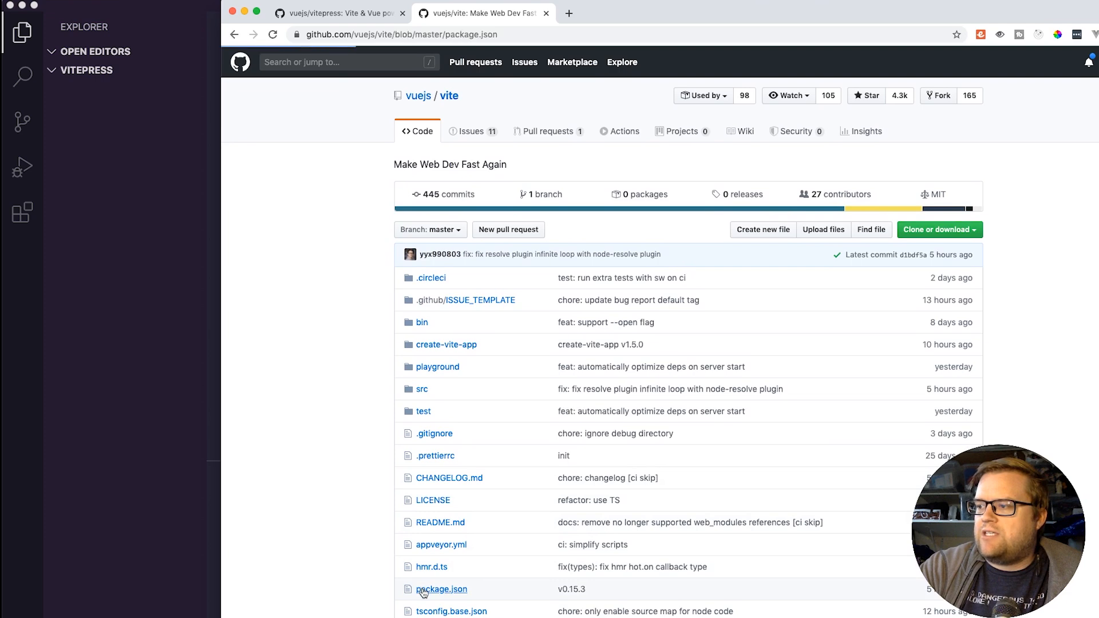
pyautogui.click(442, 590)
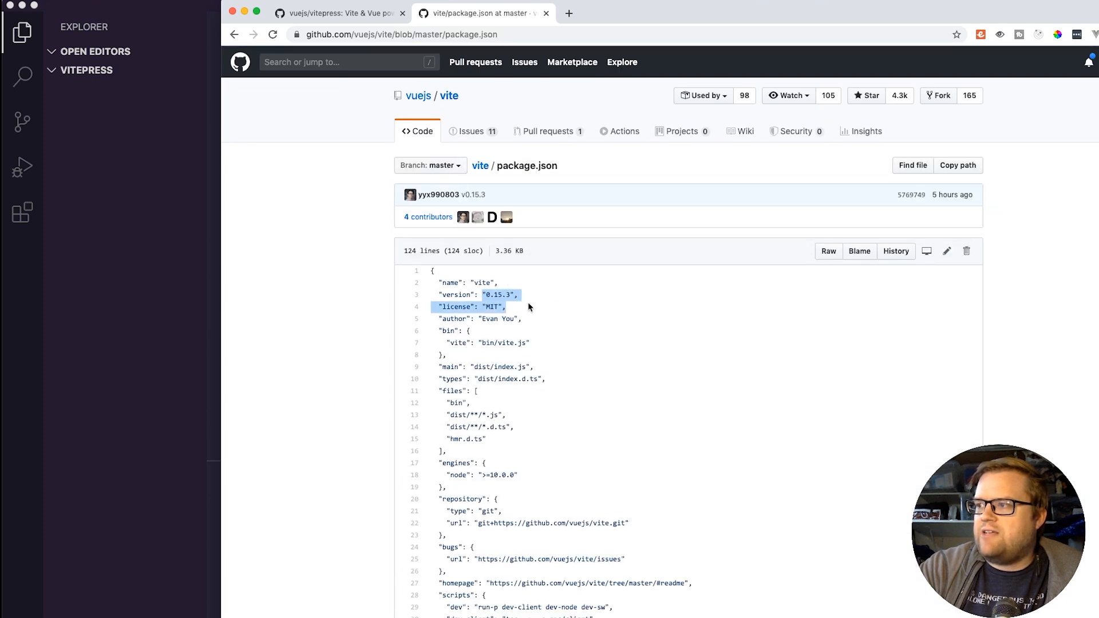
pyautogui.click(449, 95)
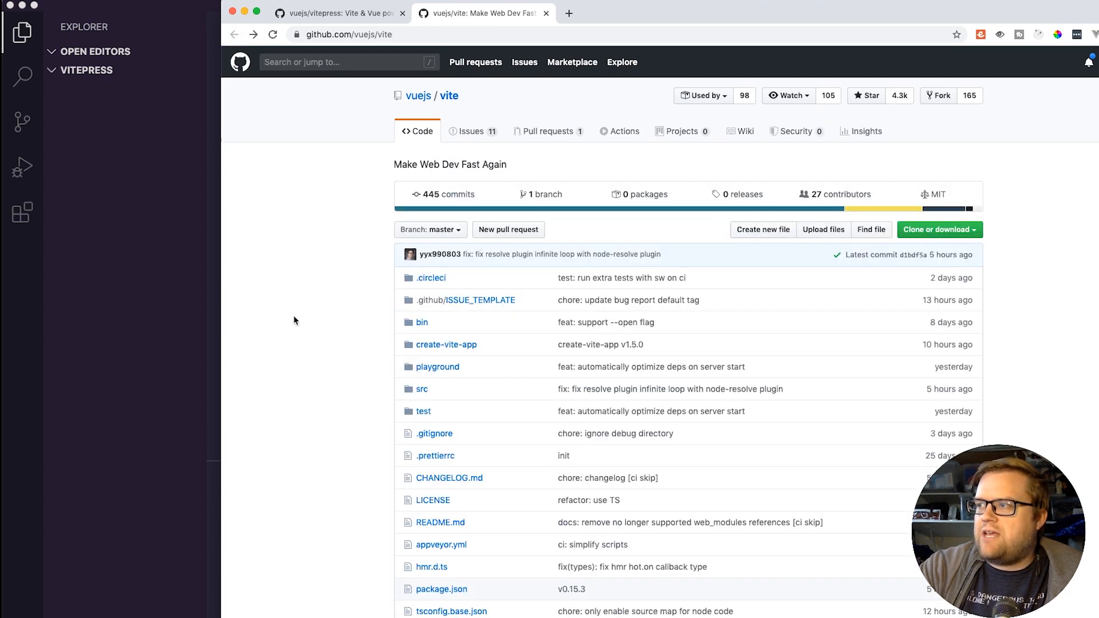
pyautogui.moveTo(370, 301)
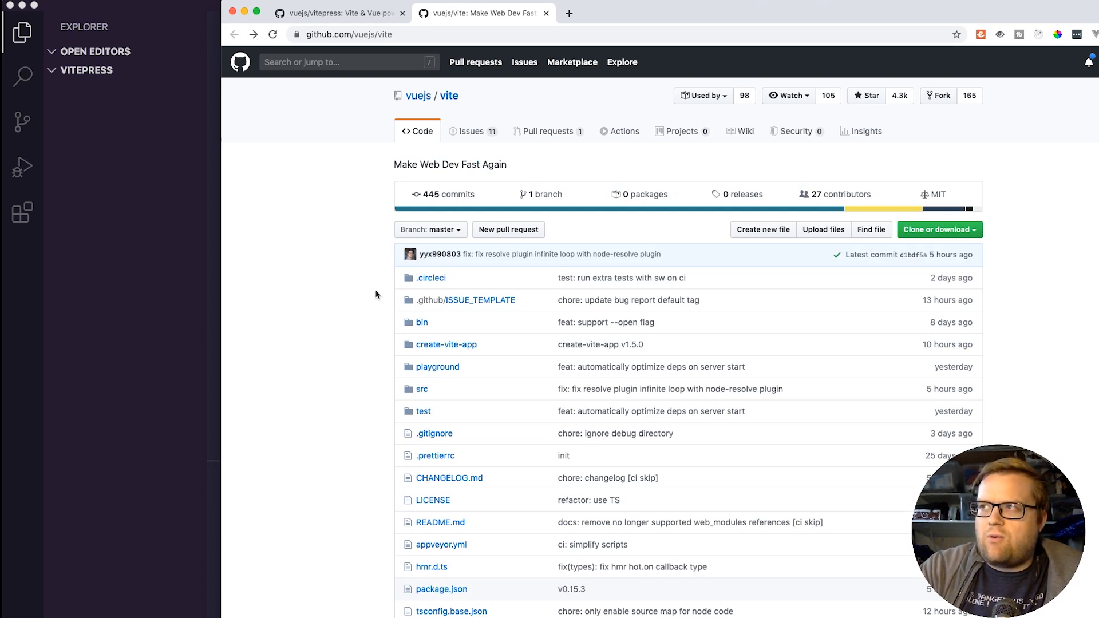
pyautogui.click(340, 13)
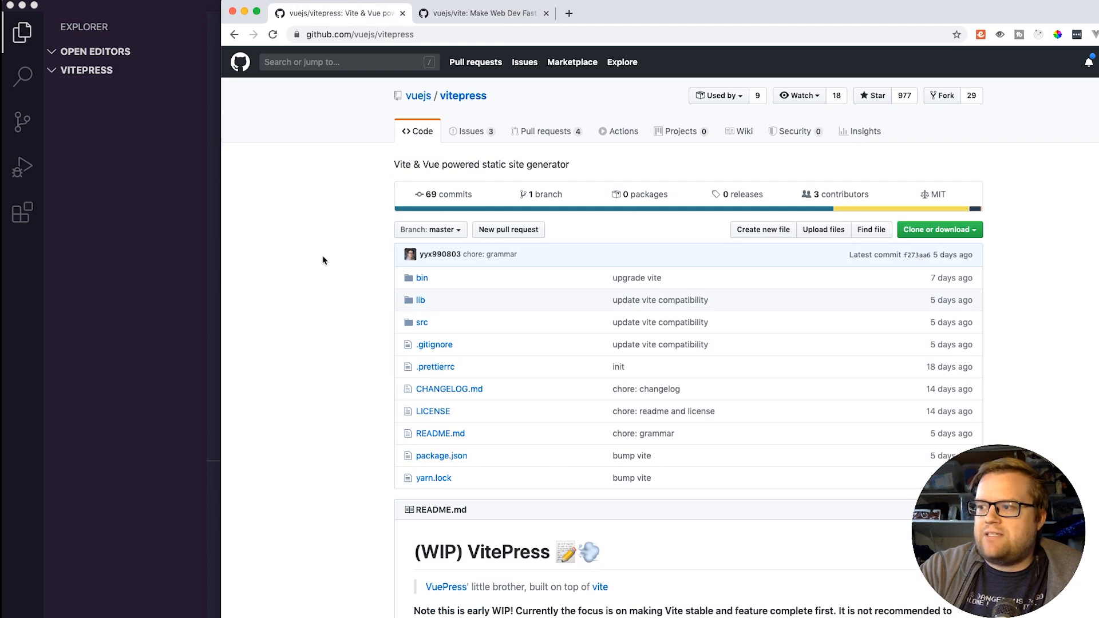
# Clear the terminal and run npm install -D vitepress
pyautogui.scroll(-3)
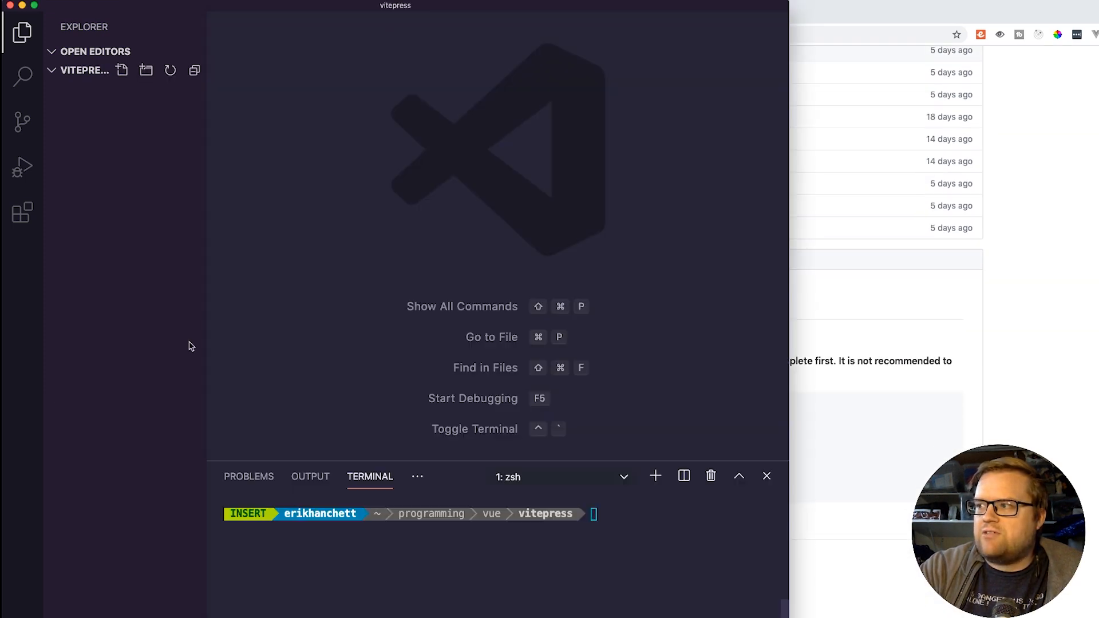
pyautogui.moveTo(608, 459)
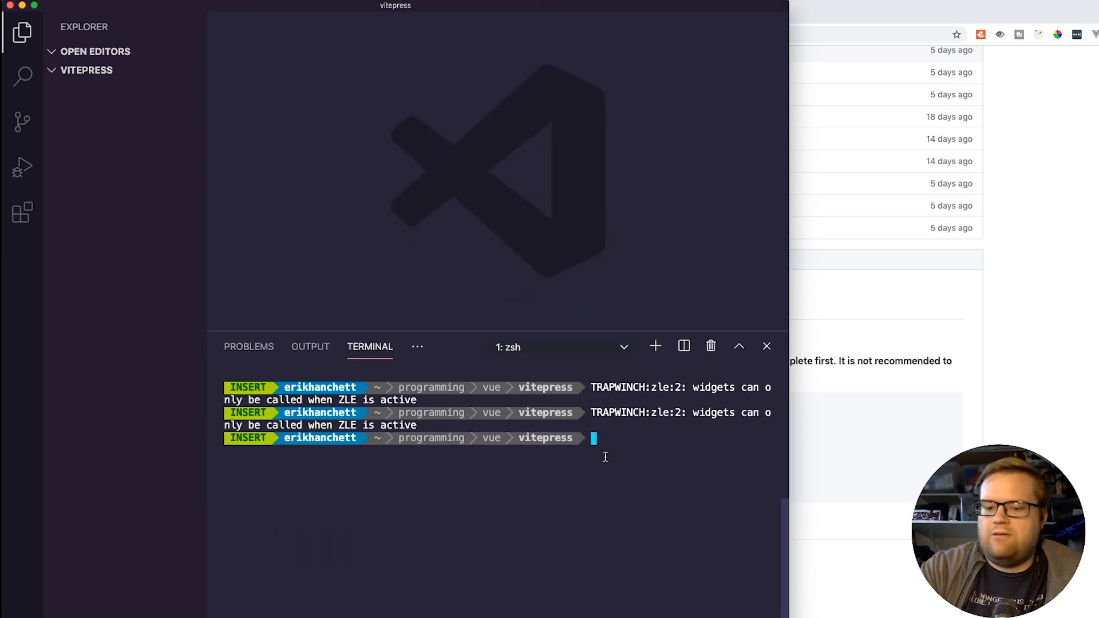
pyautogui.press('ctrl+l')
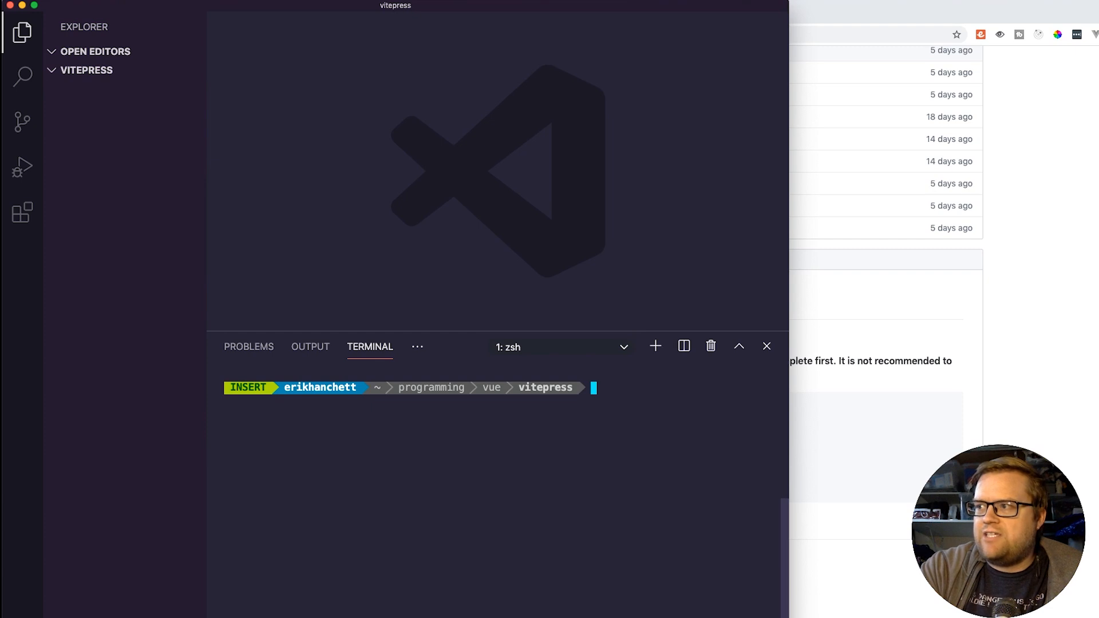
pyautogui.press('Return')
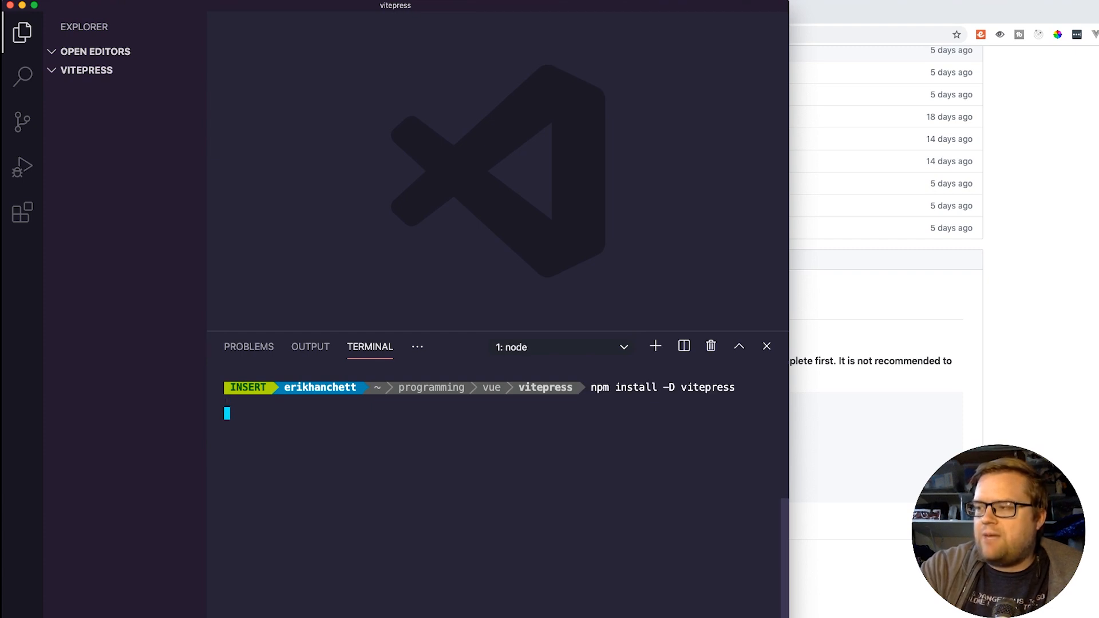
pyautogui.press('Return')
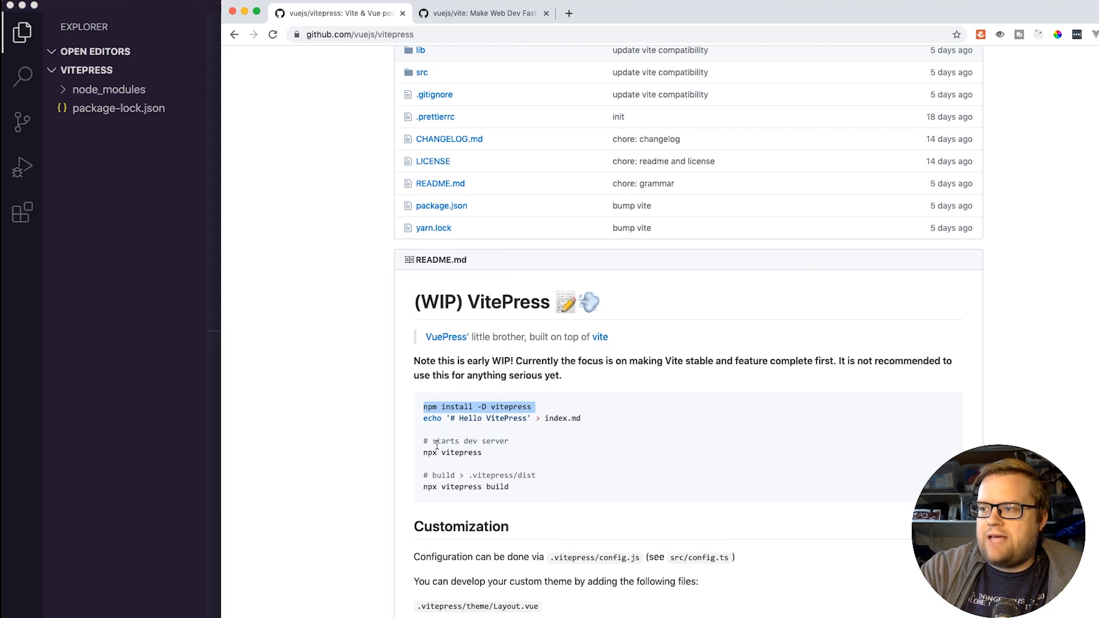
# Select the README's echo '# Hello VitePress' > index.md command
pyautogui.scroll(-3)
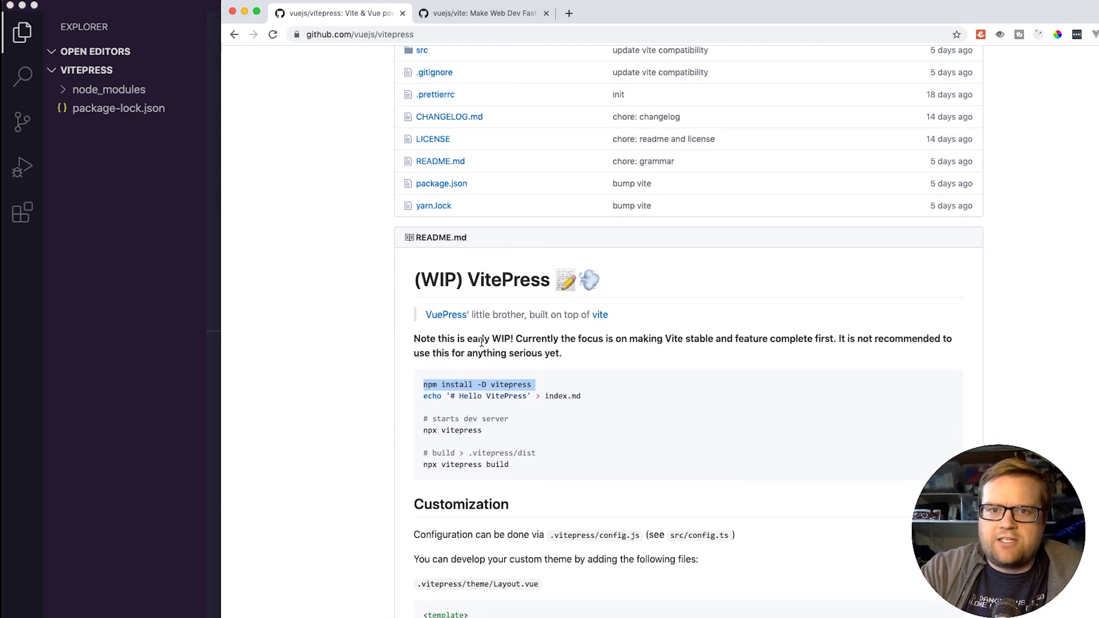
pyautogui.rightClick(481, 339)
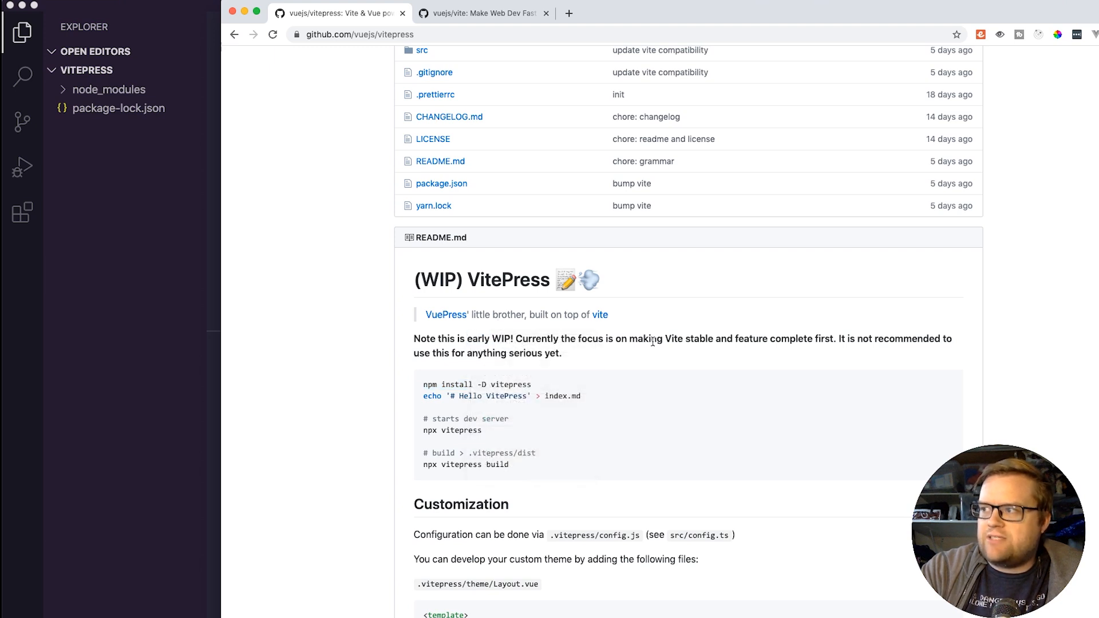
pyautogui.moveTo(872, 349)
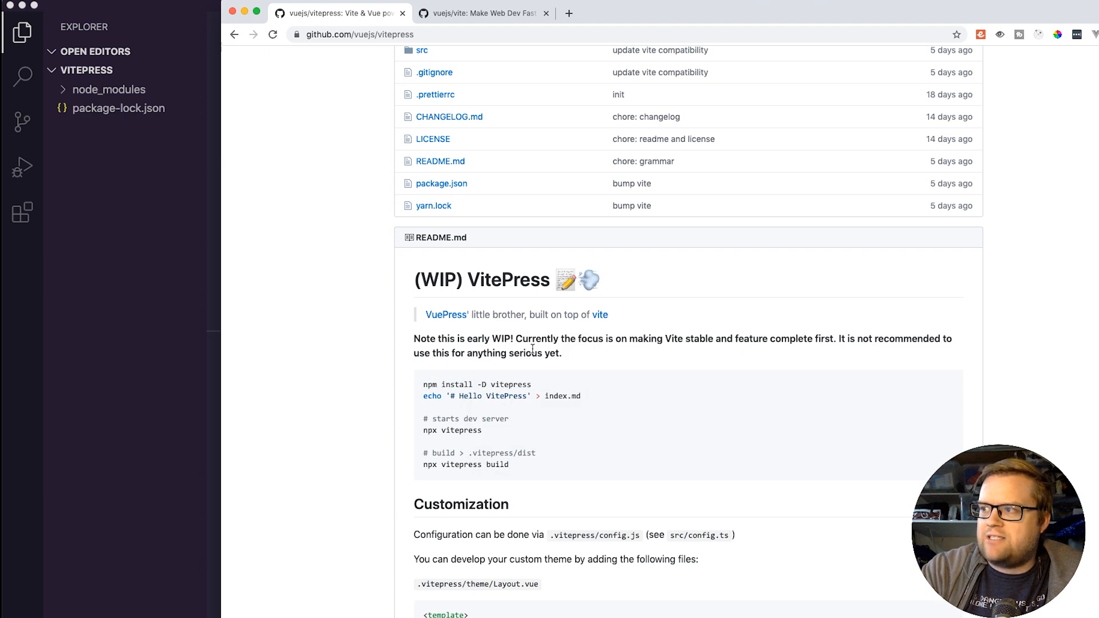
pyautogui.scroll(-3)
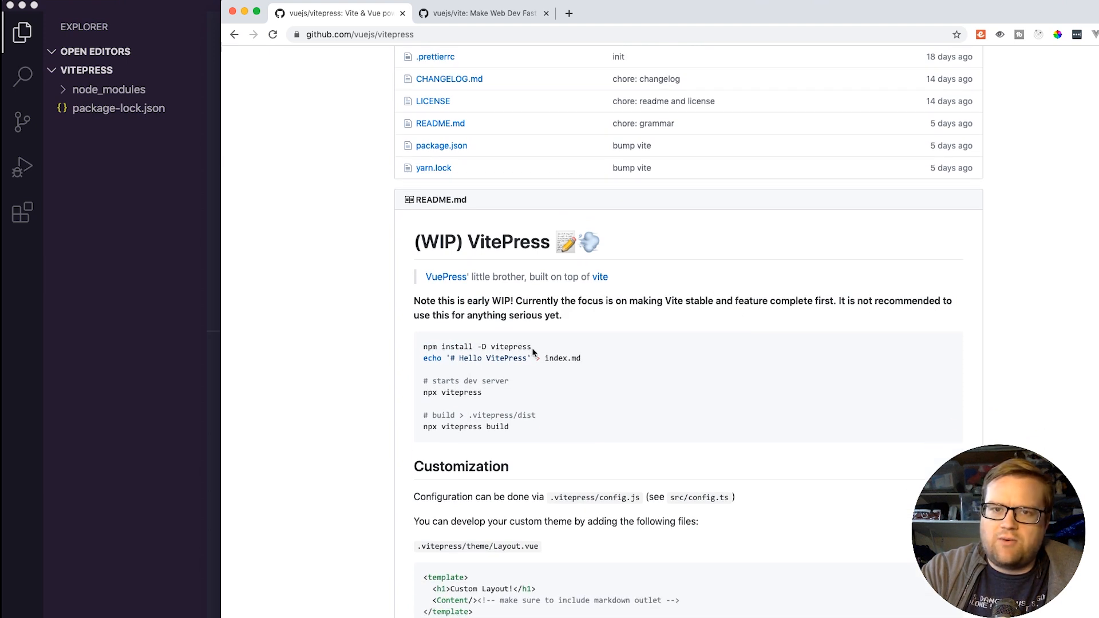
pyautogui.moveTo(524, 361)
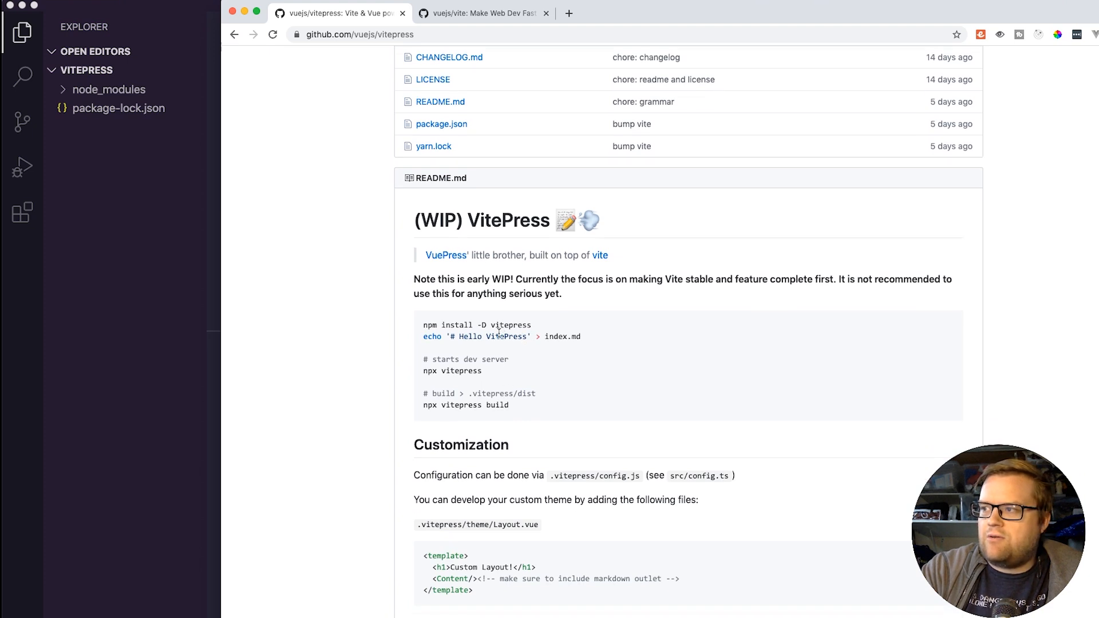
pyautogui.doubleClick(477, 336)
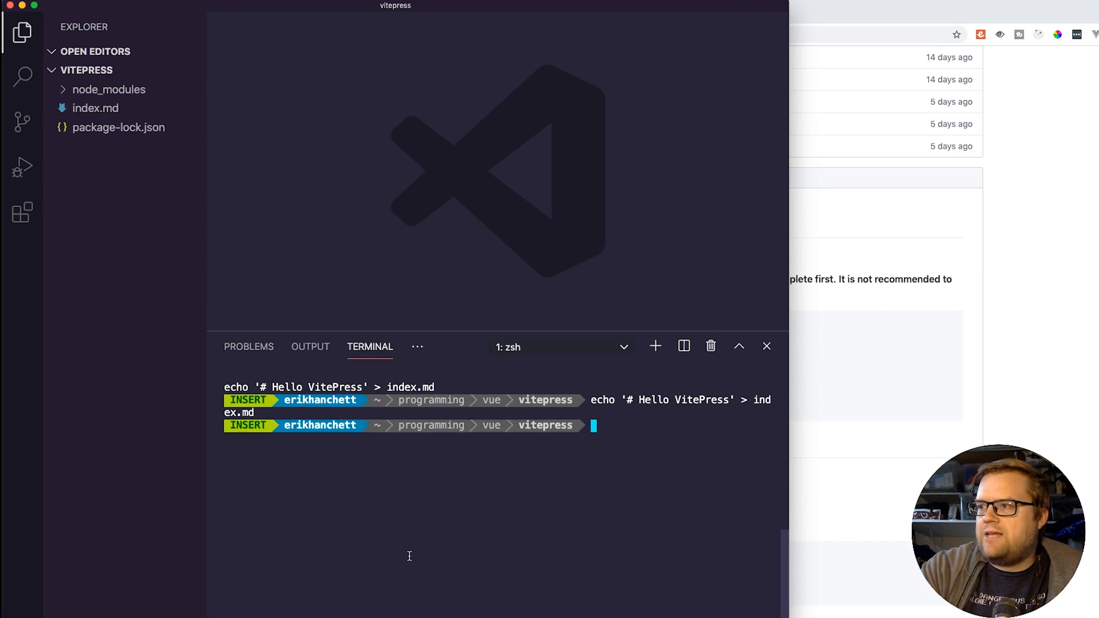
# Open index.md and change the heading to 'Hello Erik Hello World'
pyautogui.click(95, 109)
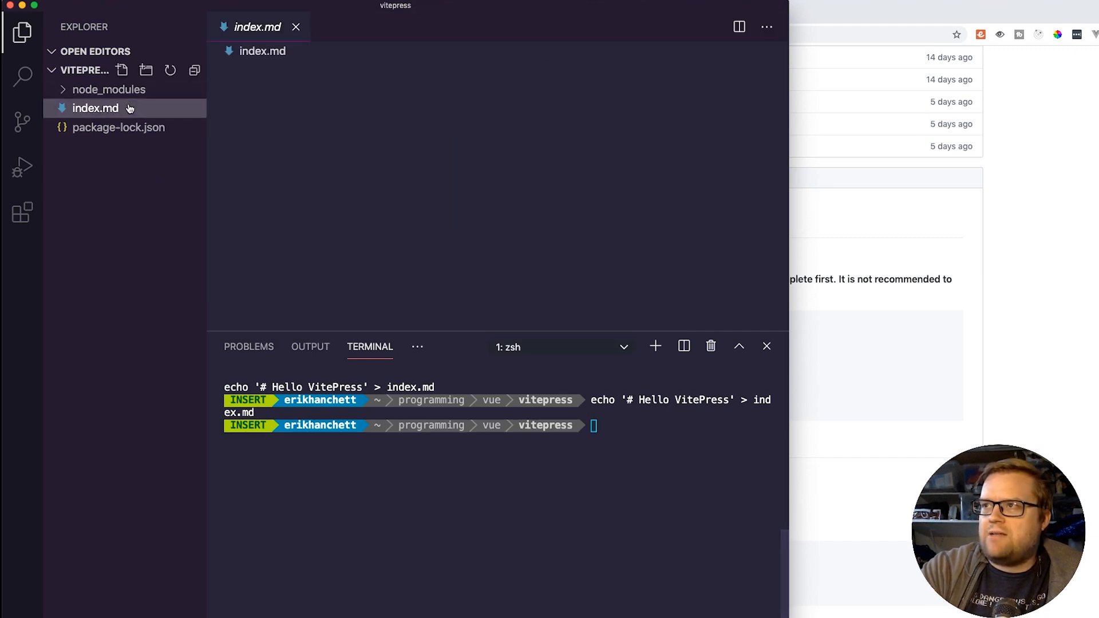
pyautogui.click(95, 108)
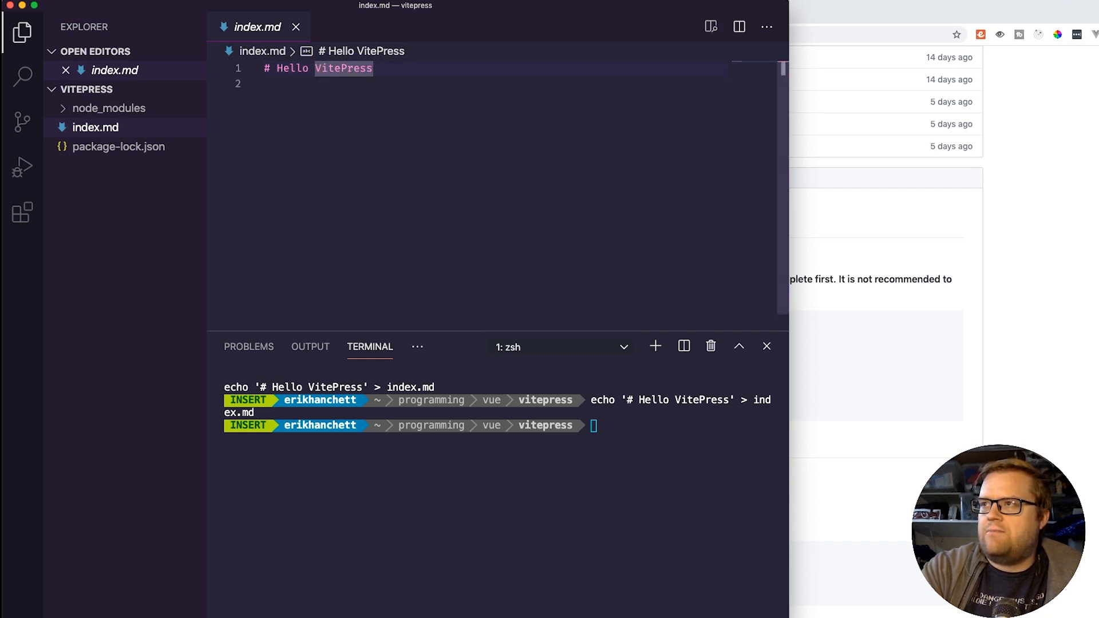
pyautogui.press('Backspace')
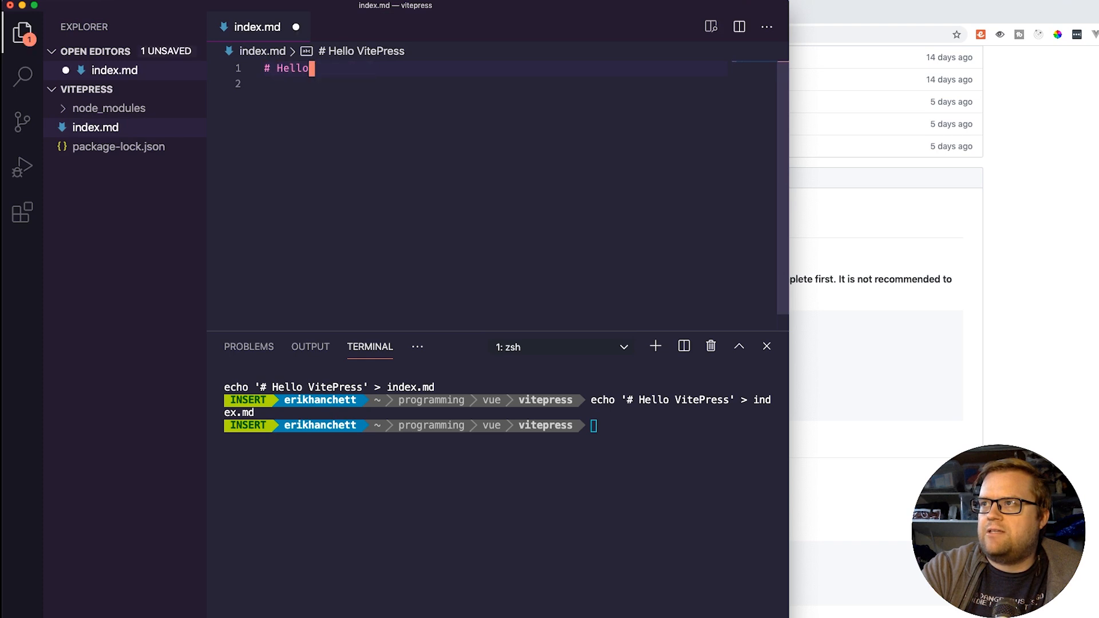
pyautogui.write('Erik Hello World')
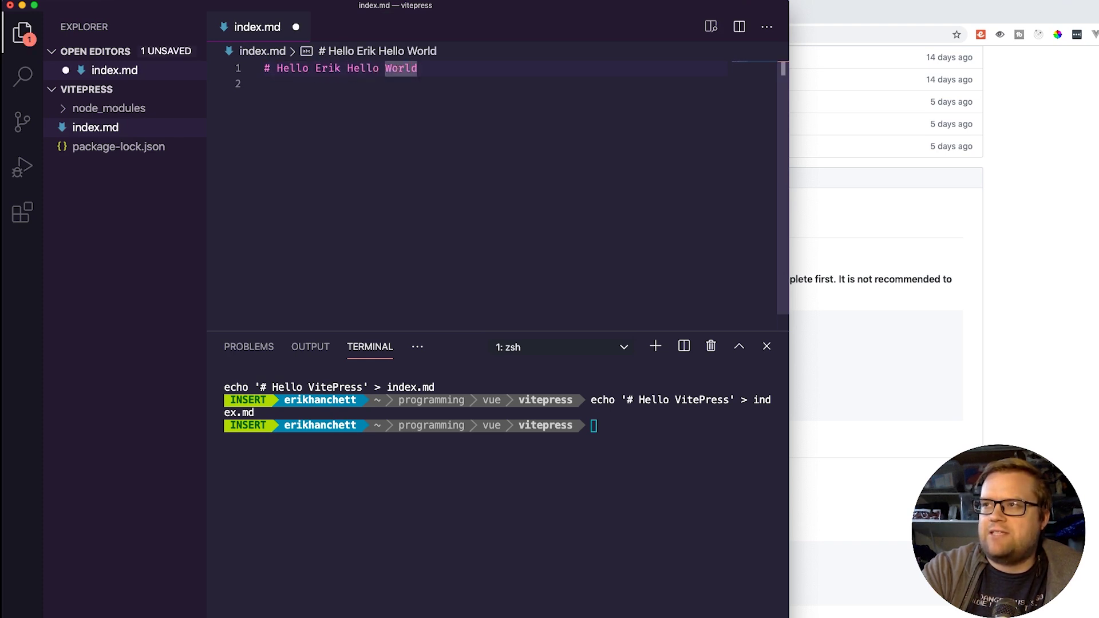
# Add a '### Another Title Information' subheading below the main heading
pyautogui.press('Return')
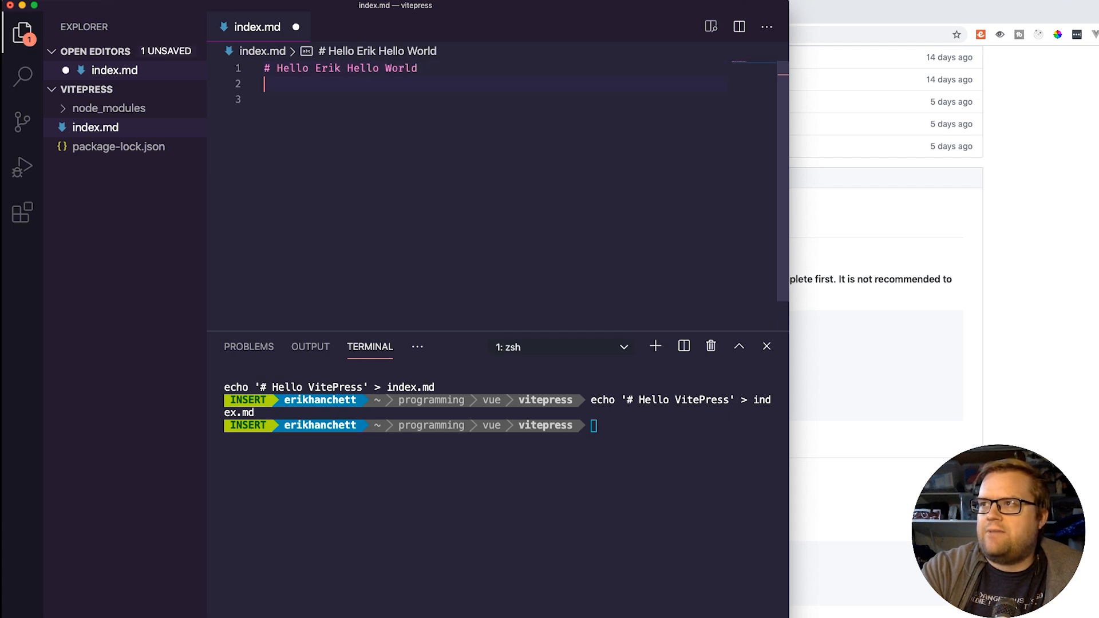
pyautogui.write('### He')
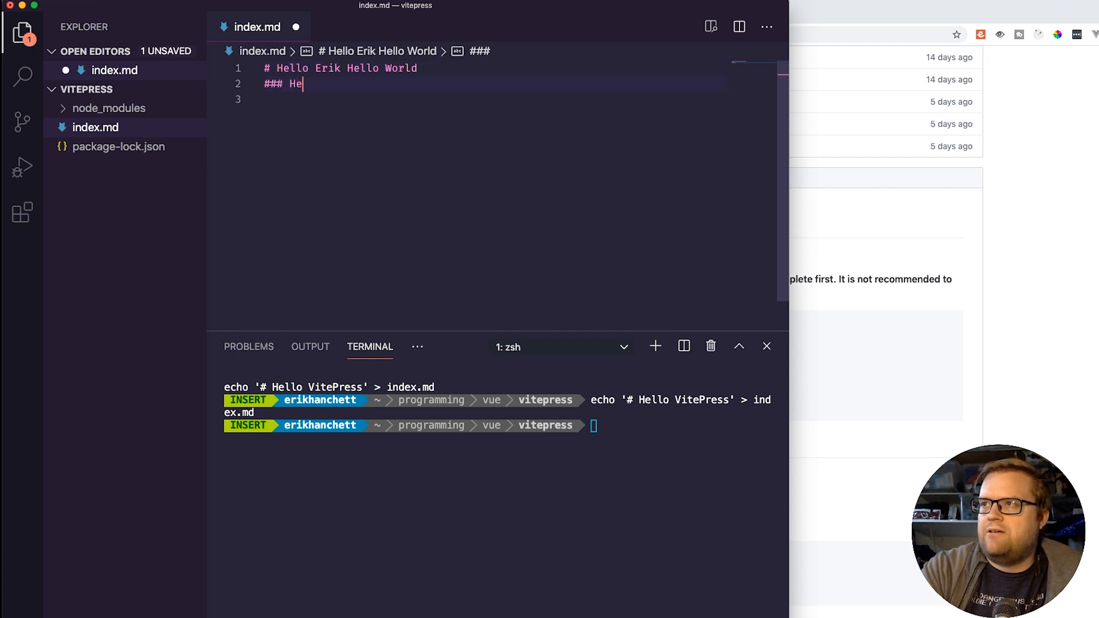
pyautogui.write('Another')
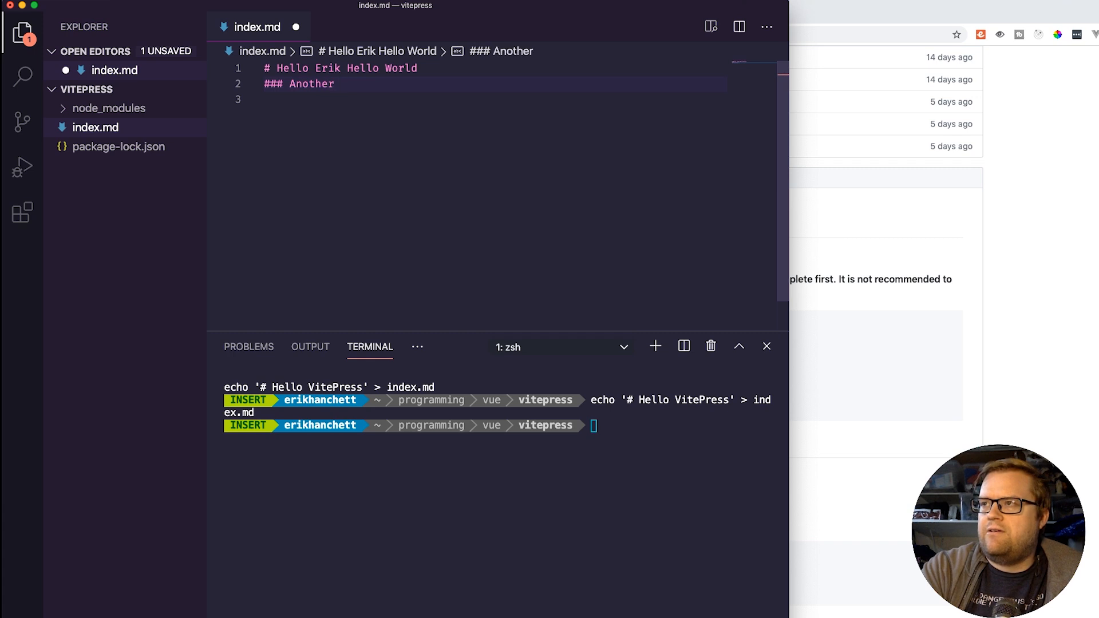
pyautogui.write('Title Inf')
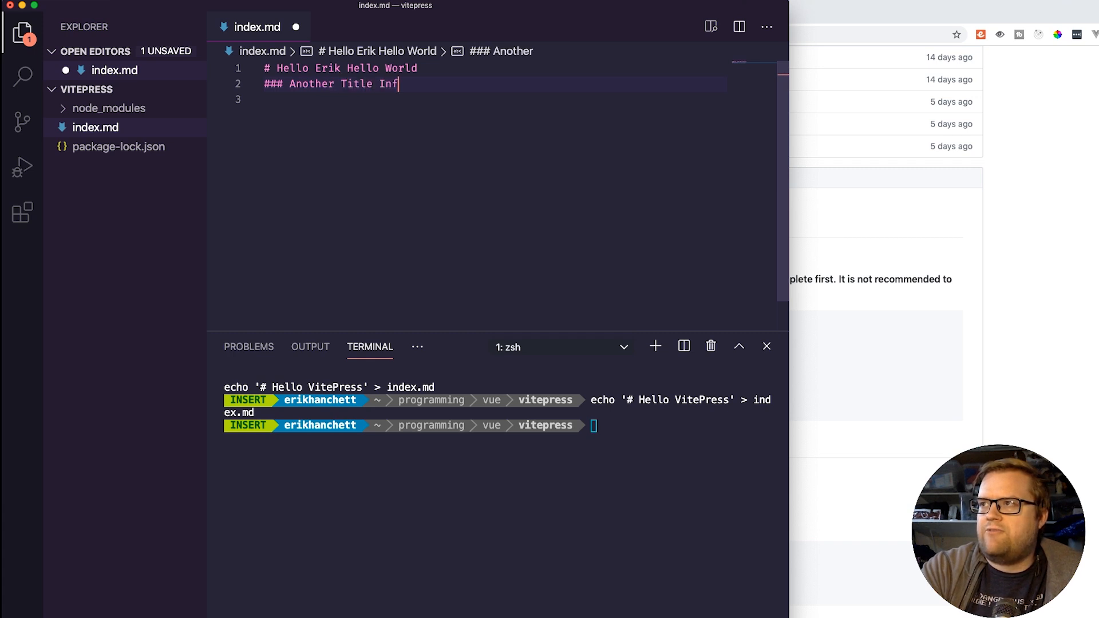
pyautogui.write('ormation')
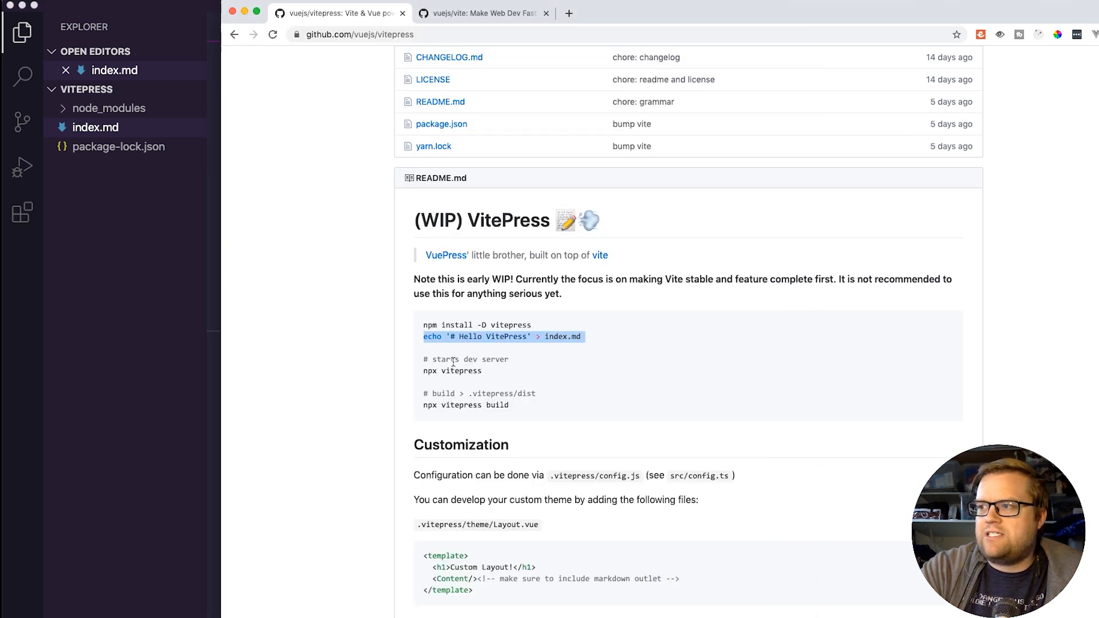
pyautogui.moveTo(179, 385)
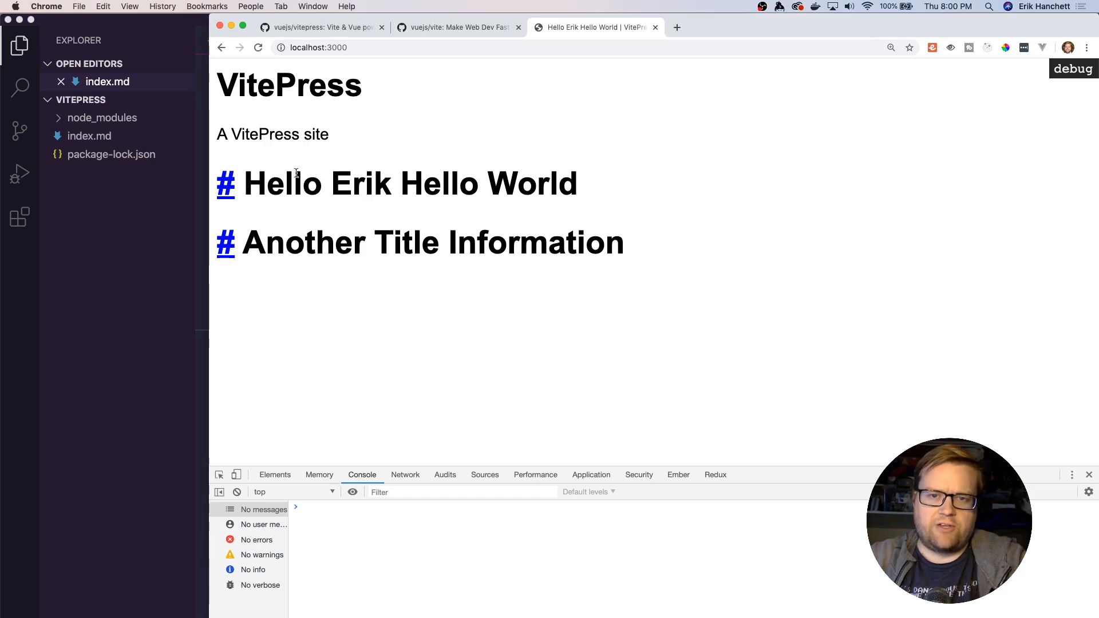
pyautogui.moveTo(122, 205)
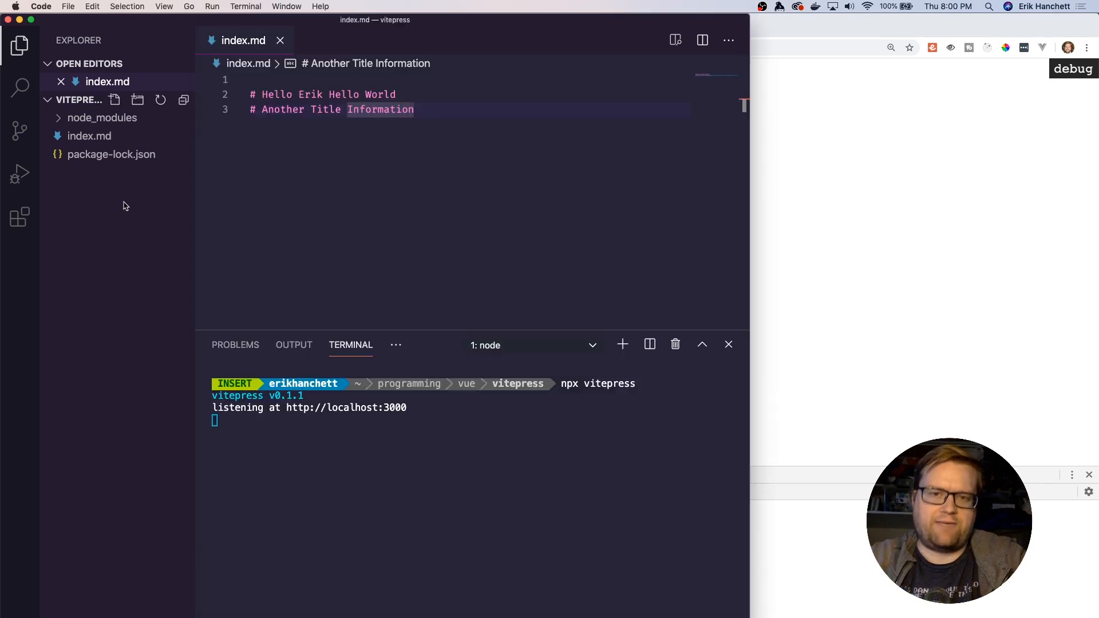
# Create a new folder named .vitepress from the Explorer context menu
pyautogui.rightClick(123, 206)
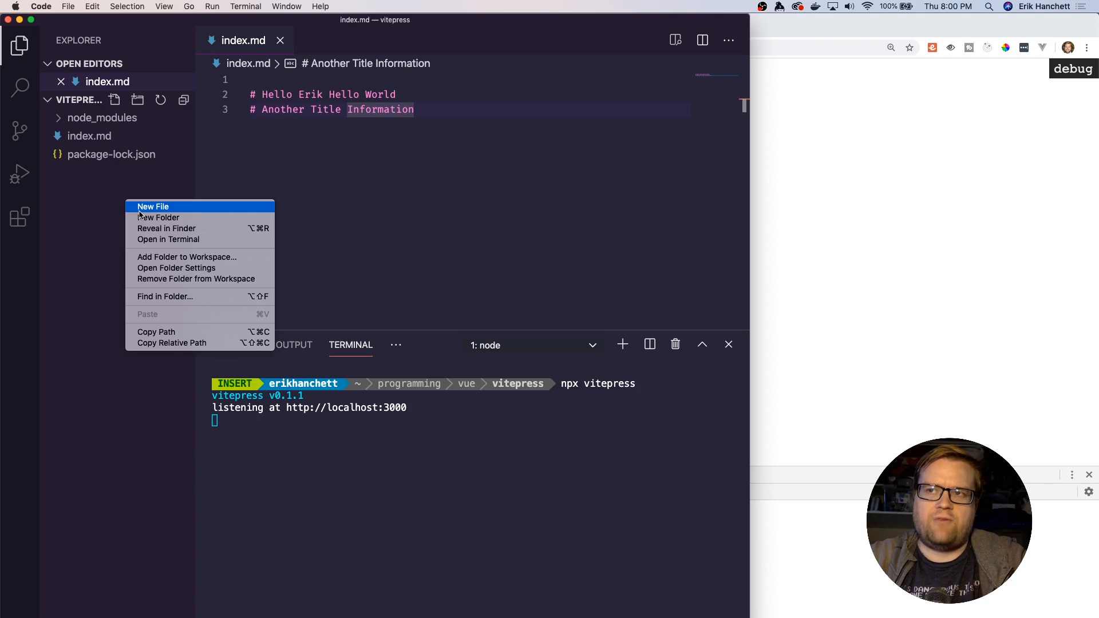
pyautogui.click(153, 206)
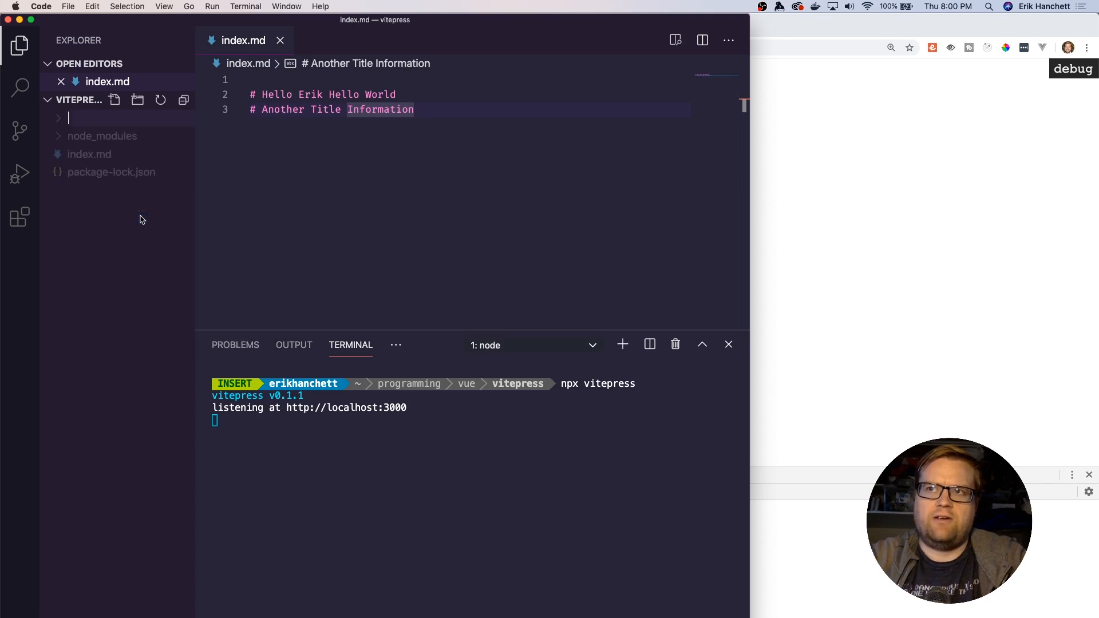
pyautogui.write('.vitepress')
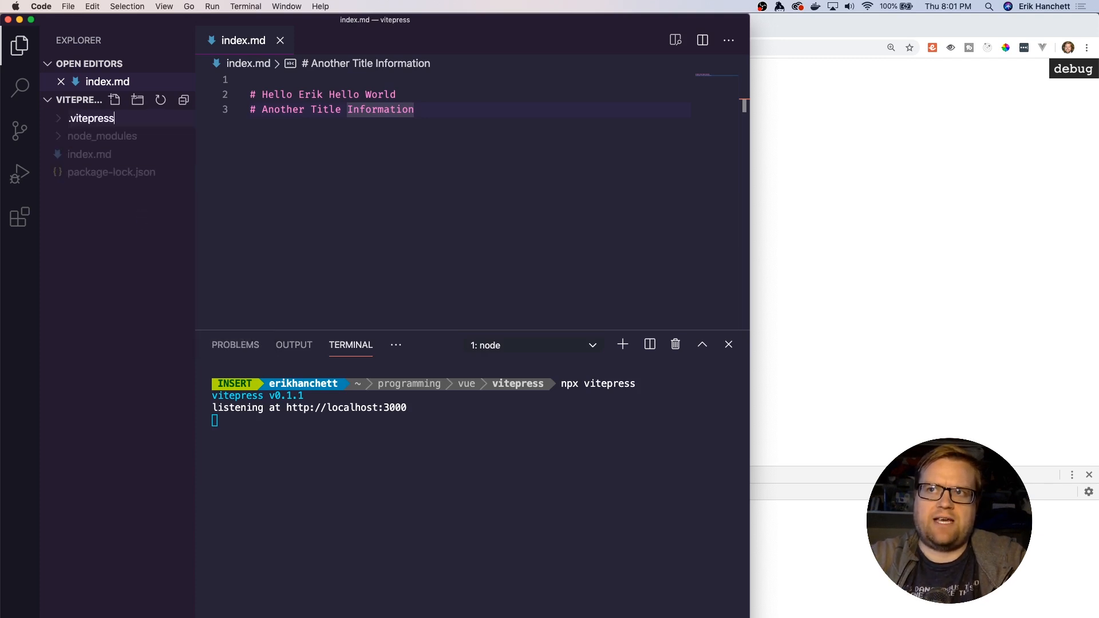
pyautogui.click(91, 118)
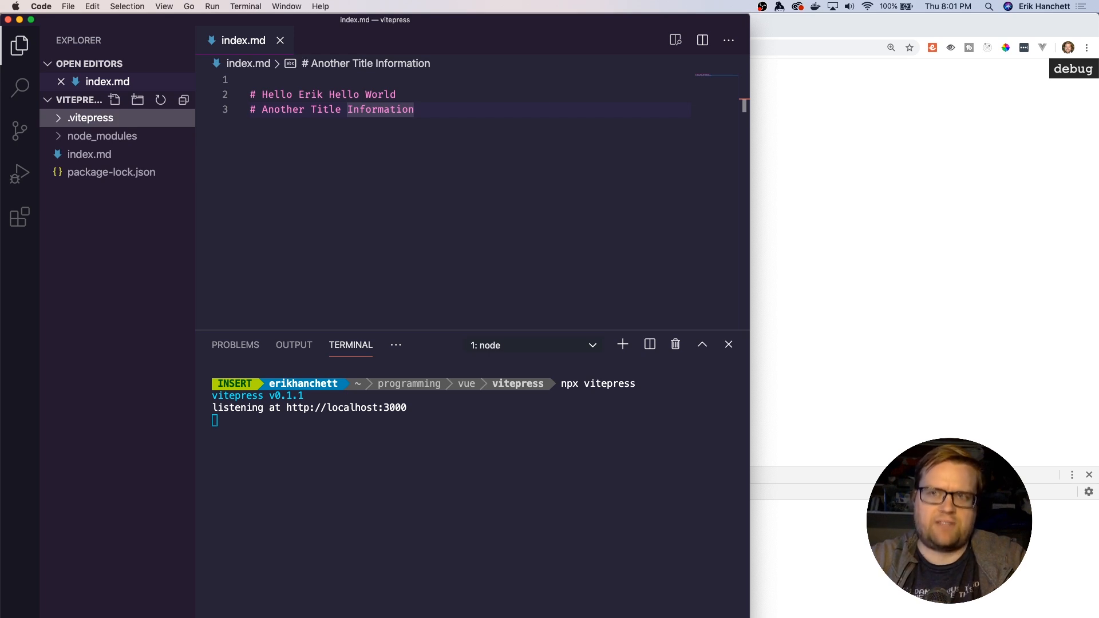
pyautogui.moveTo(90, 117)
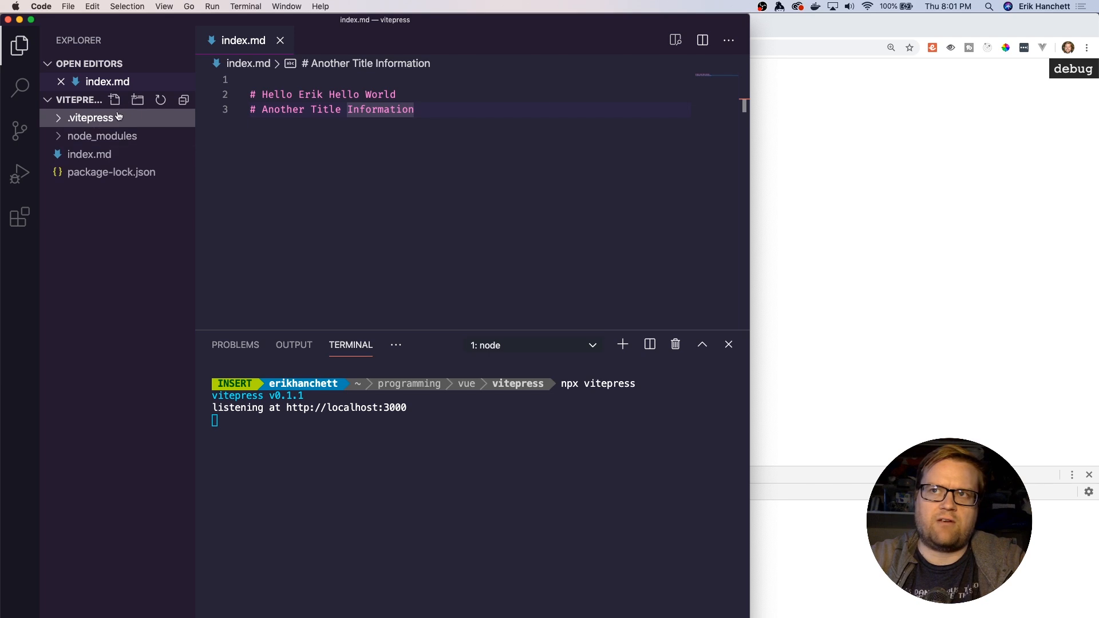
pyautogui.moveTo(90, 118)
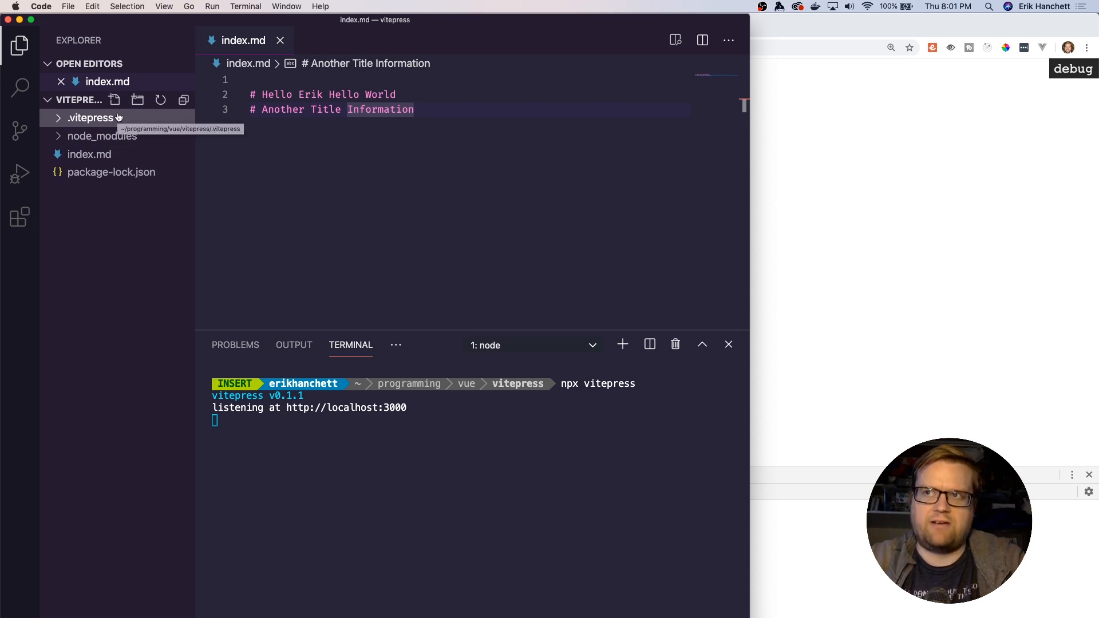
# Add config.js inside .vitepress and start typing module.exports
pyautogui.rightClick(89, 118)
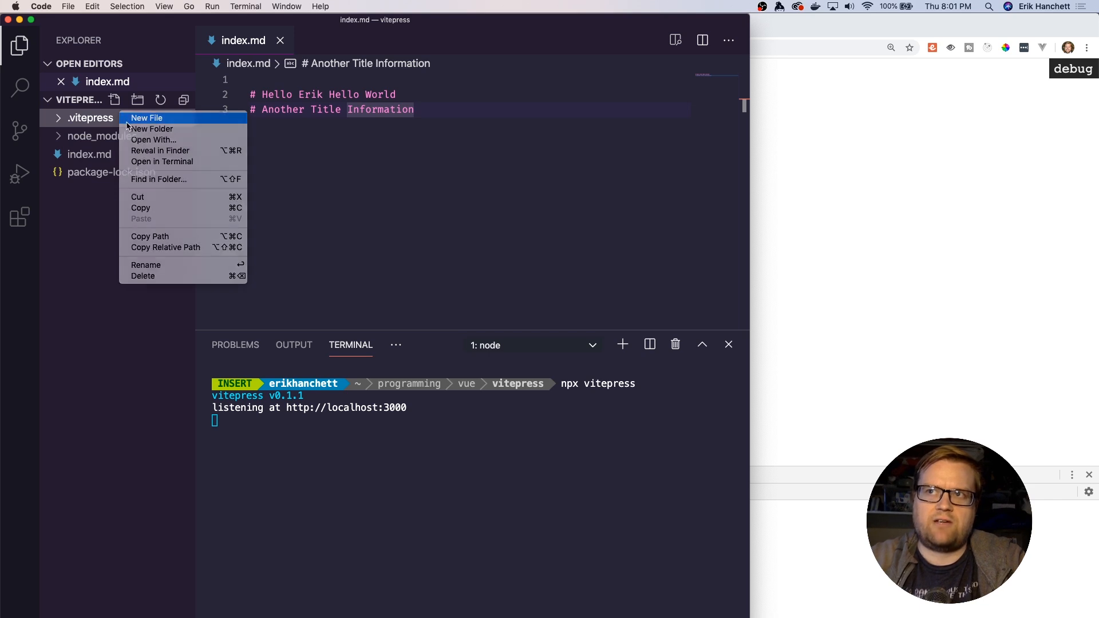
pyautogui.click(147, 118)
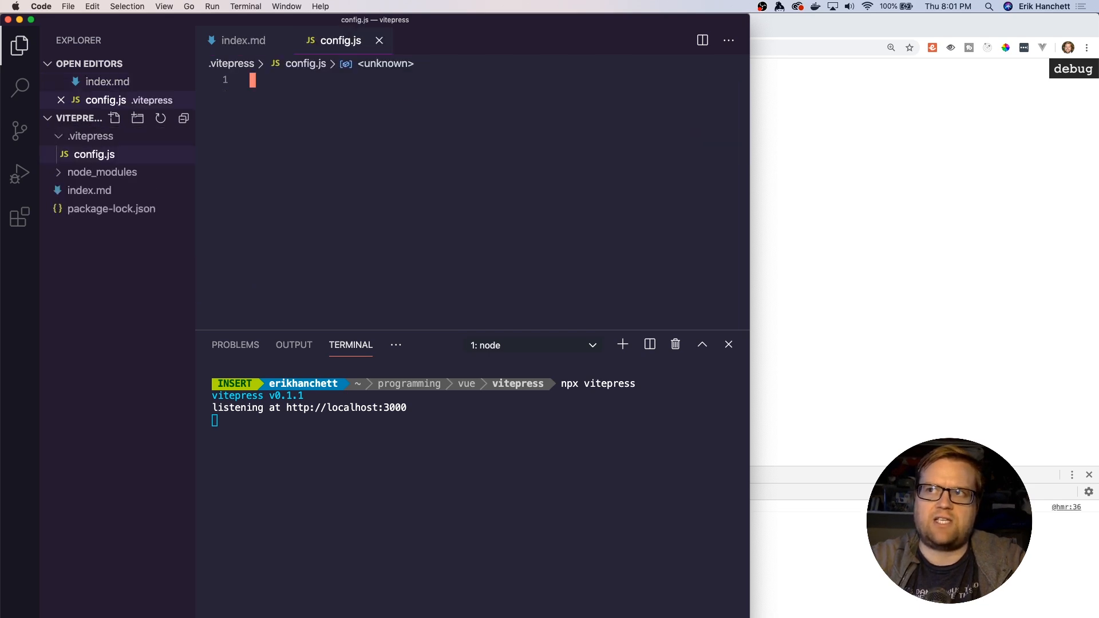
pyautogui.write('modu')
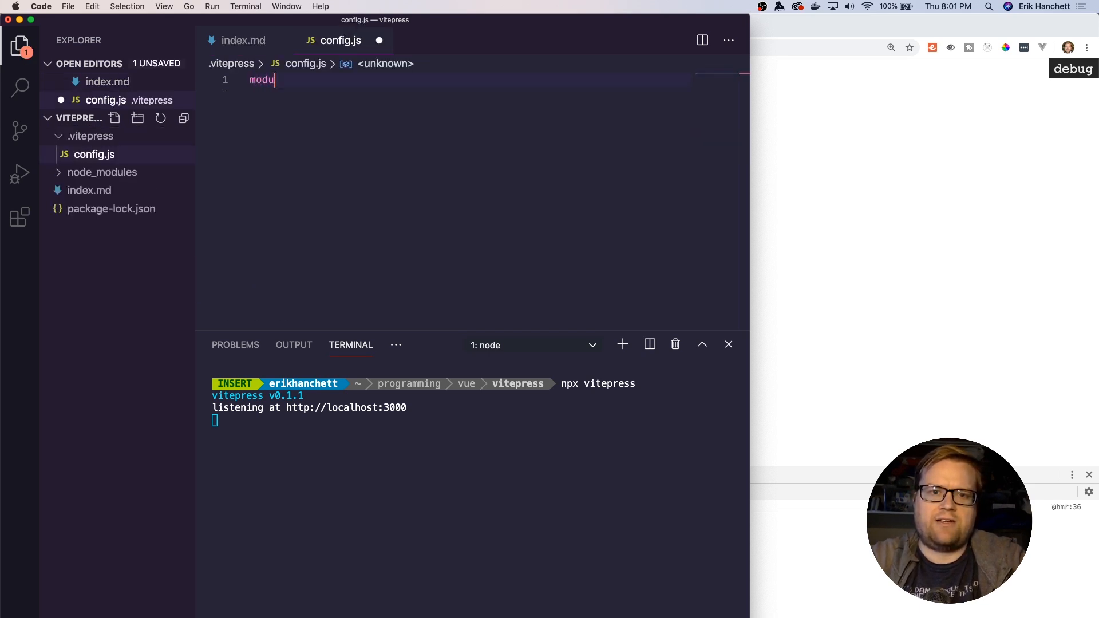
pyautogui.write('le.exports')
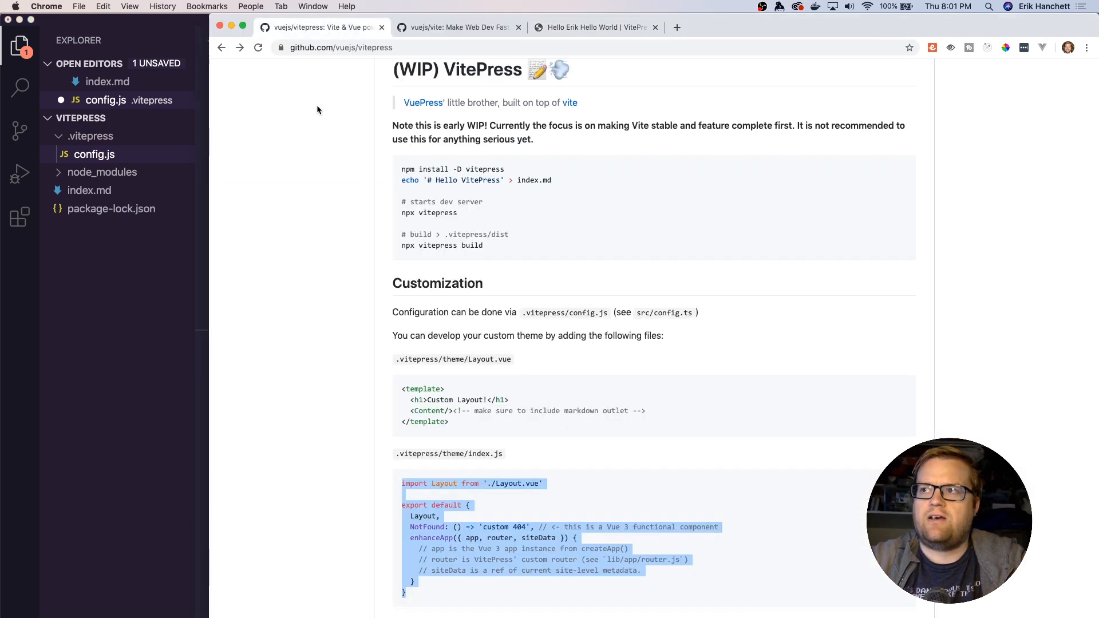
# Open src/config.ts in the vitepress repo and scroll to the UserConfig interface
pyautogui.scroll(3)
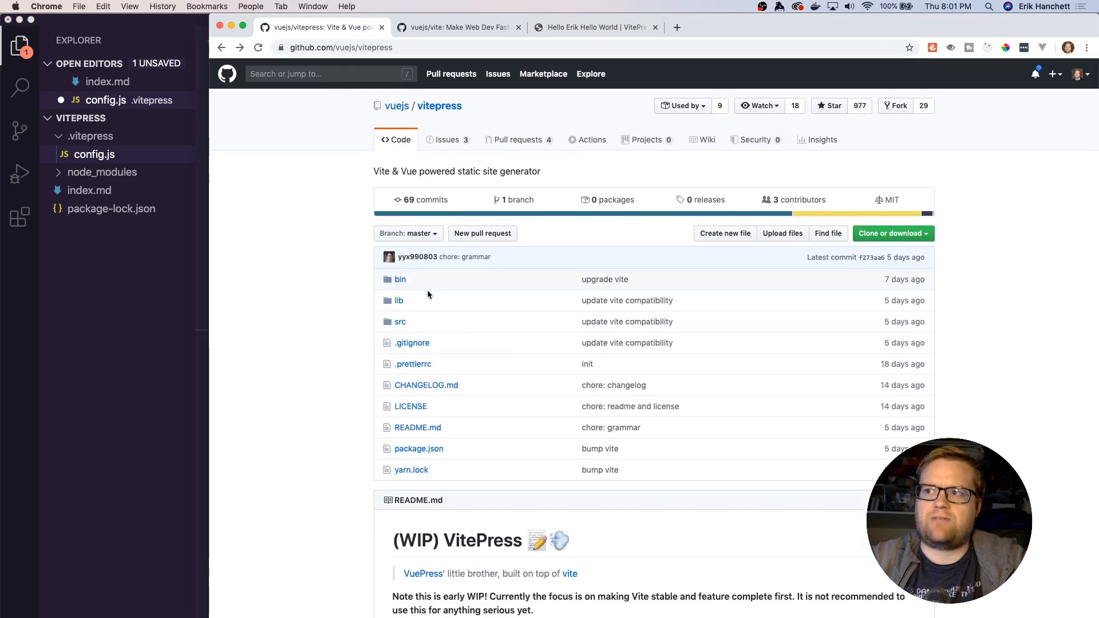
pyautogui.click(400, 321)
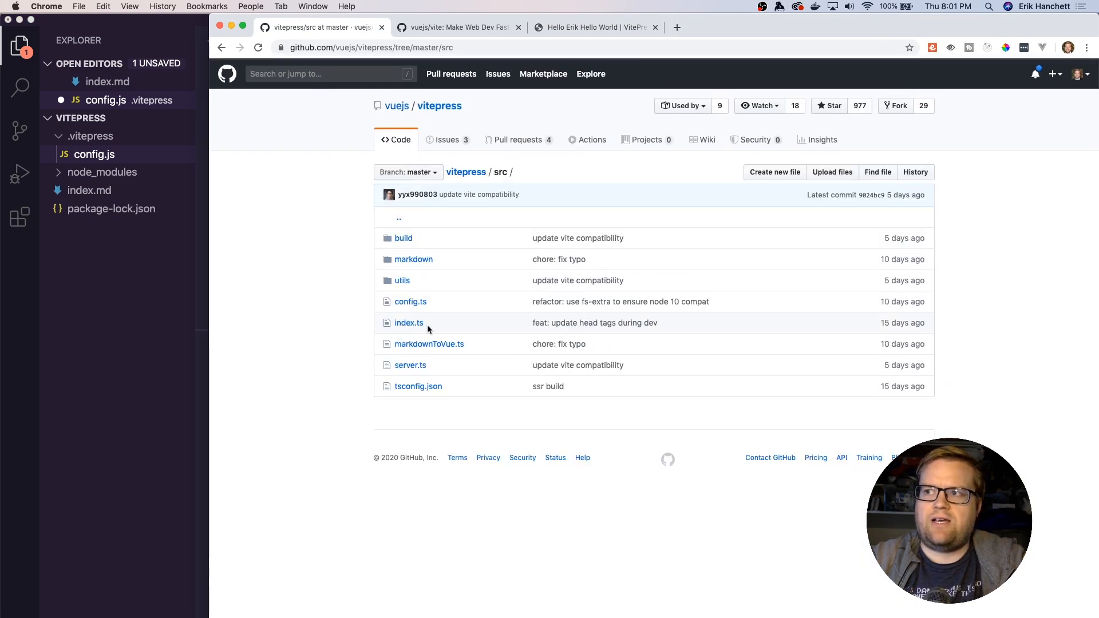
pyautogui.click(410, 302)
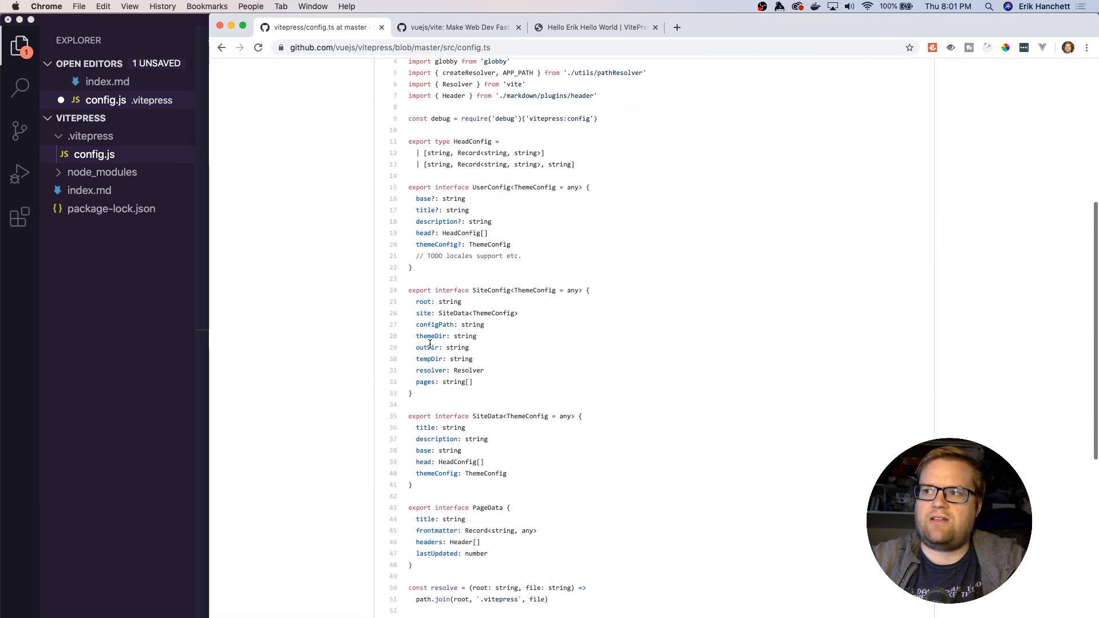
pyautogui.scroll(-3)
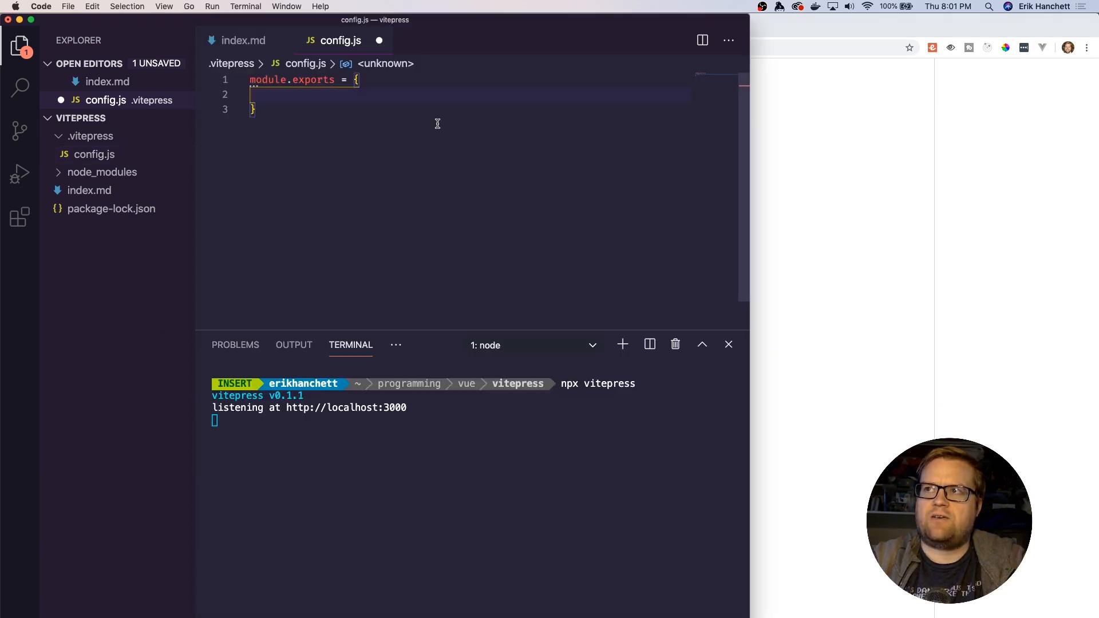
# Enter title: 'My Blog' and description 'This is a cool blog' in config.js
pyautogui.write('title')
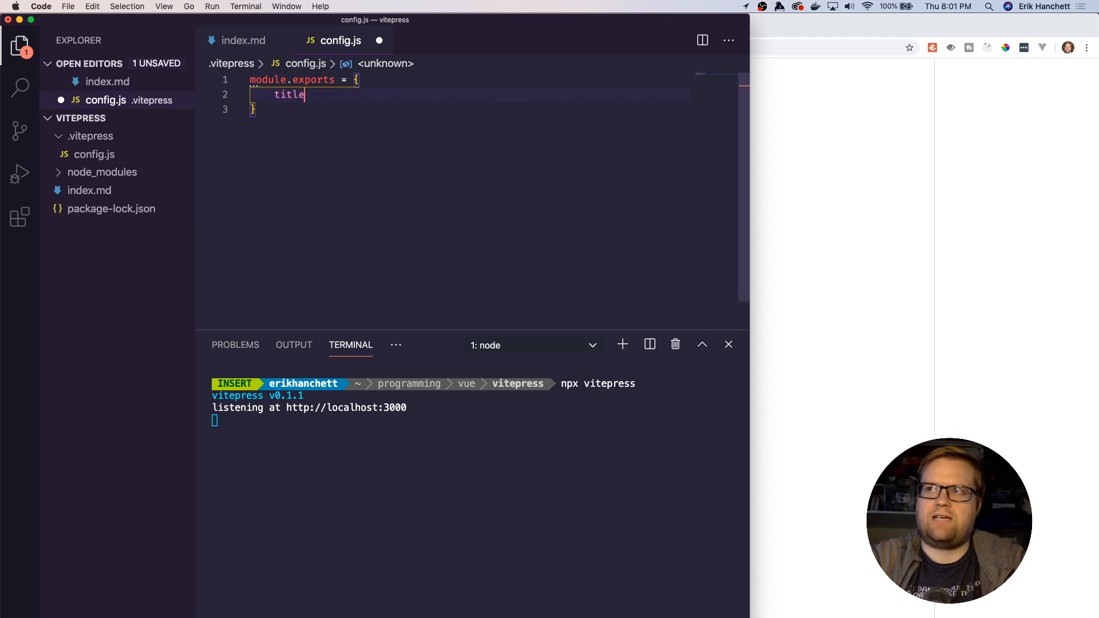
pyautogui.write(": 'My Blog',")
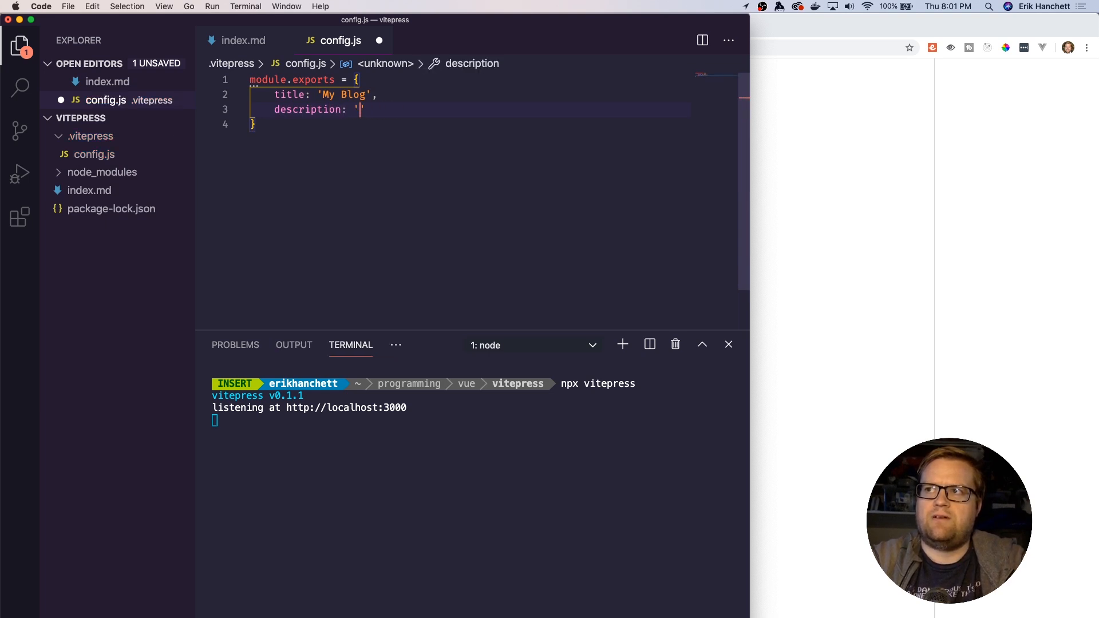
pyautogui.write('This is a cool bl')
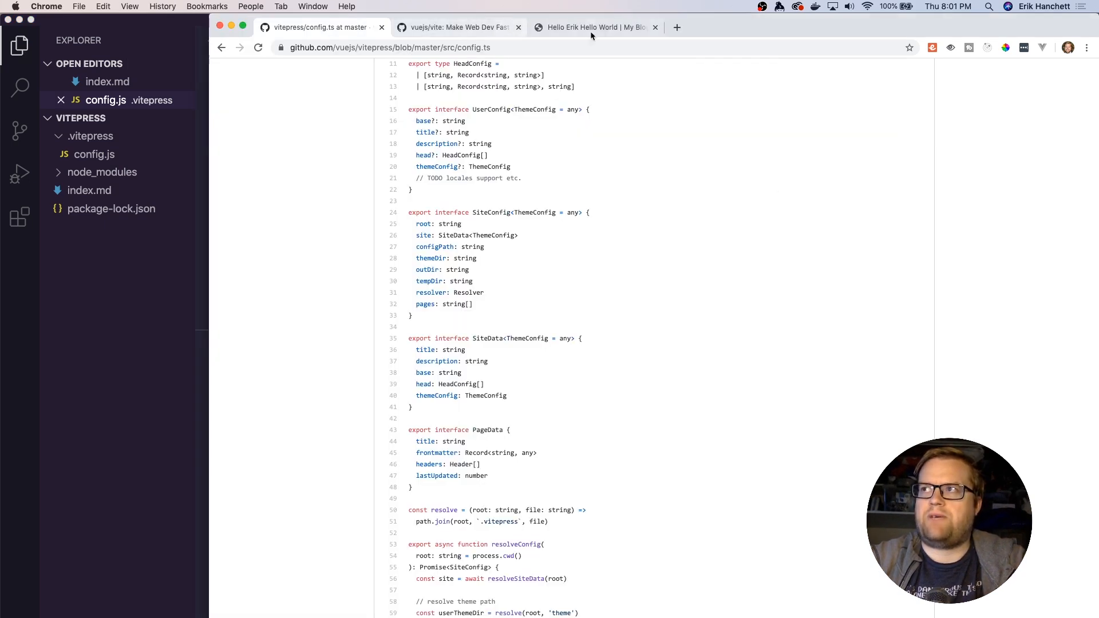
pyautogui.click(594, 27)
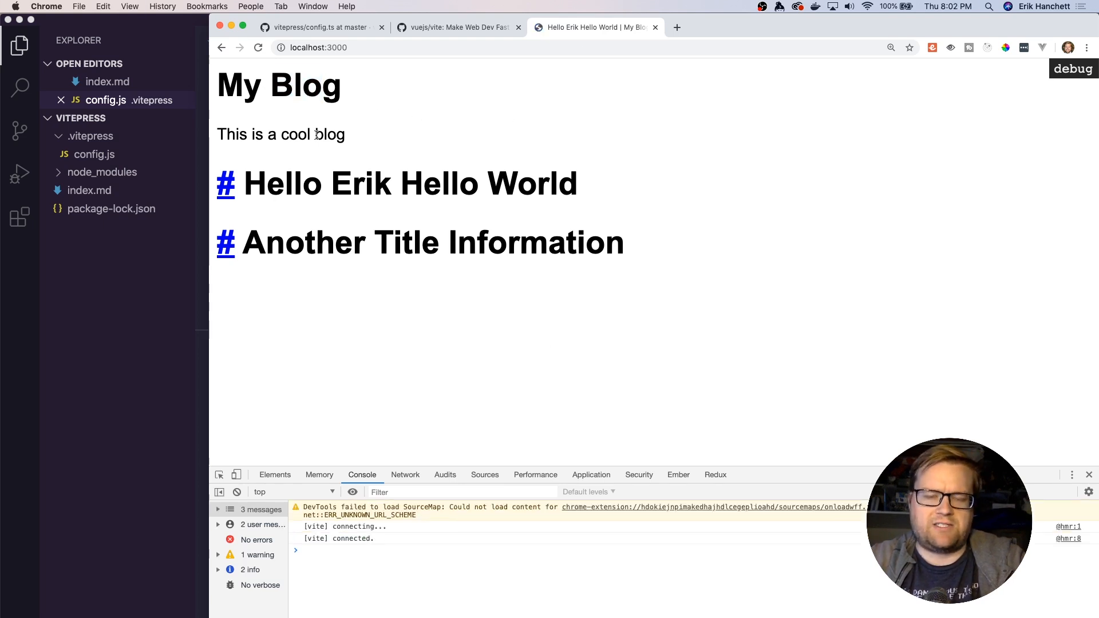
pyautogui.moveTo(361, 87)
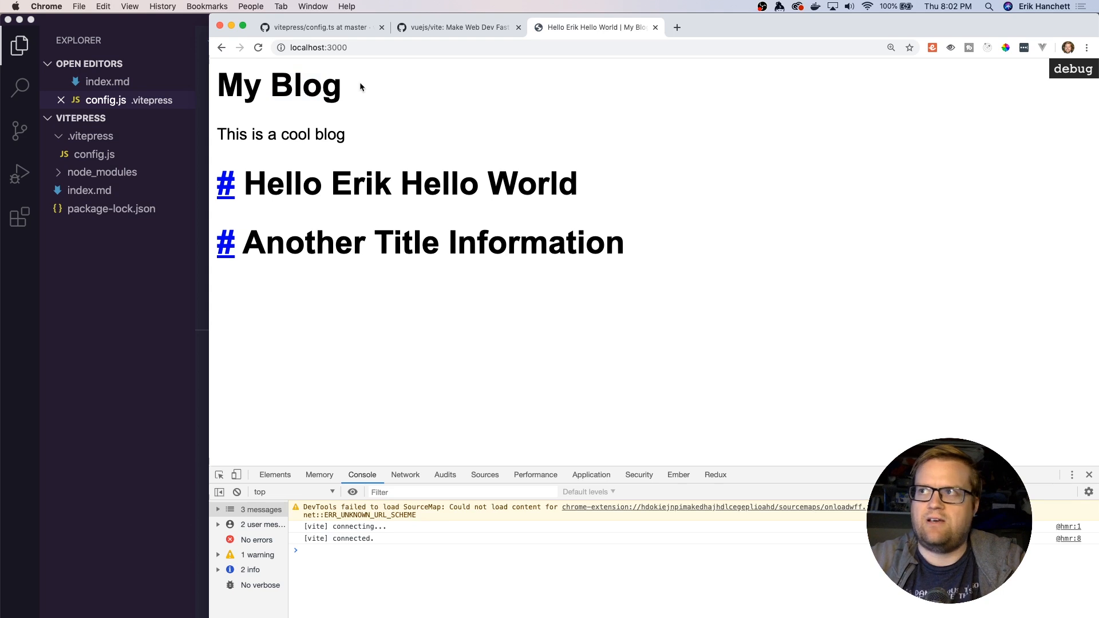
pyautogui.click(318, 27)
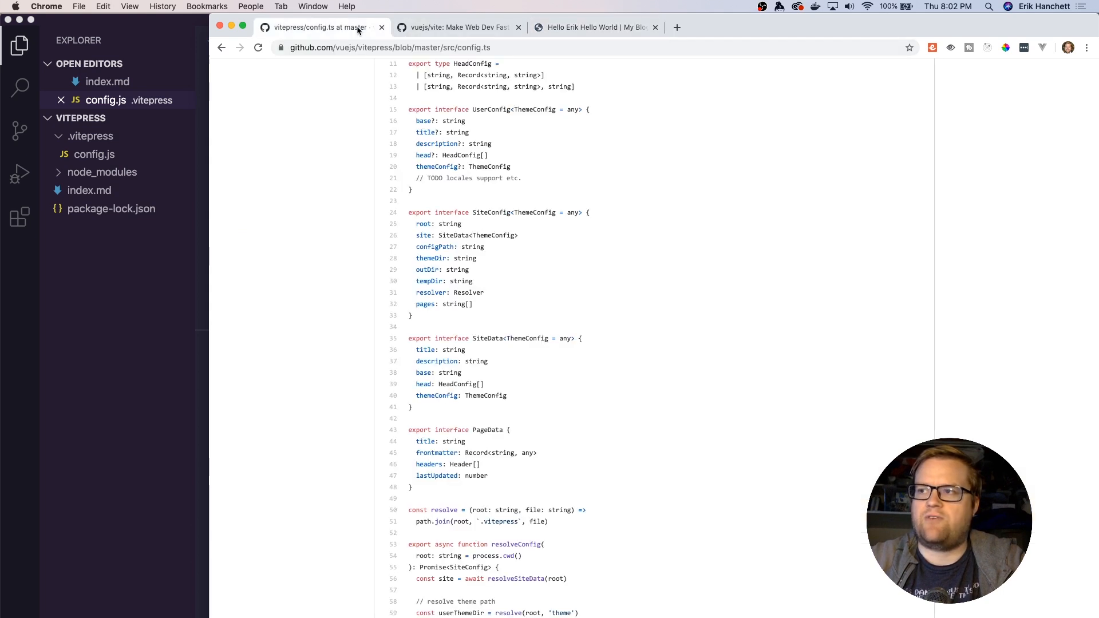
pyautogui.scroll(-3)
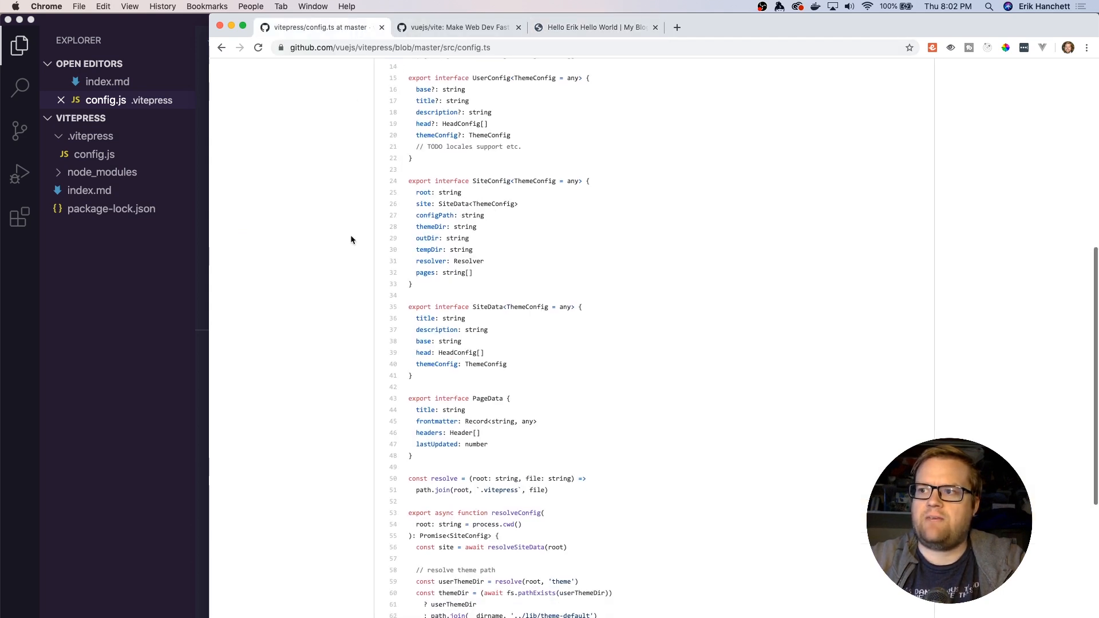
pyautogui.scroll(3)
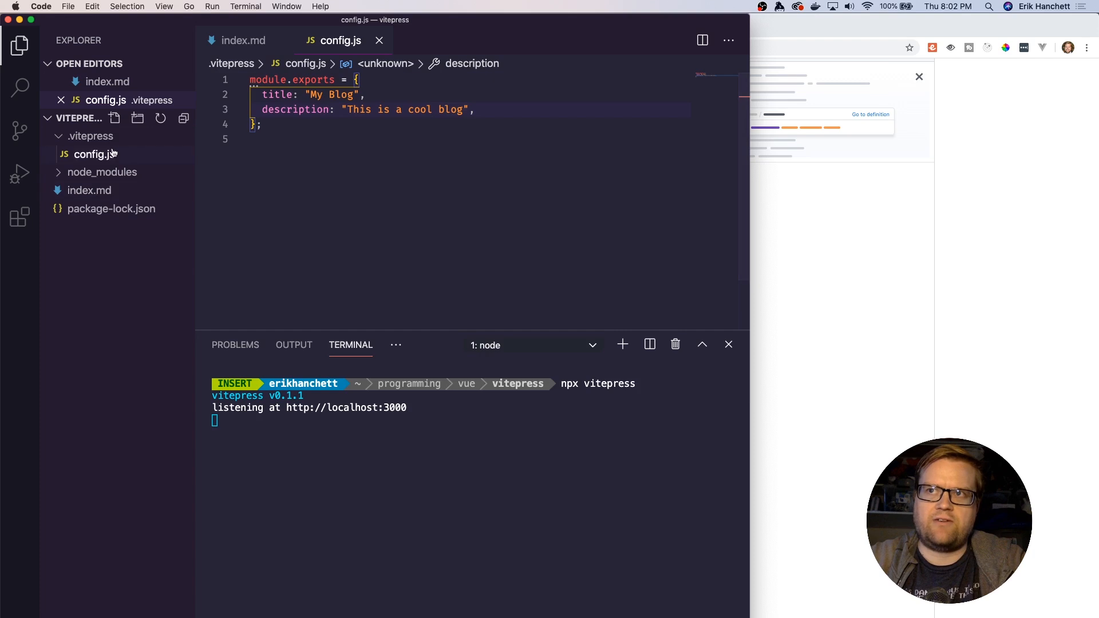
# Create a theme folder in .vitepress and find the Layout.vue template in the VitePress README
pyautogui.rightClick(89, 136)
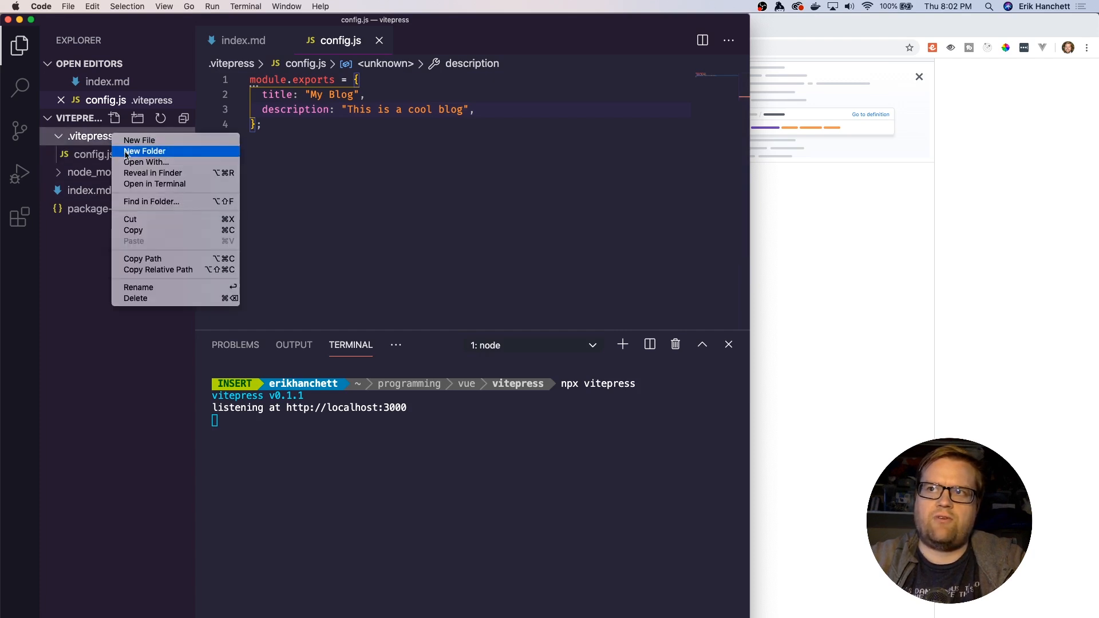
pyautogui.click(144, 151)
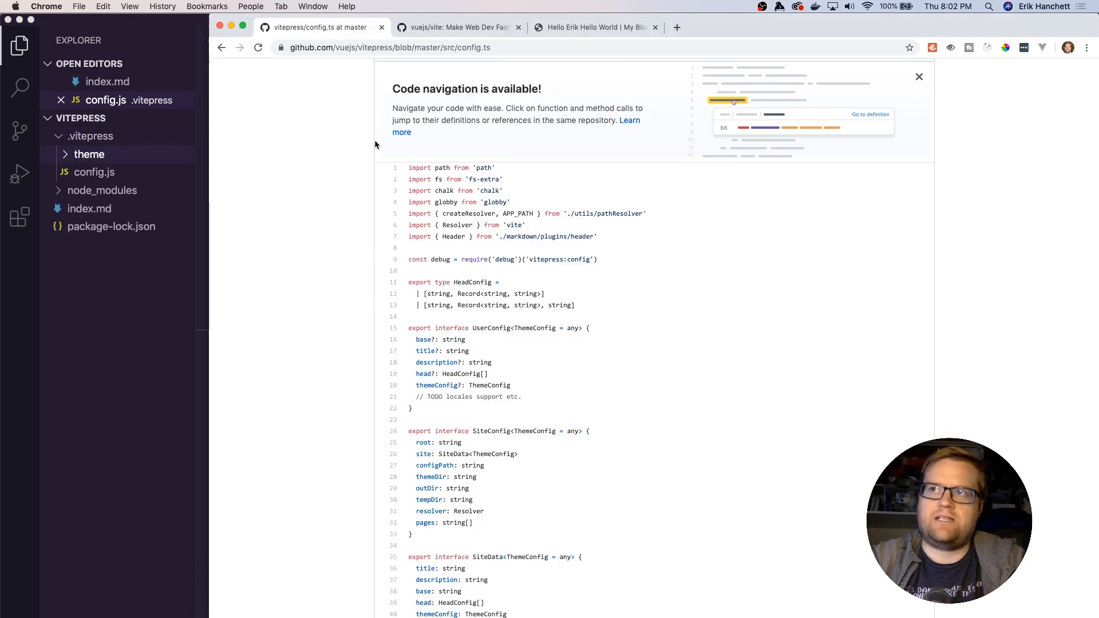
pyautogui.click(221, 47)
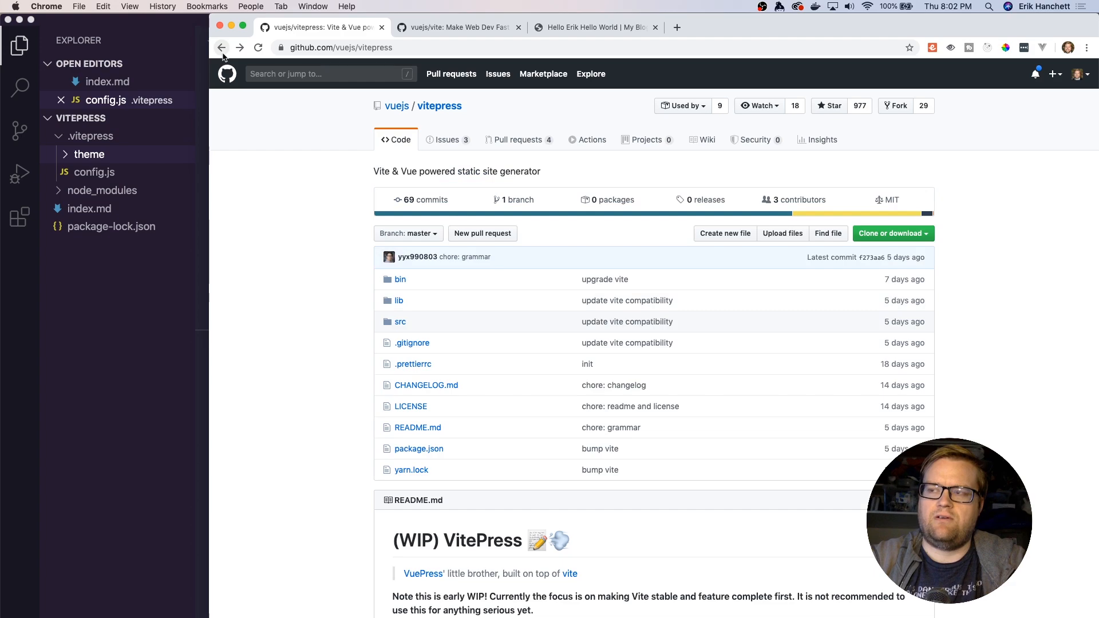
pyautogui.scroll(-3)
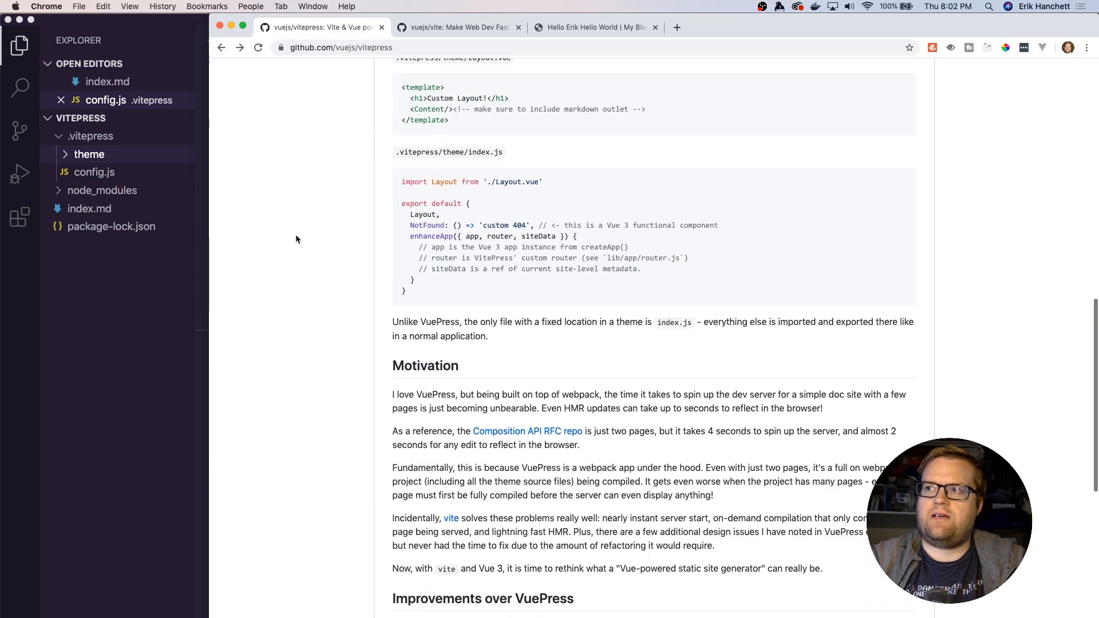
pyautogui.scroll(3)
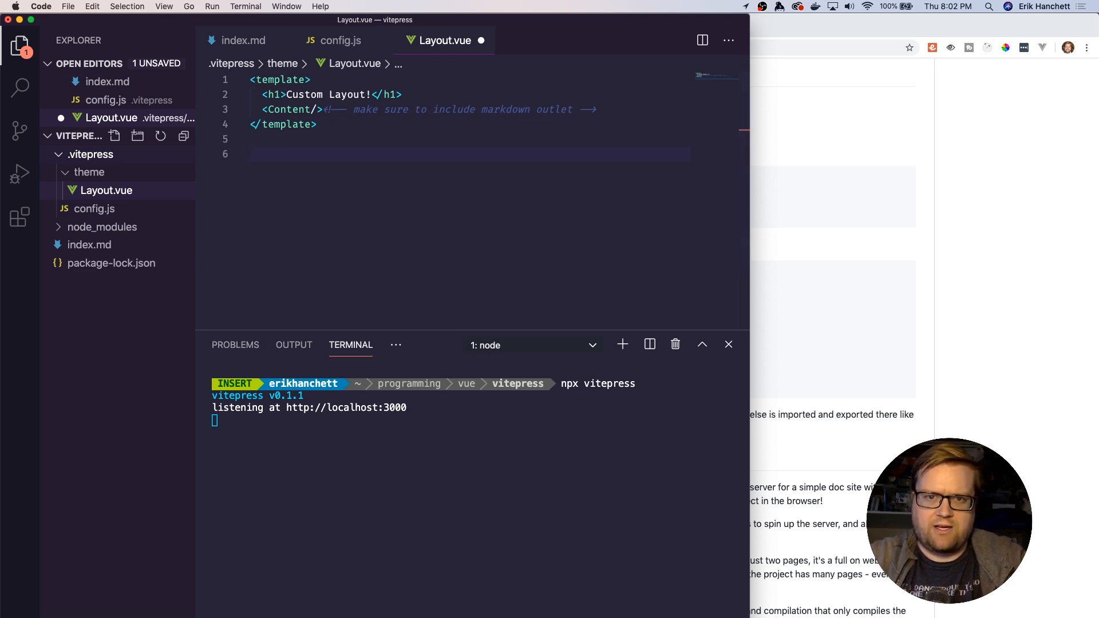
# Add a script block with a data function to Layout.vue
pyautogui.write('scr')
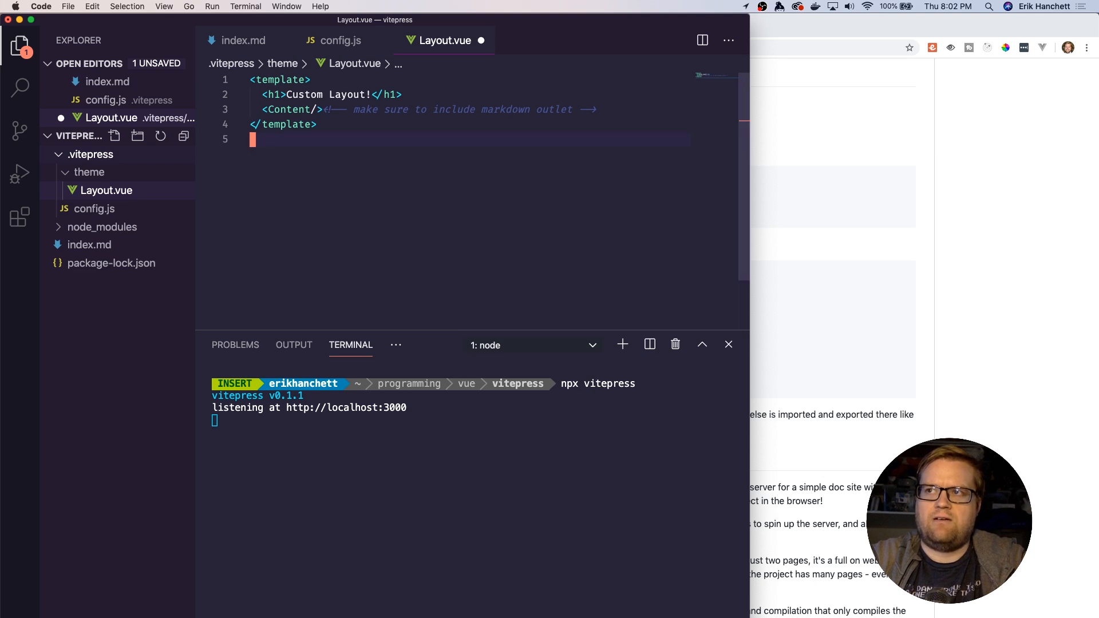
pyautogui.write('<script>')
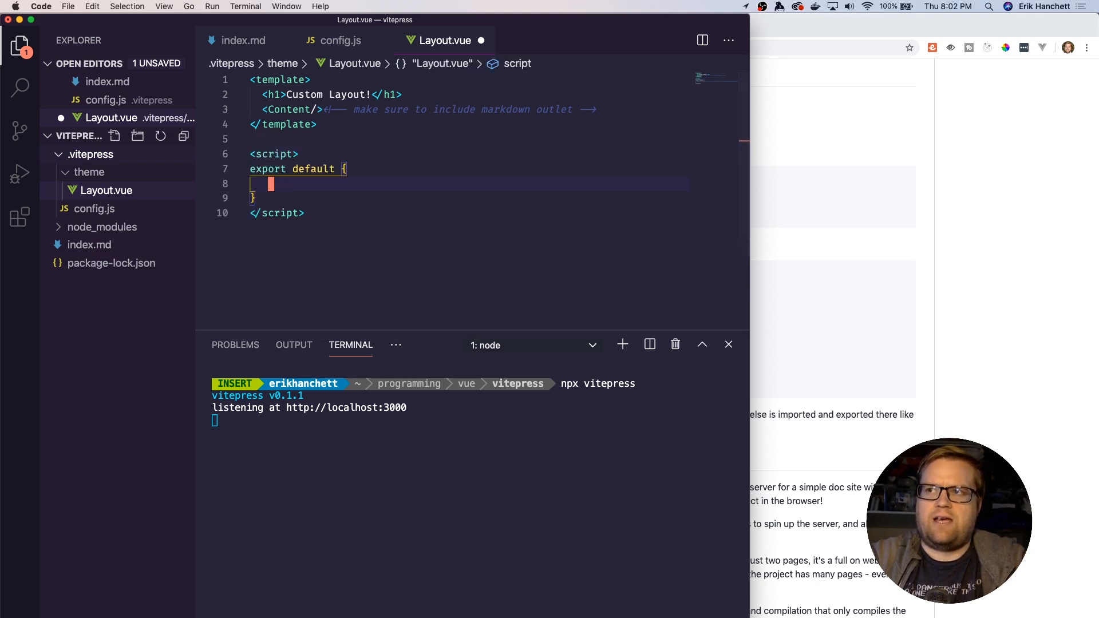
pyautogui.write('data')
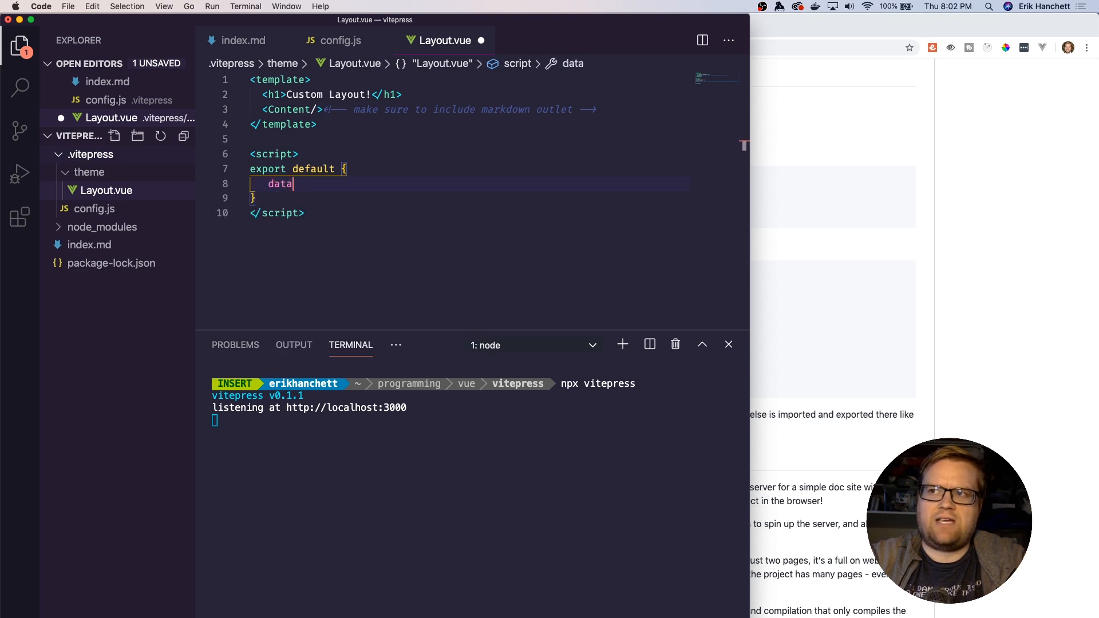
pyautogui.write('()')
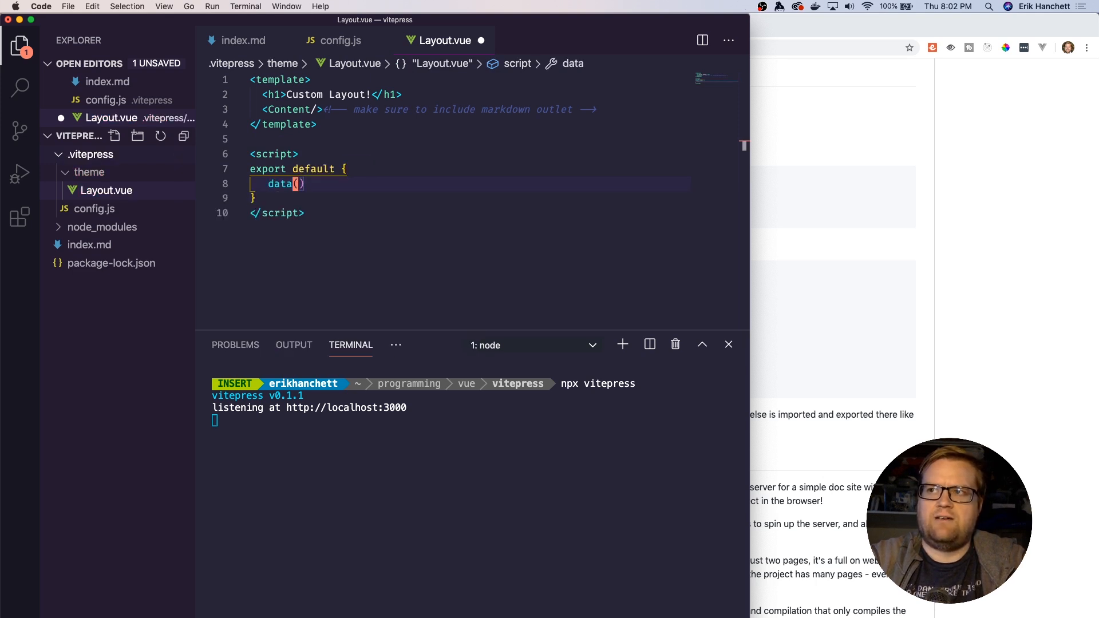
pyautogui.press('Backspace')
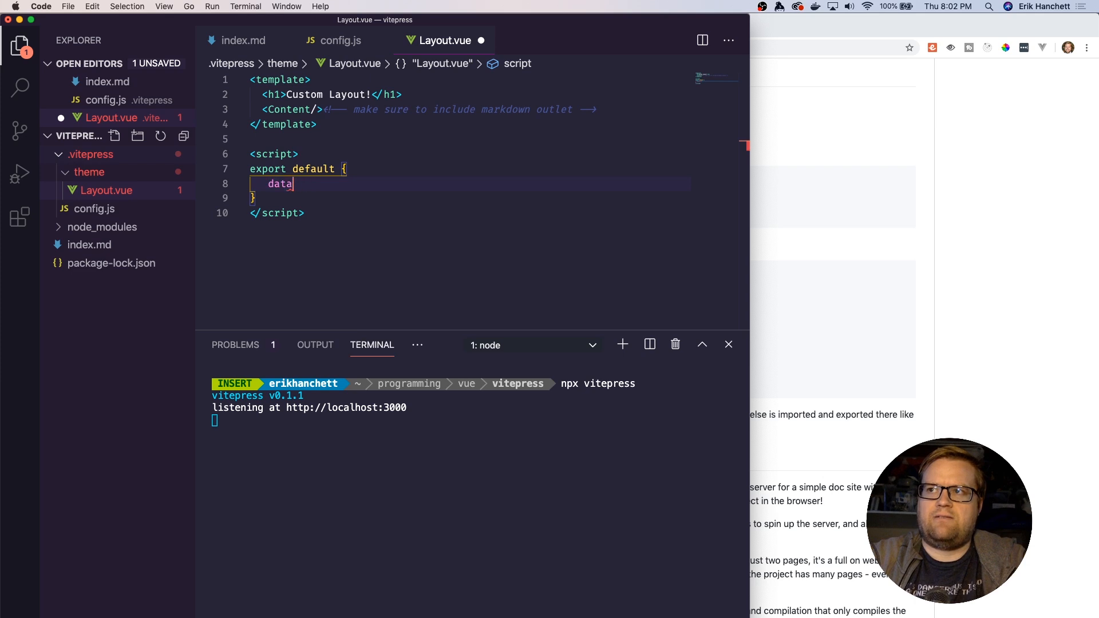
pyautogui.write(': () =>')
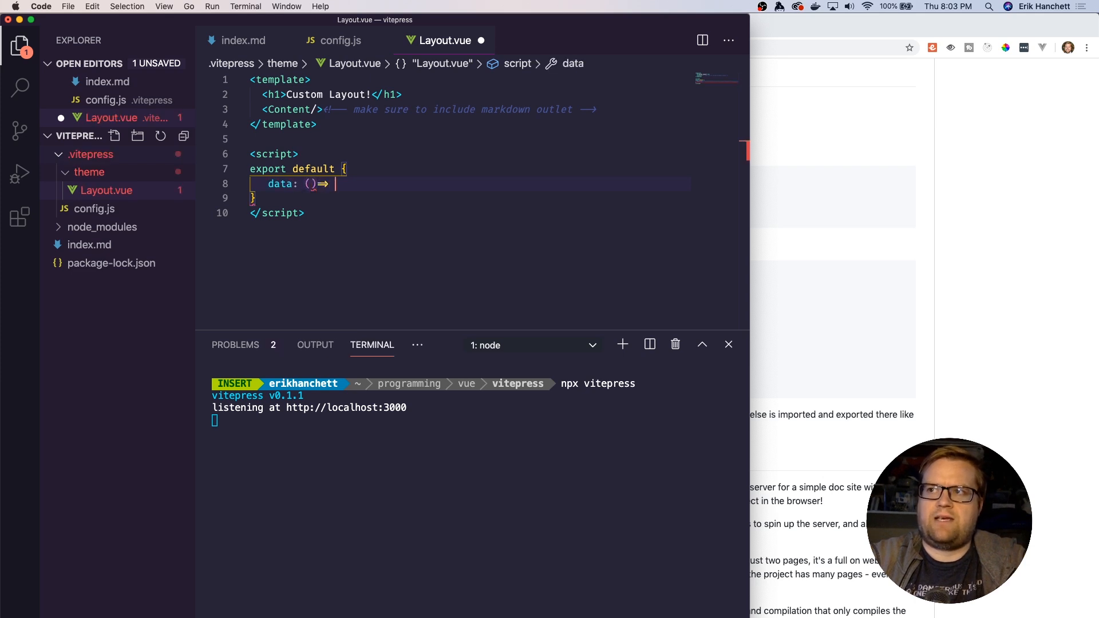
pyautogui.write('({')
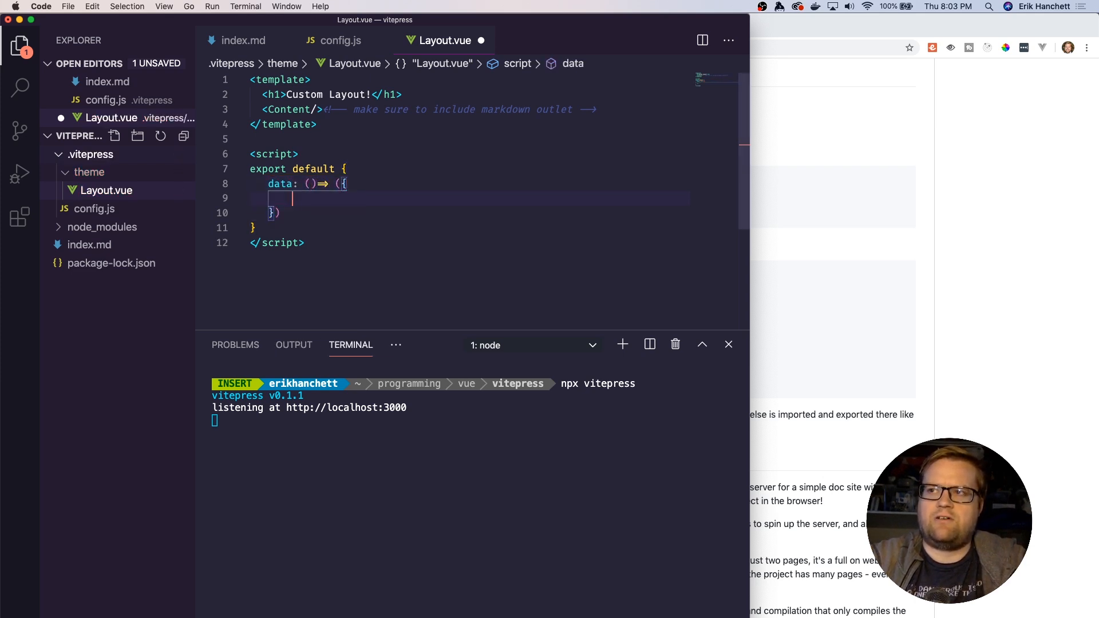
# Give data a hi value of 'hello from layout', render {{hi}}, and add theme/index.js
pyautogui.write("hi: ''")
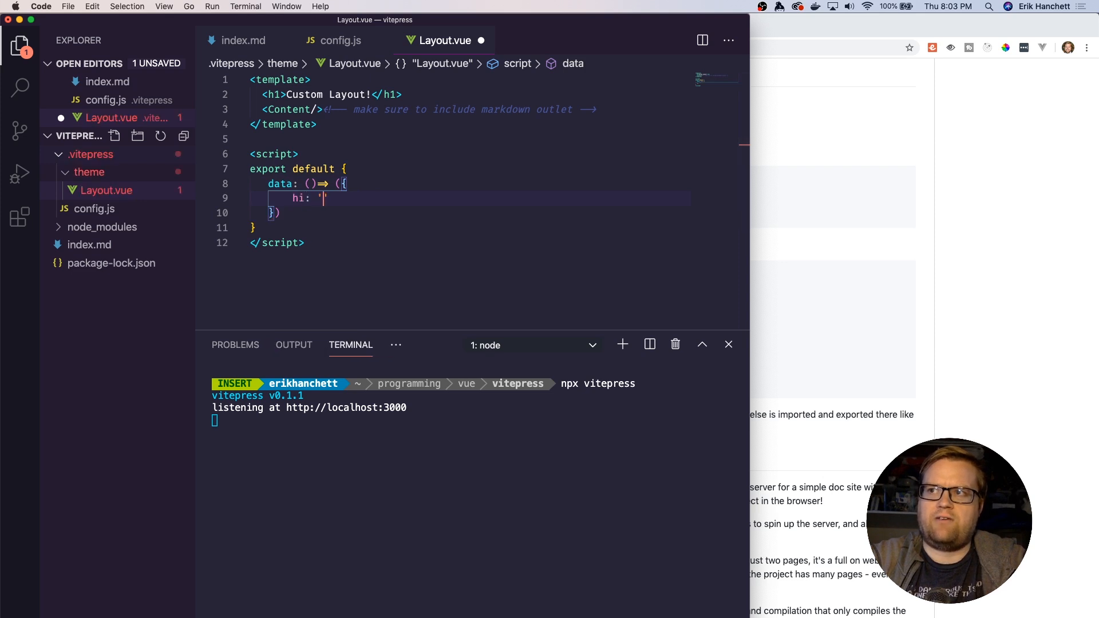
pyautogui.write('hell owrl')
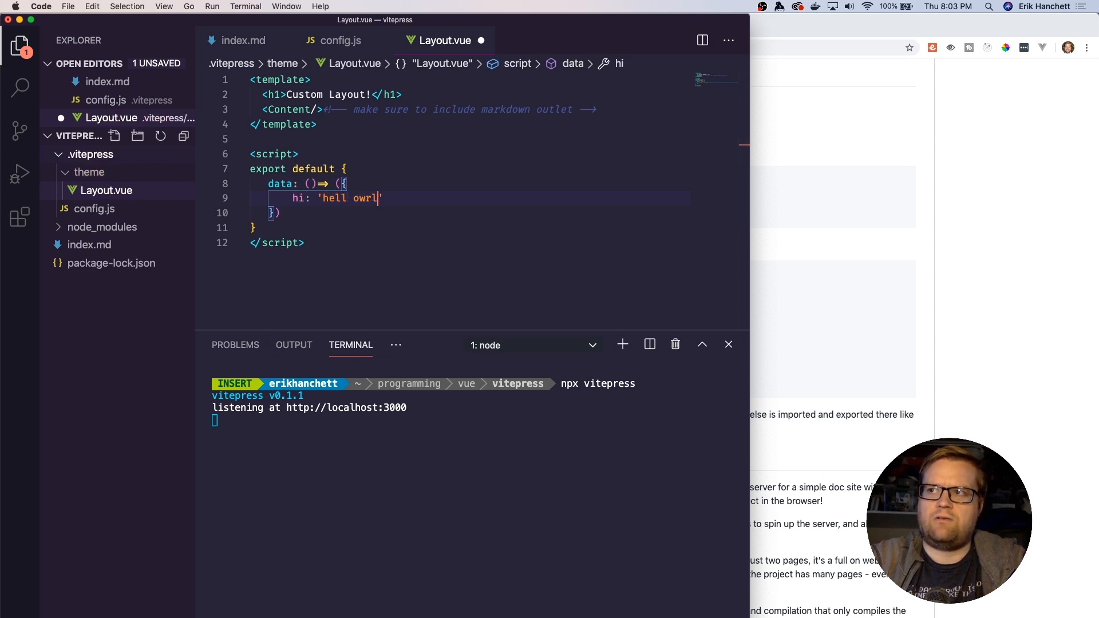
pyautogui.write('hello from')
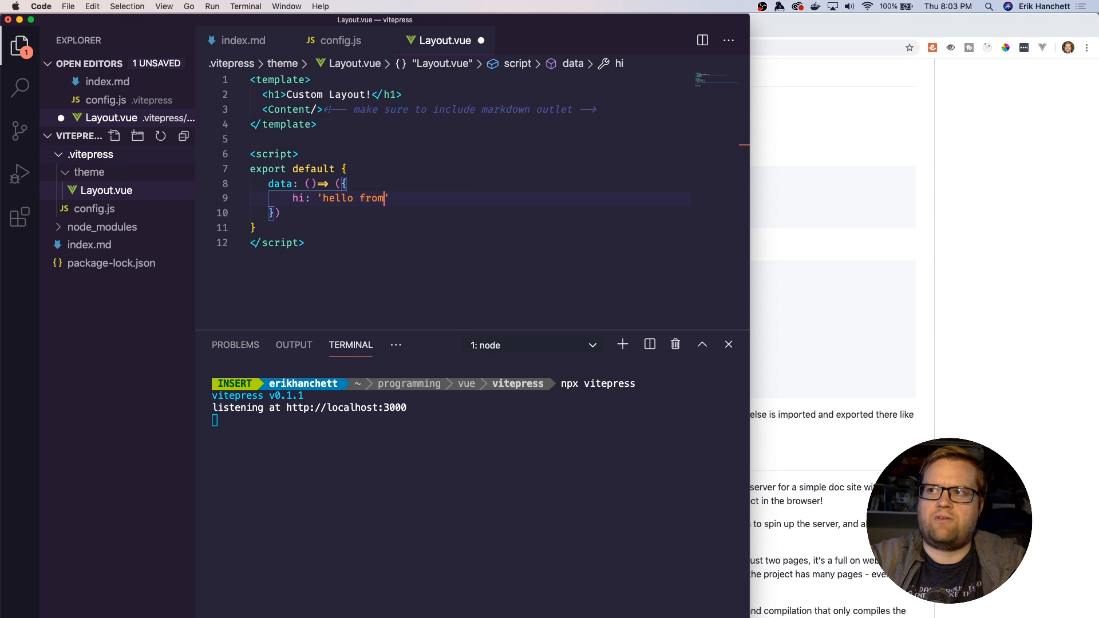
pyautogui.write('layout')
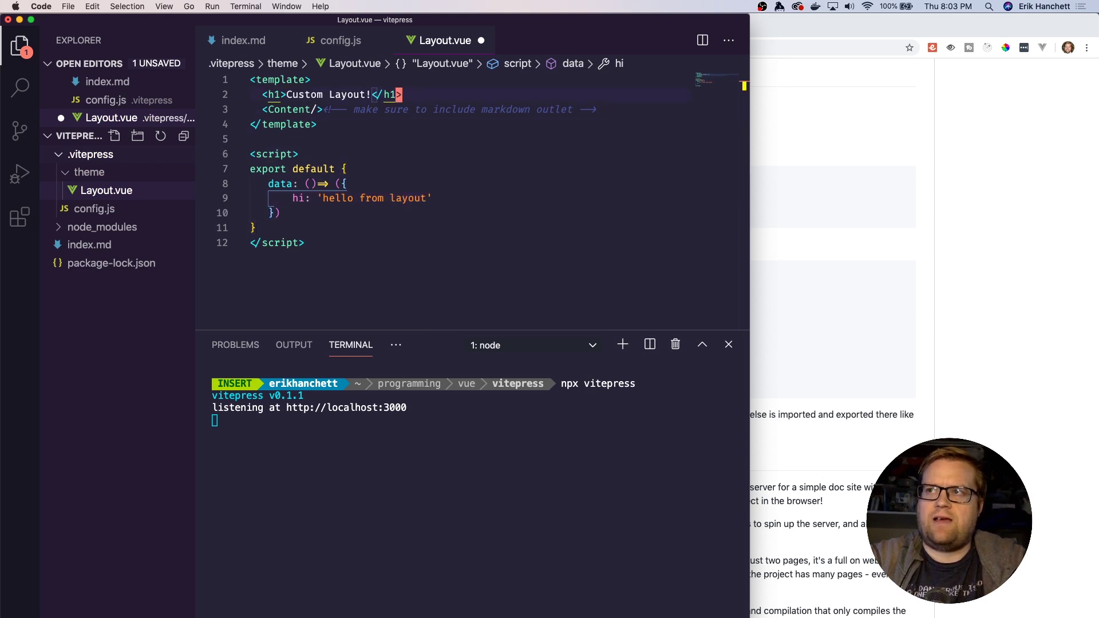
pyautogui.write('{{h}}')
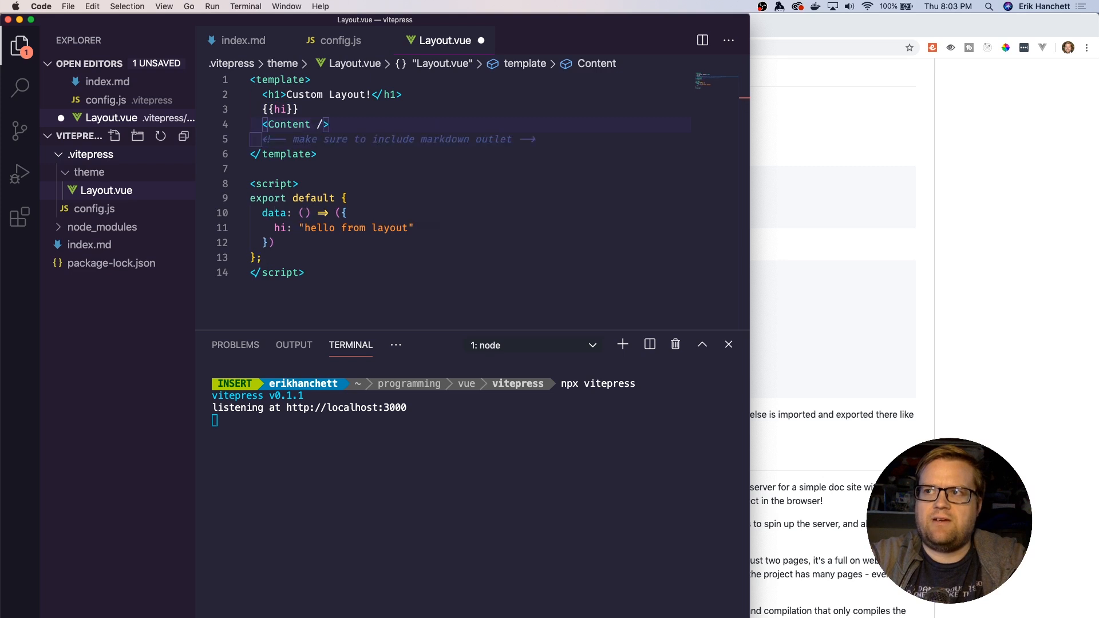
pyautogui.click(90, 172)
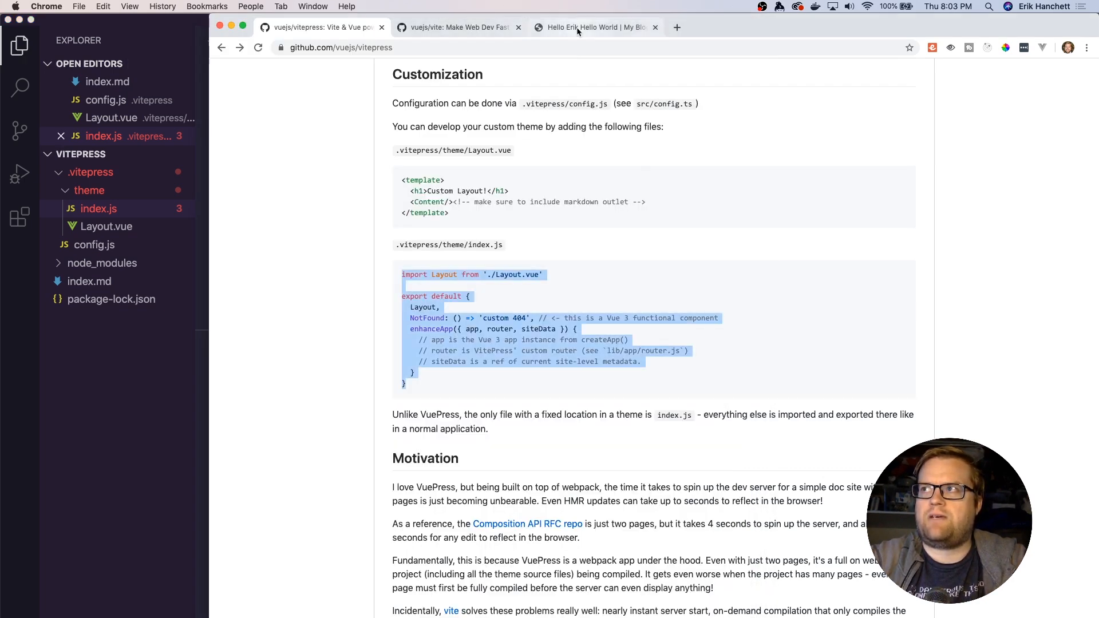
# Check that localhost:3000 shows 'Custom Layout!' and 'hello from layout'
pyautogui.click(593, 28)
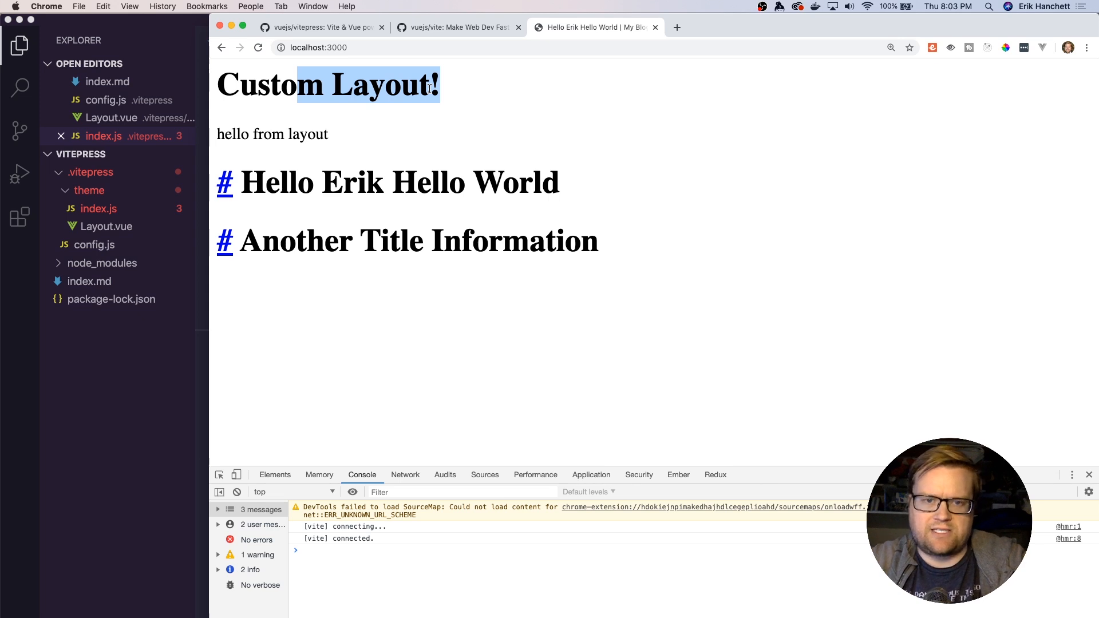
pyautogui.moveTo(249, 134)
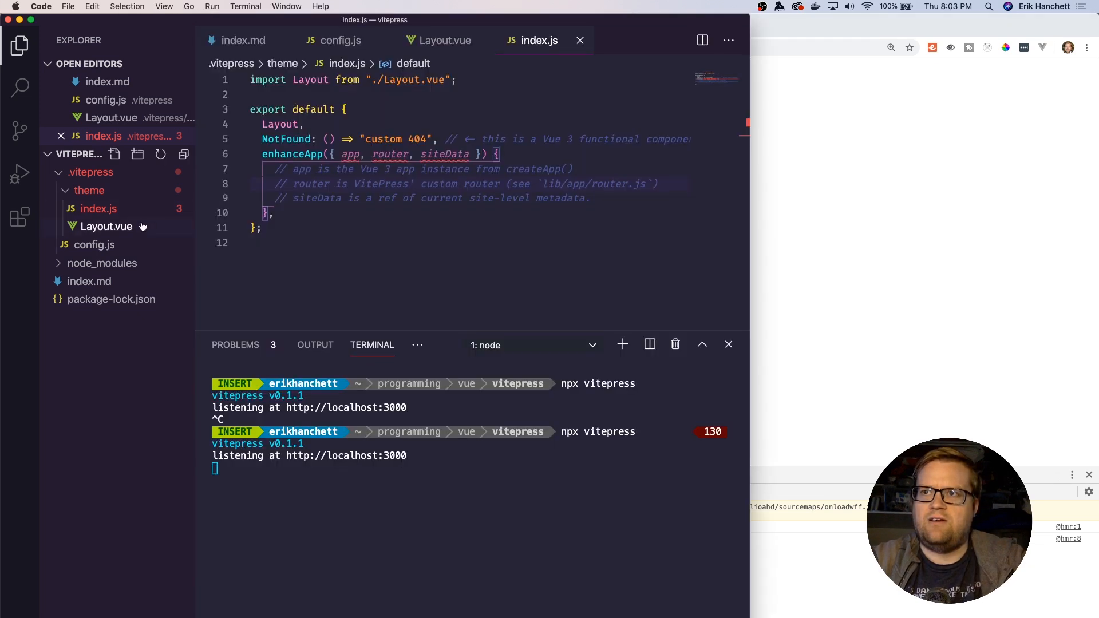
# Replace the data block with setup() importing ref from vue and defining count = ref(0)
pyautogui.click(105, 227)
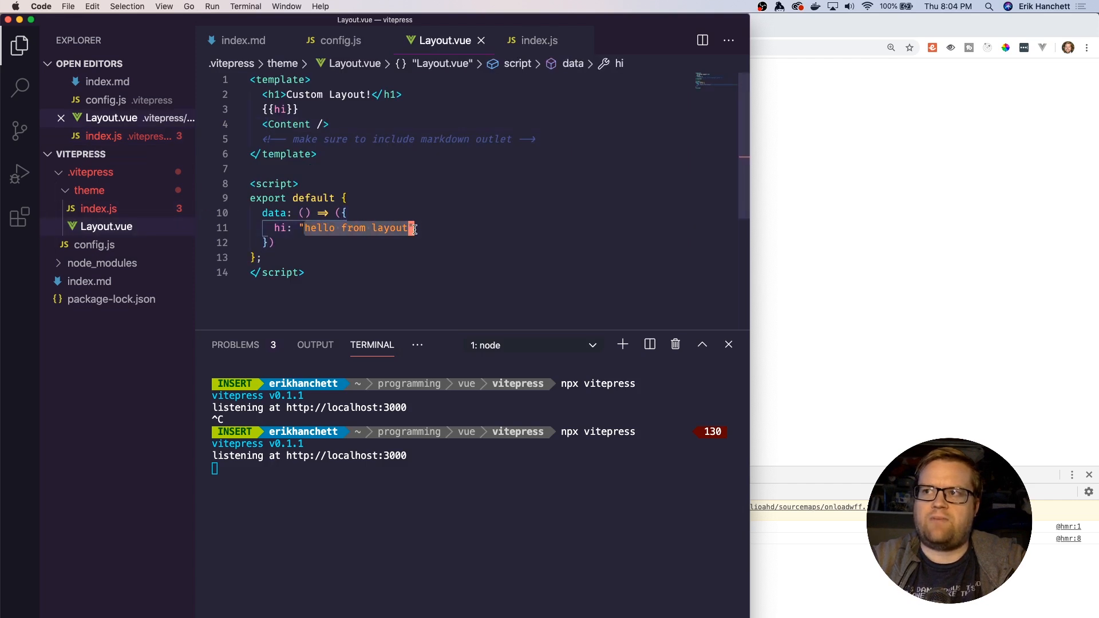
pyautogui.click(270, 197)
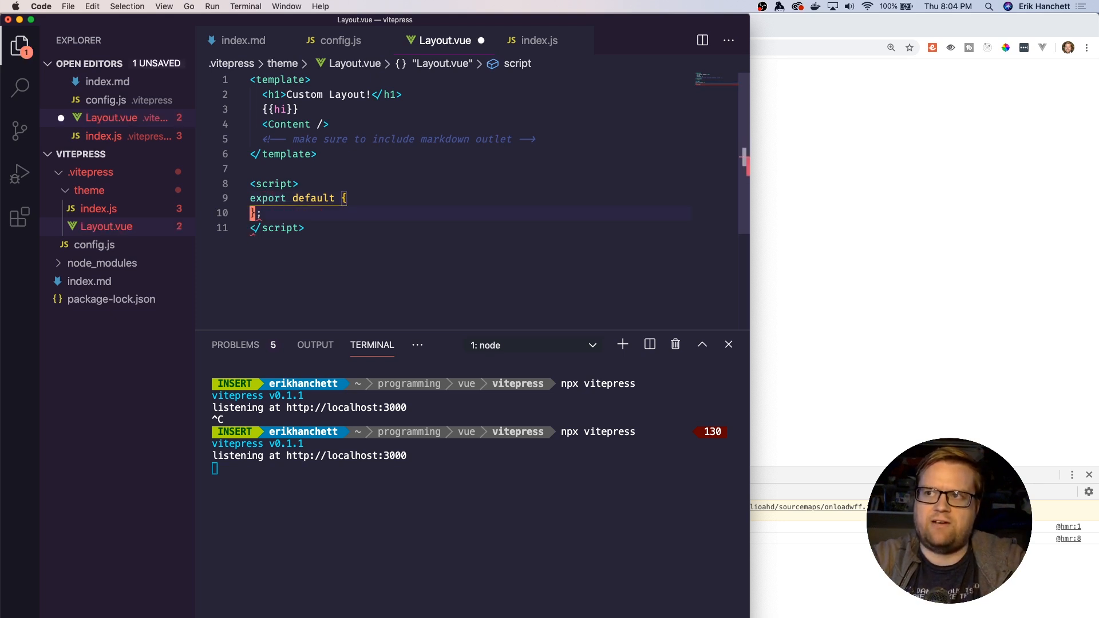
pyautogui.write('setup(){')
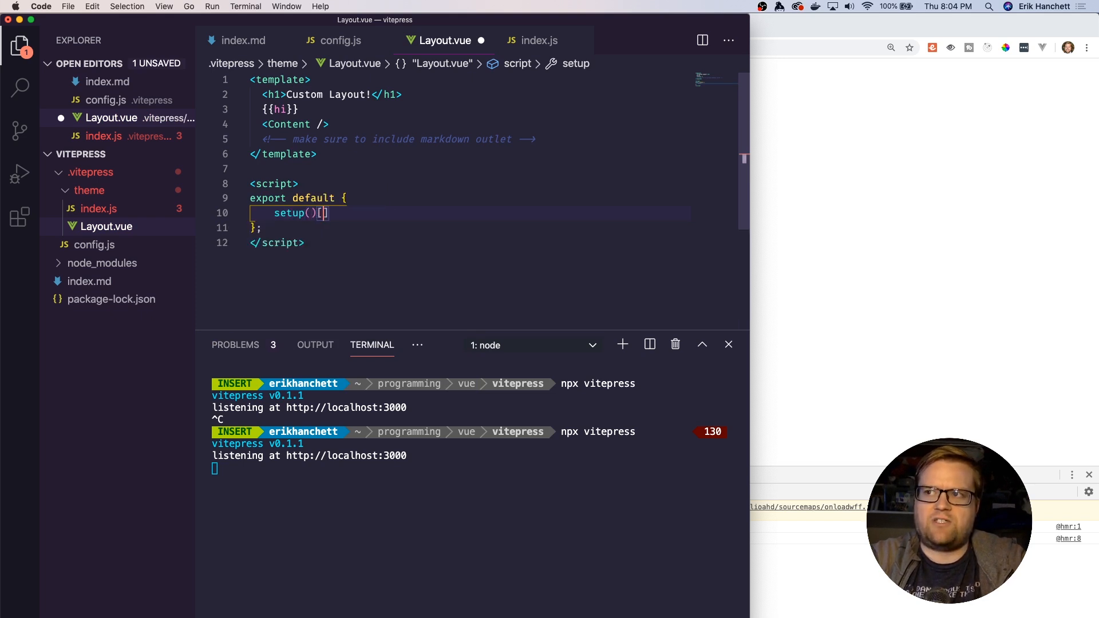
pyautogui.press('enter')
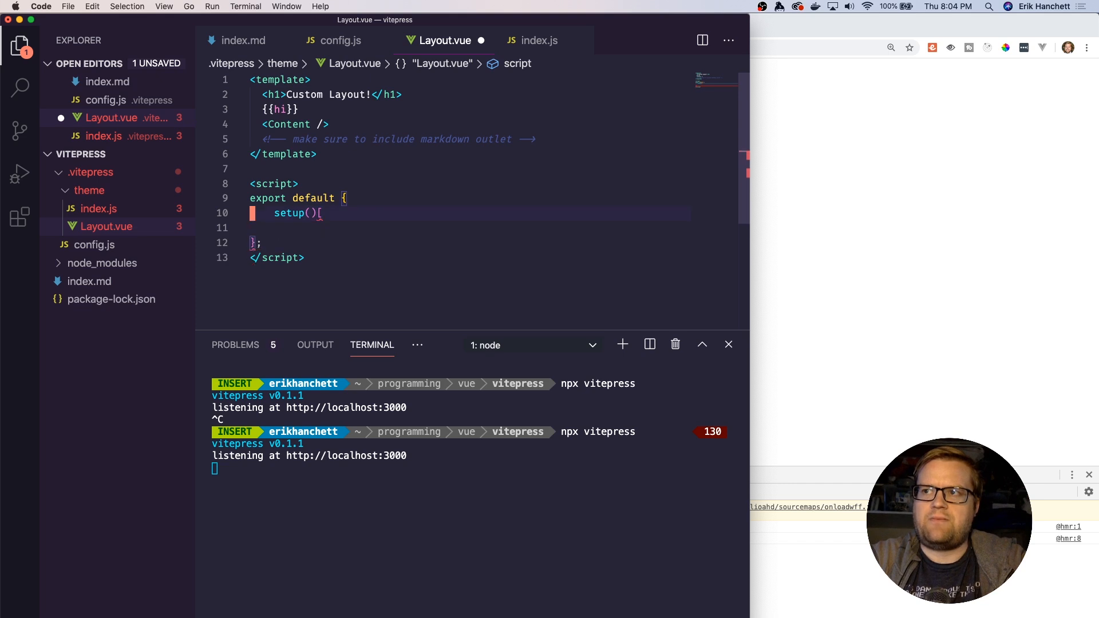
pyautogui.write('{')
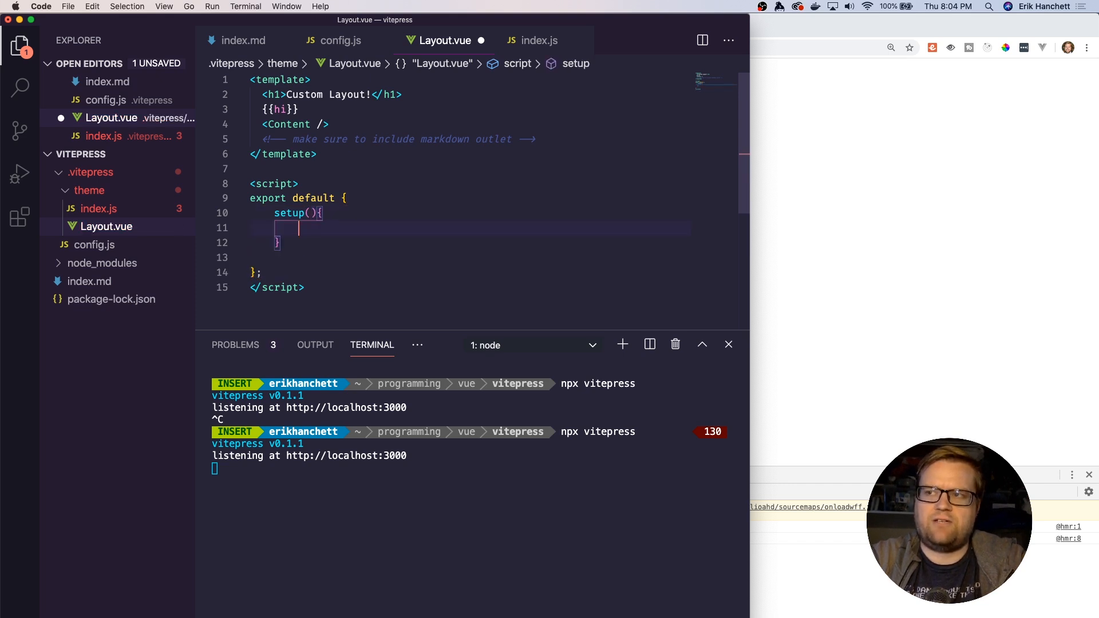
pyautogui.write('i')
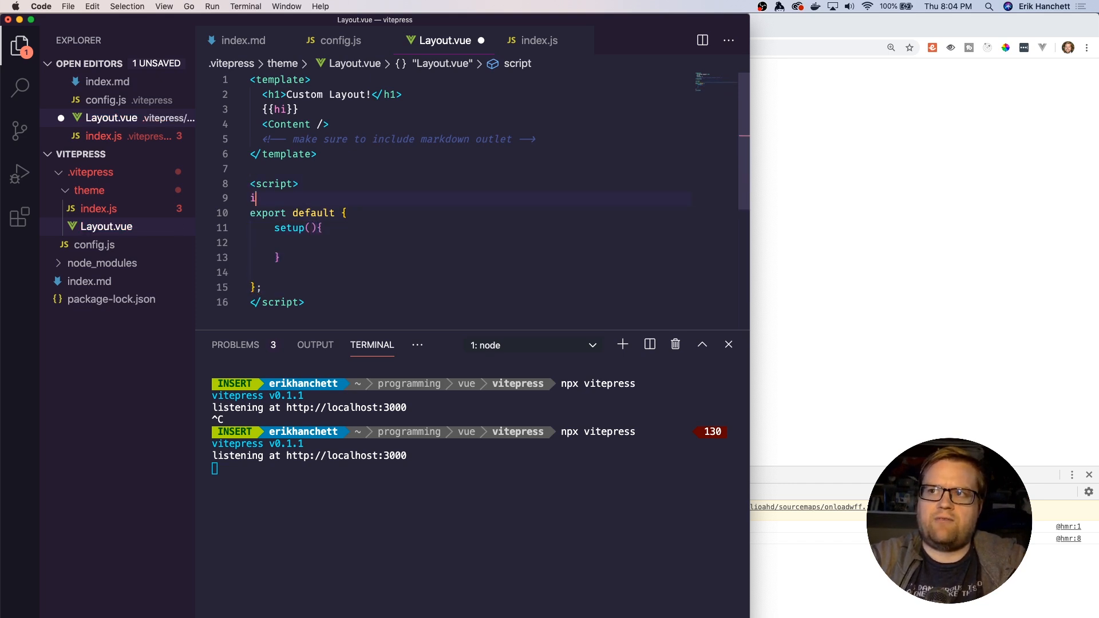
pyautogui.write('mport re')
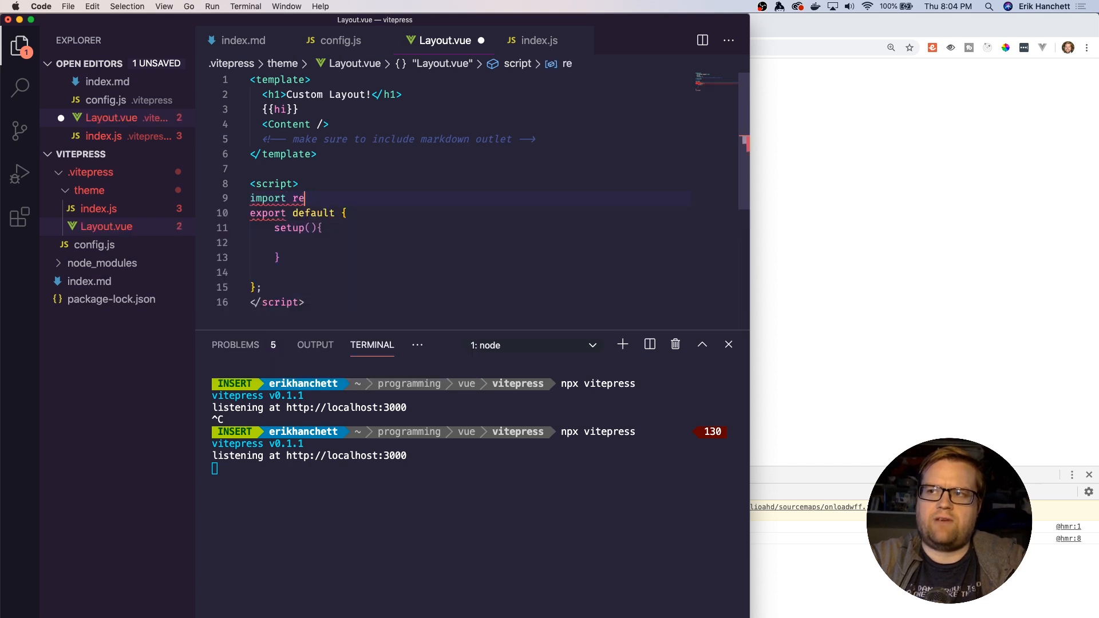
pyautogui.write('{ref} f')
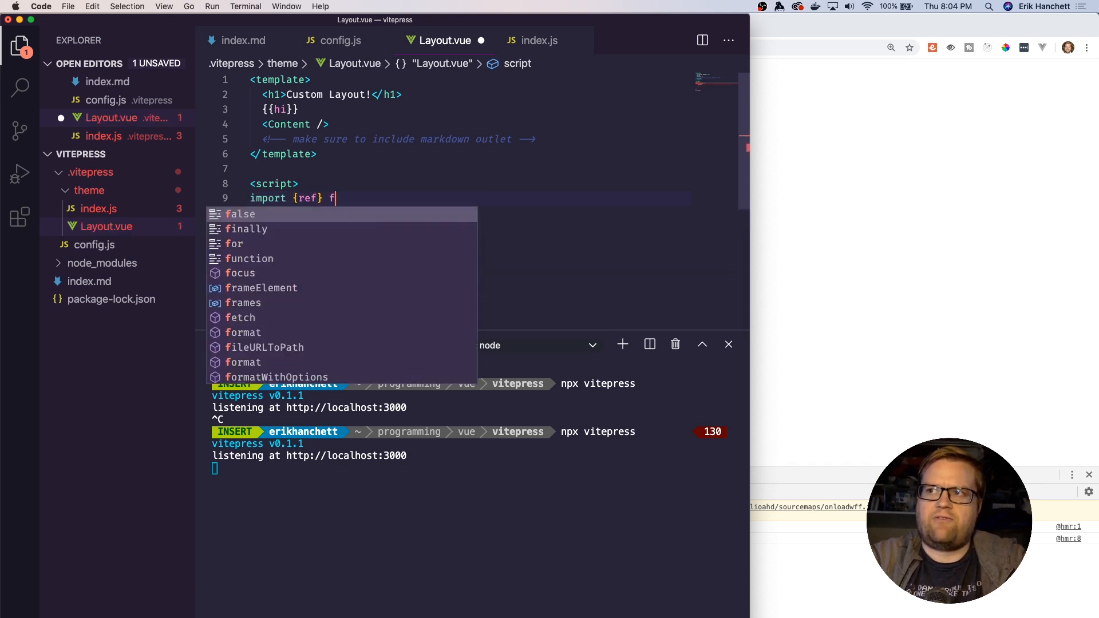
pyautogui.write("rom 'vue';")
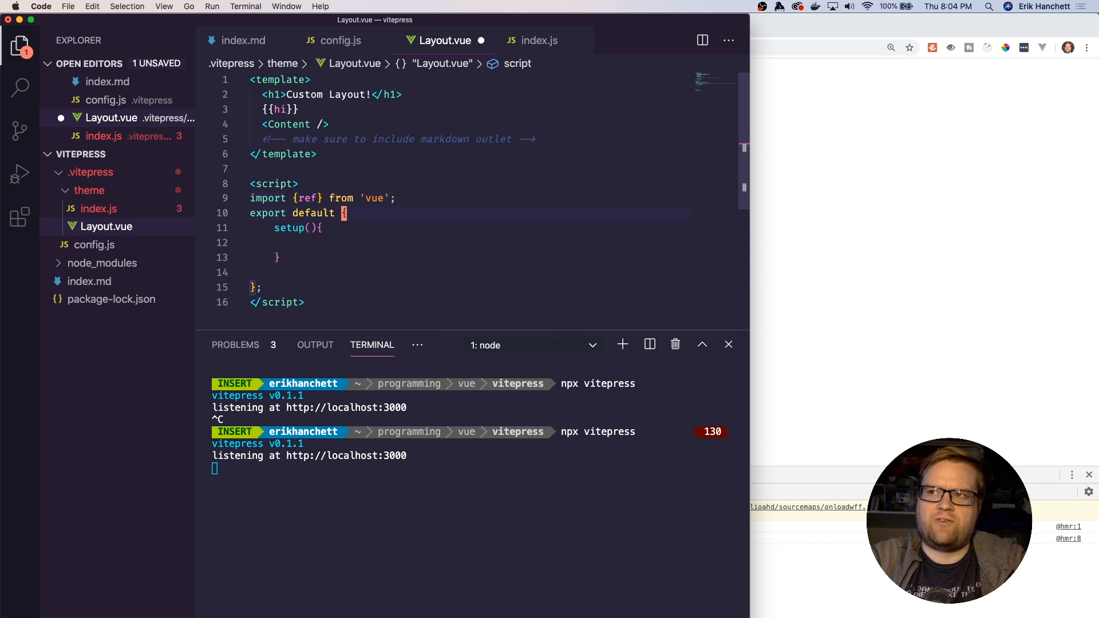
pyautogui.write('const count')
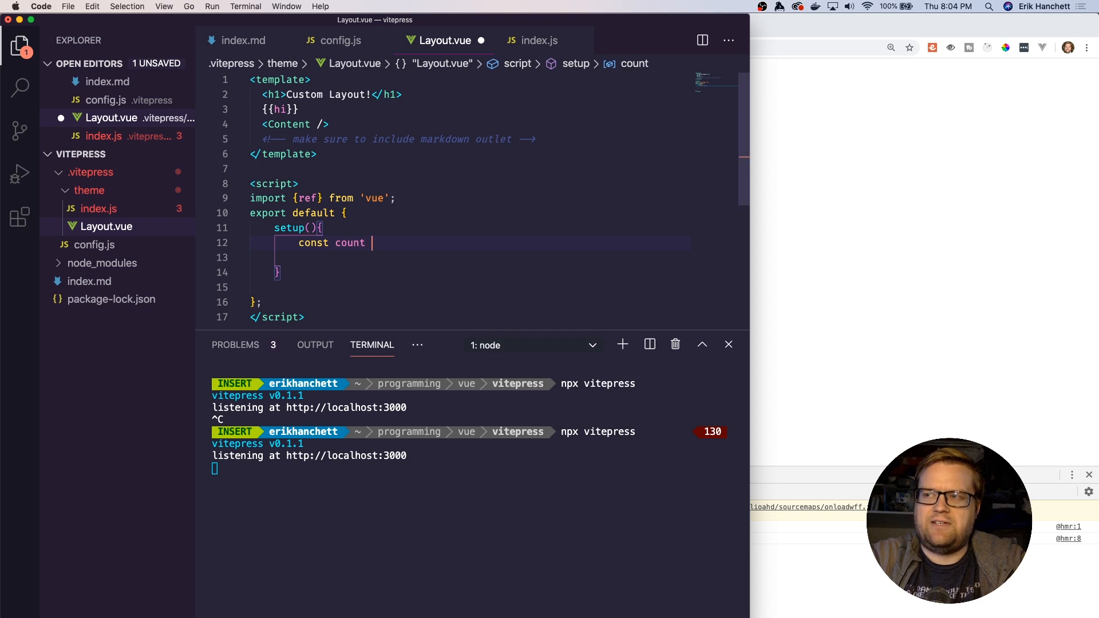
pyautogui.write('= ref(0);')
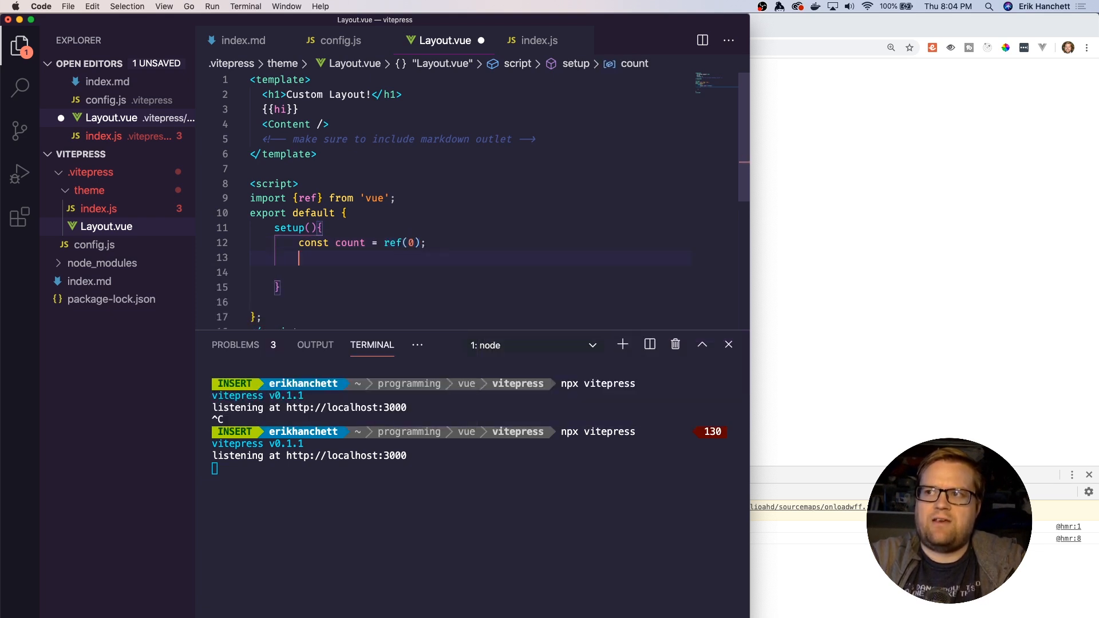
# Return count from setup and display {{count}} in place of hi
pyautogui.write('return')
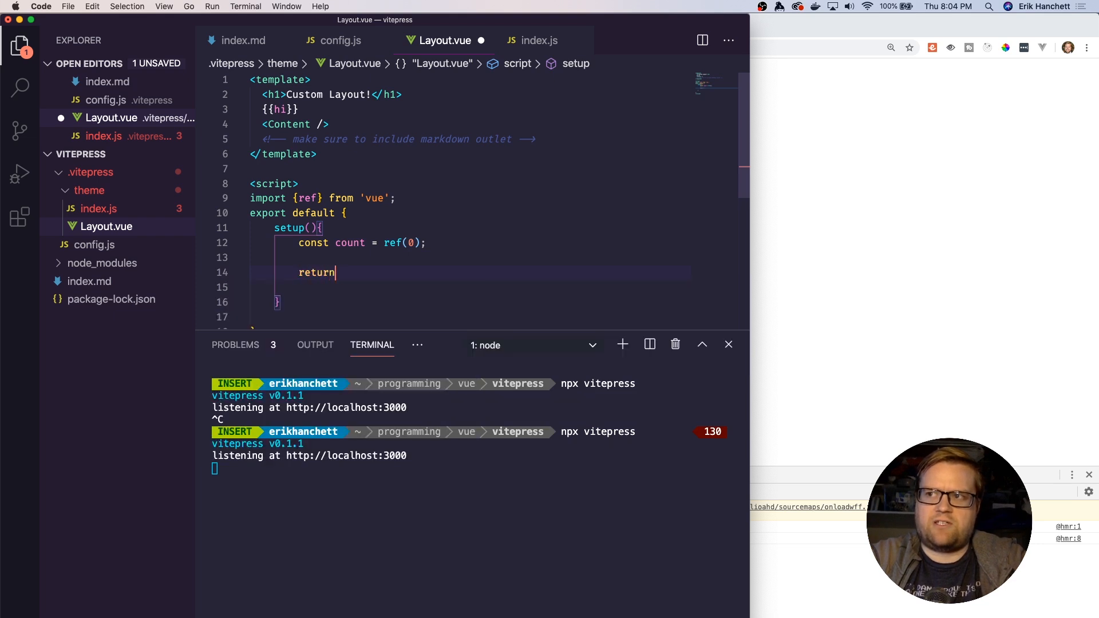
pyautogui.write('{ count }')
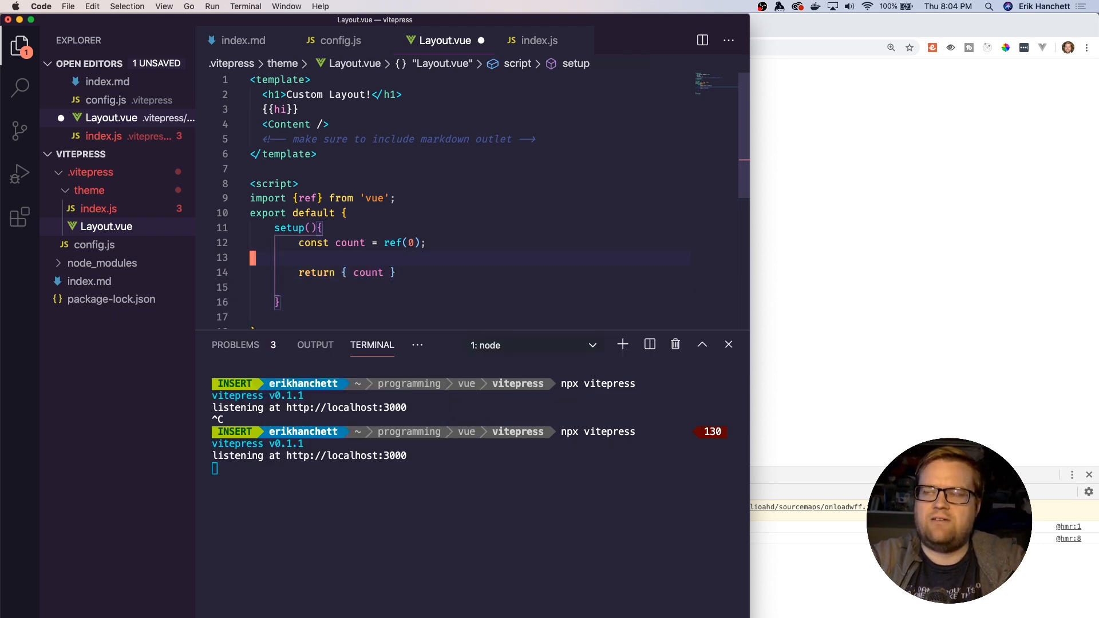
pyautogui.press('Delete')
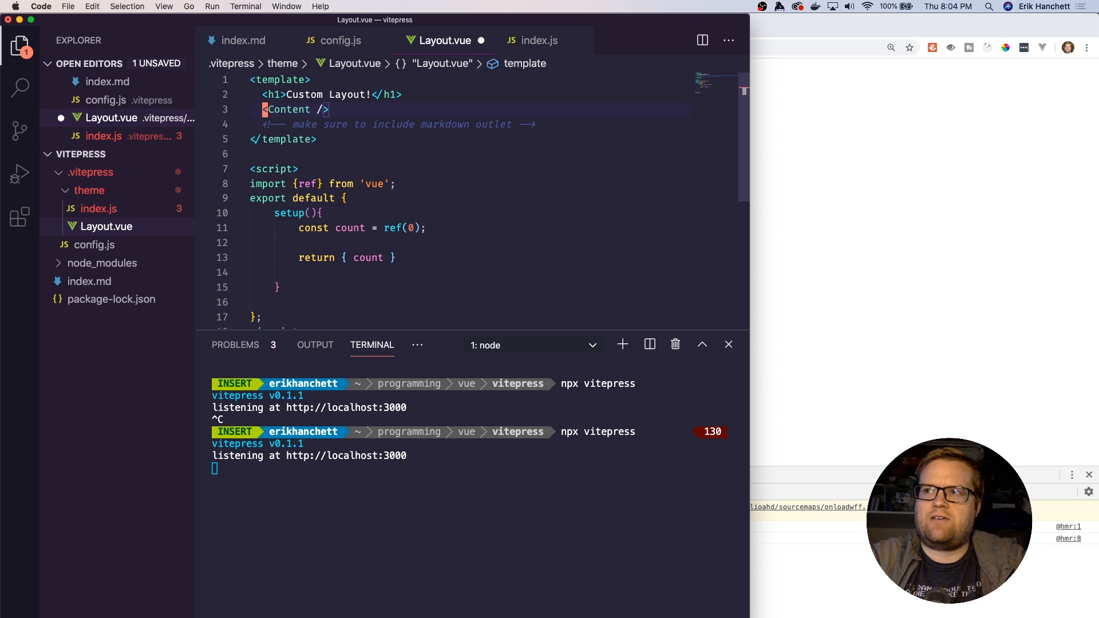
pyautogui.write('{{count}}')
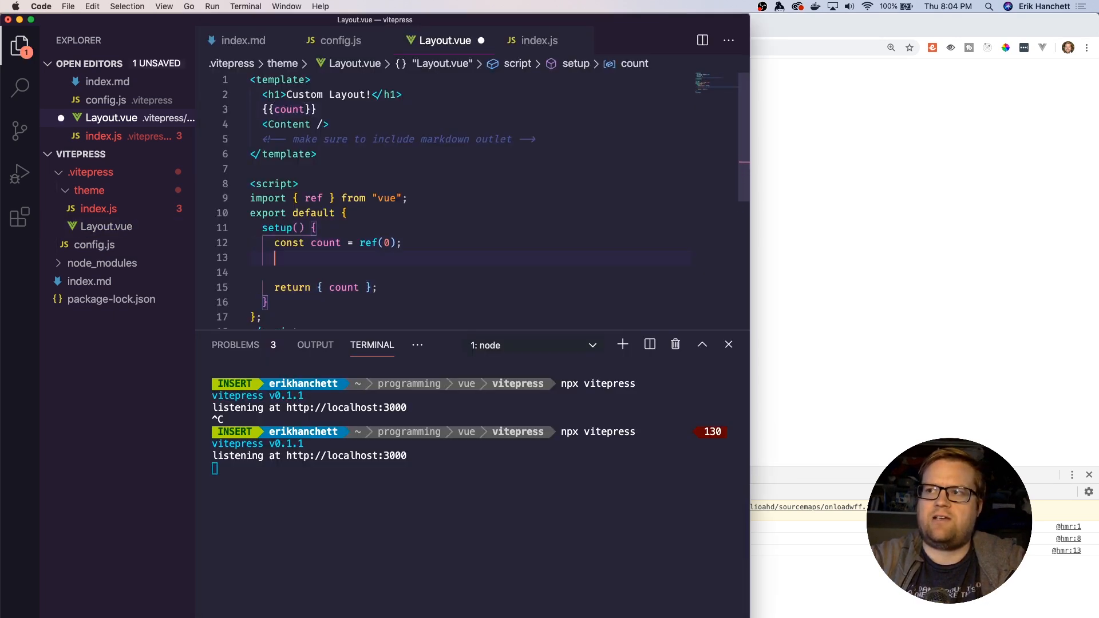
# Add a counter function that increments count.value and return it from setup
pyautogui.write('const')
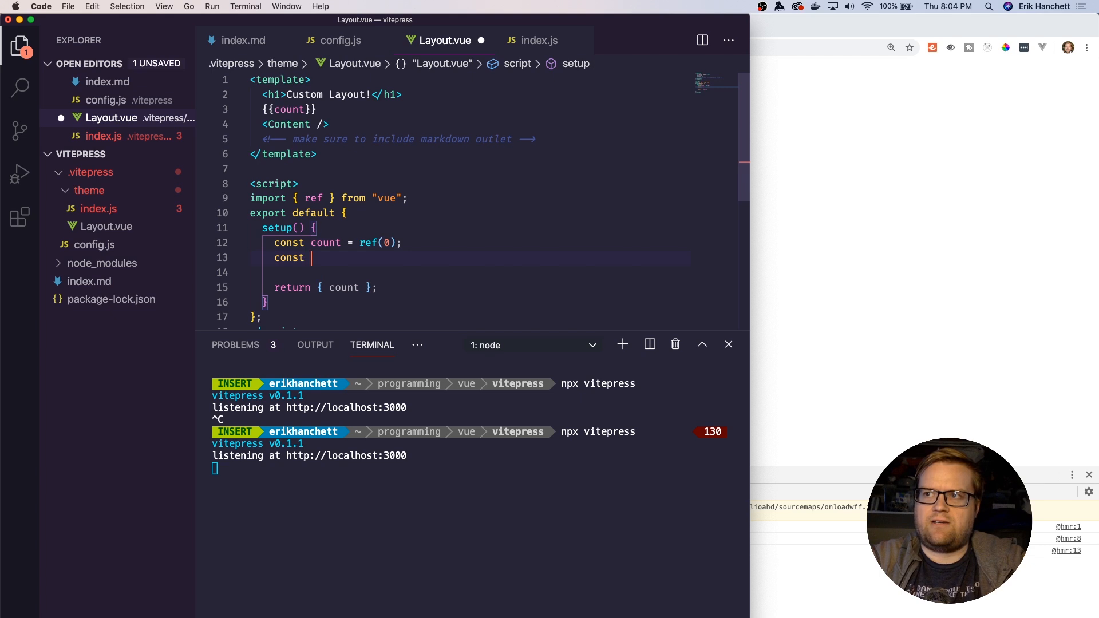
pyautogui.write('counter = ()=>')
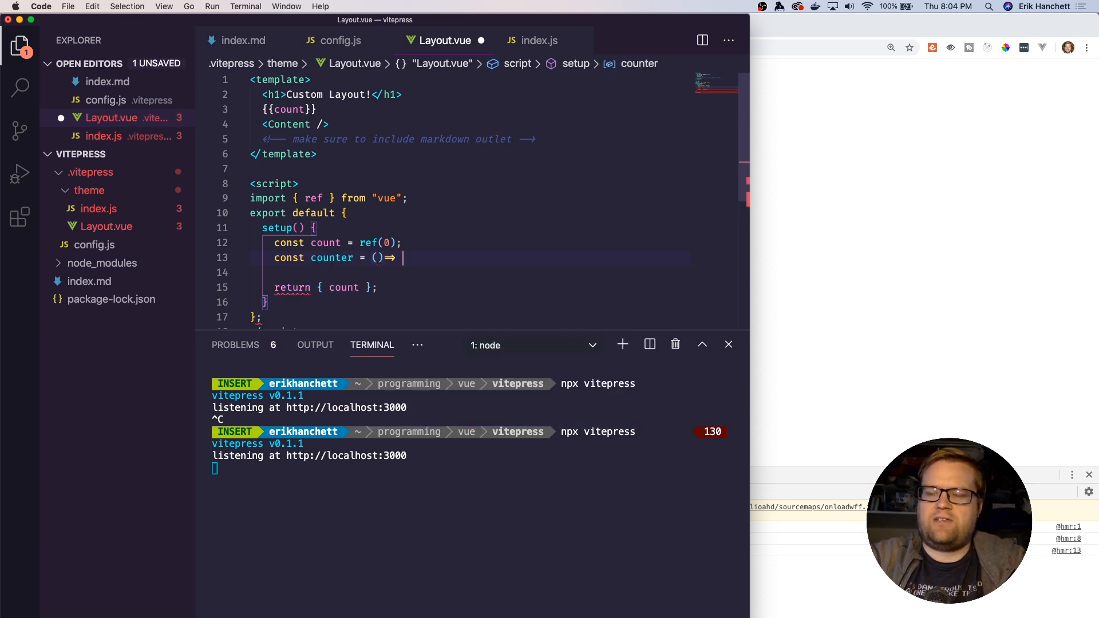
pyautogui.write('count')
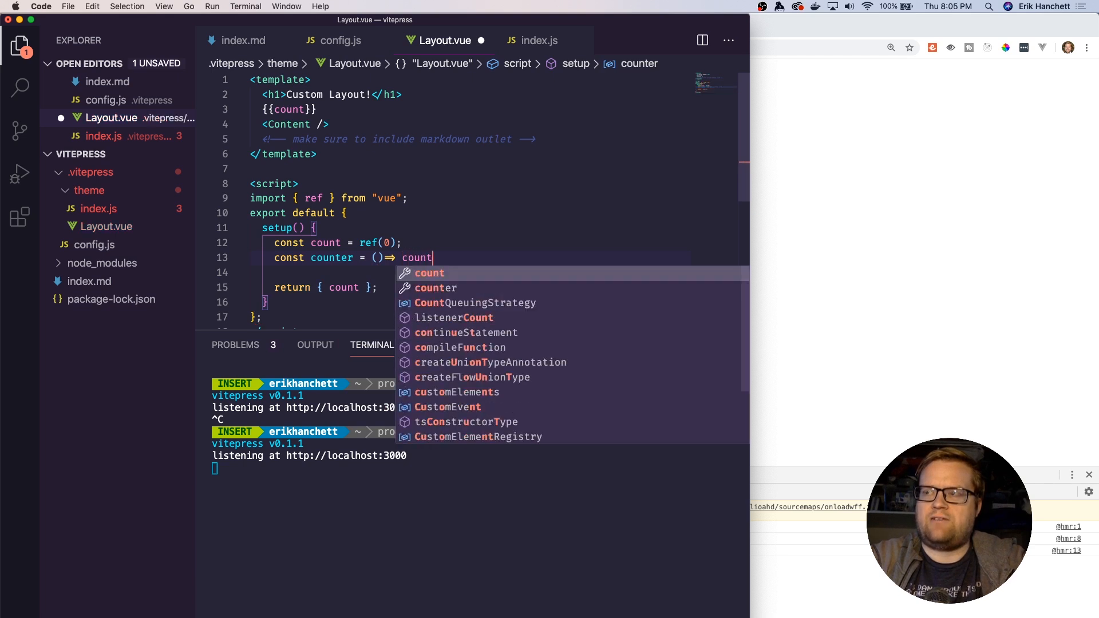
pyautogui.write('.value++;')
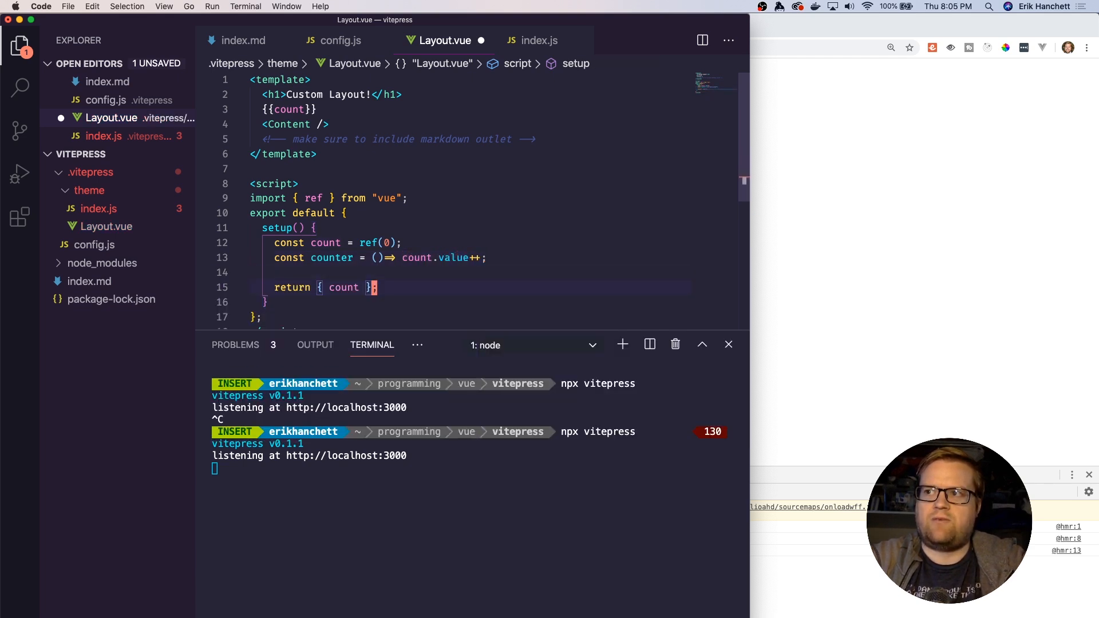
pyautogui.write(', counter')
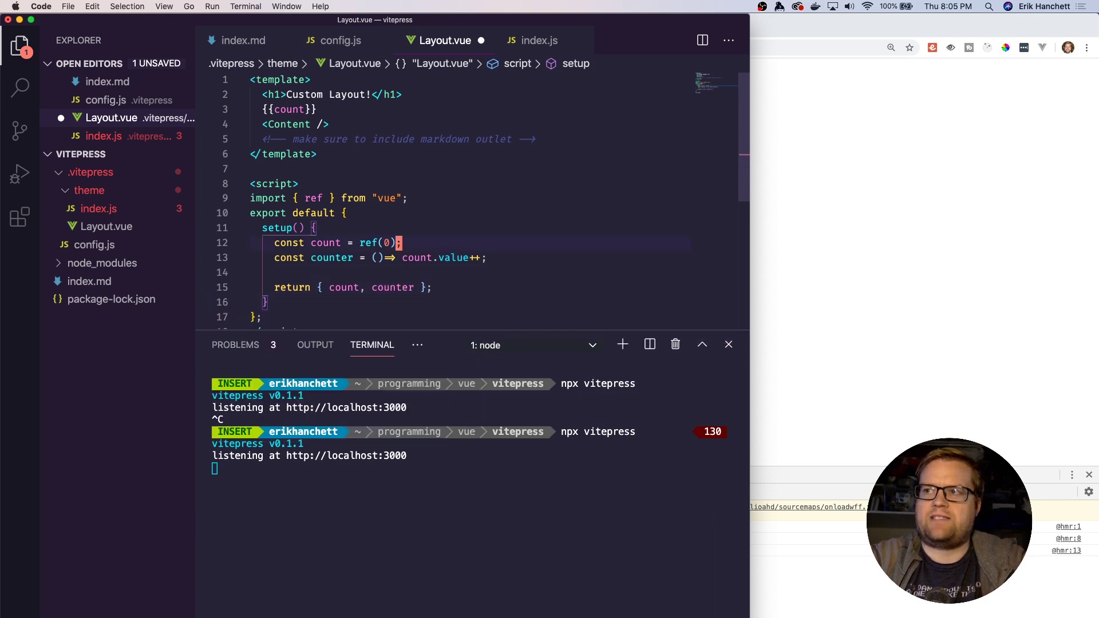
pyautogui.write('button></button>')
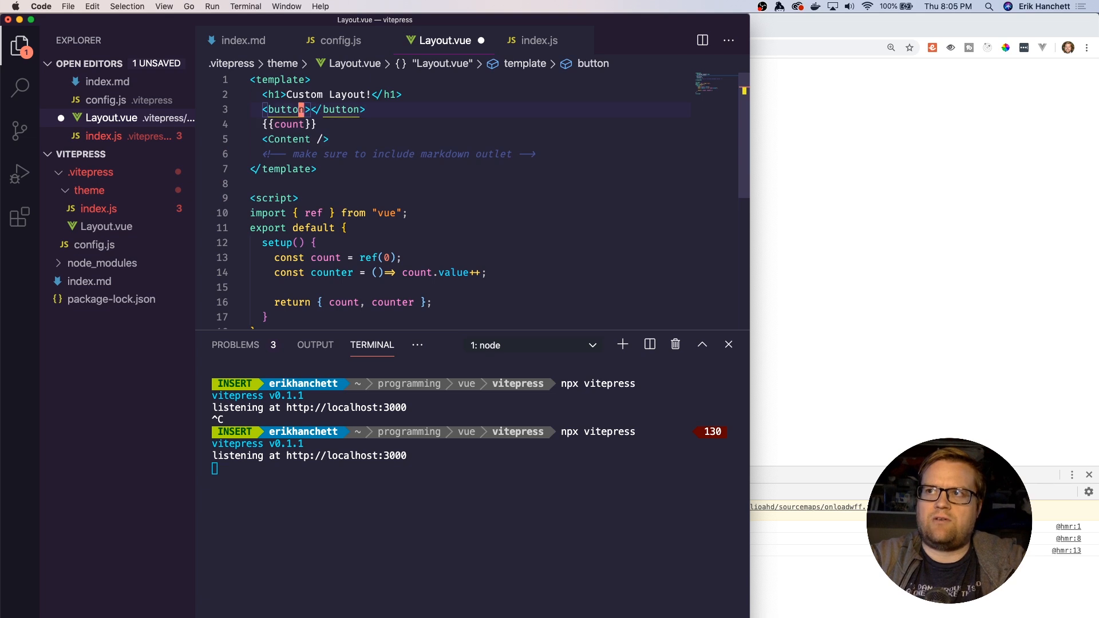
pyautogui.write('@click=""')
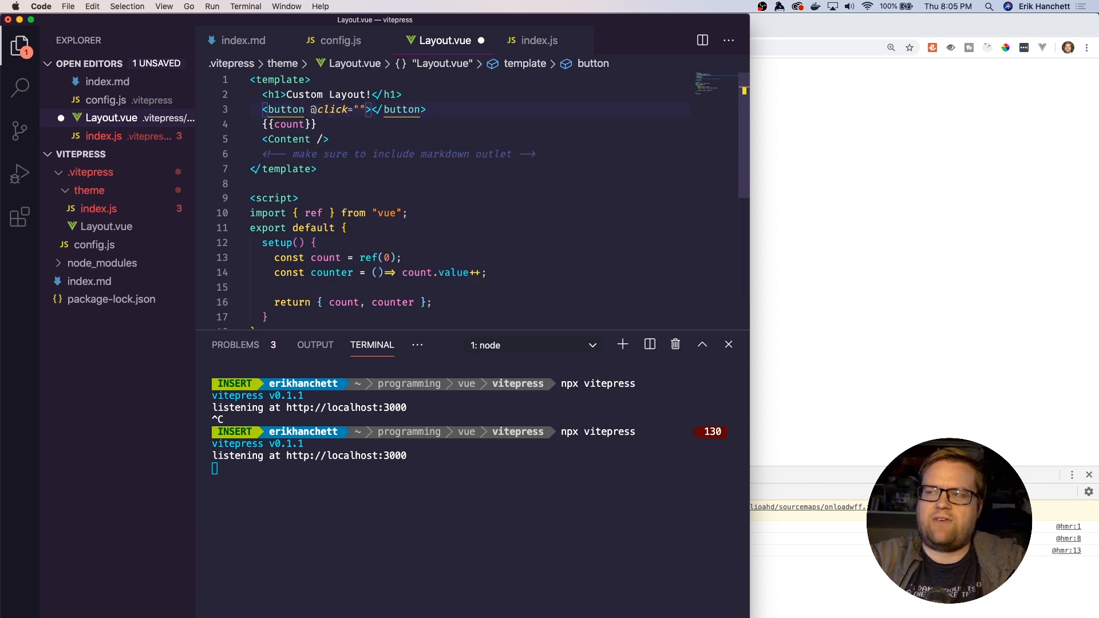
pyautogui.write('counter()')
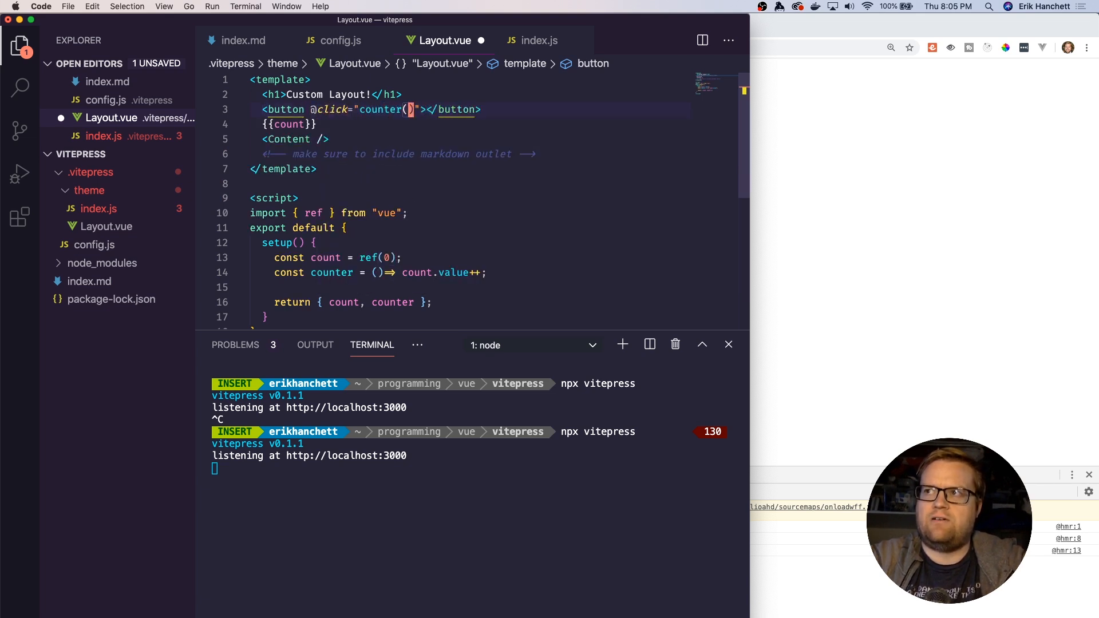
pyautogui.write('Perss')
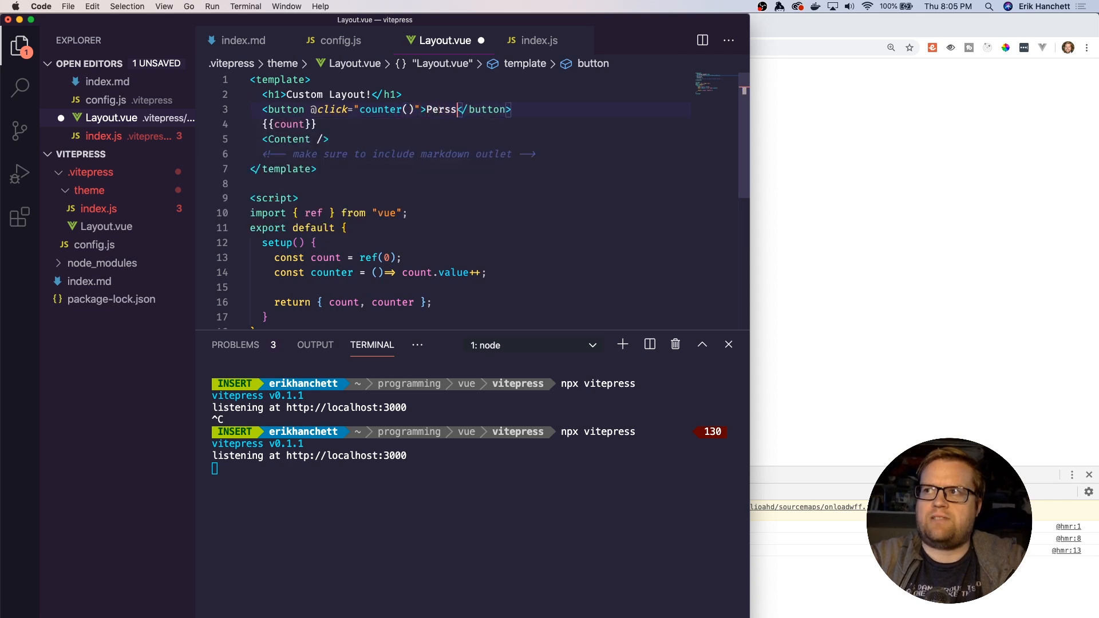
pyautogui.write('Press M')
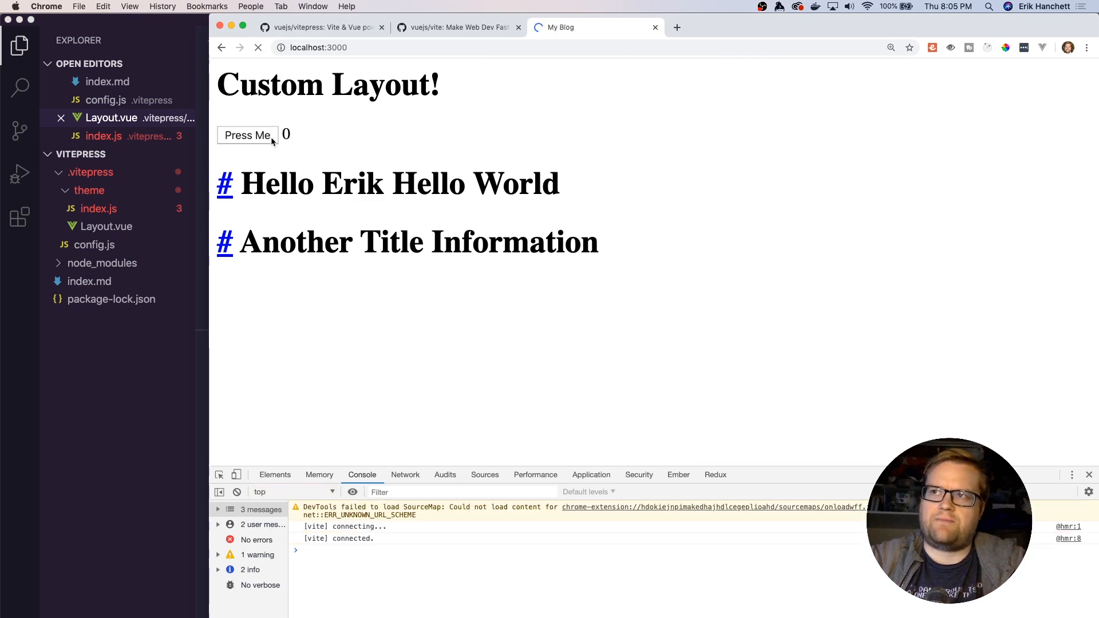
# Press the 'Press Me' button until the count reaches 8
pyautogui.click(247, 136)
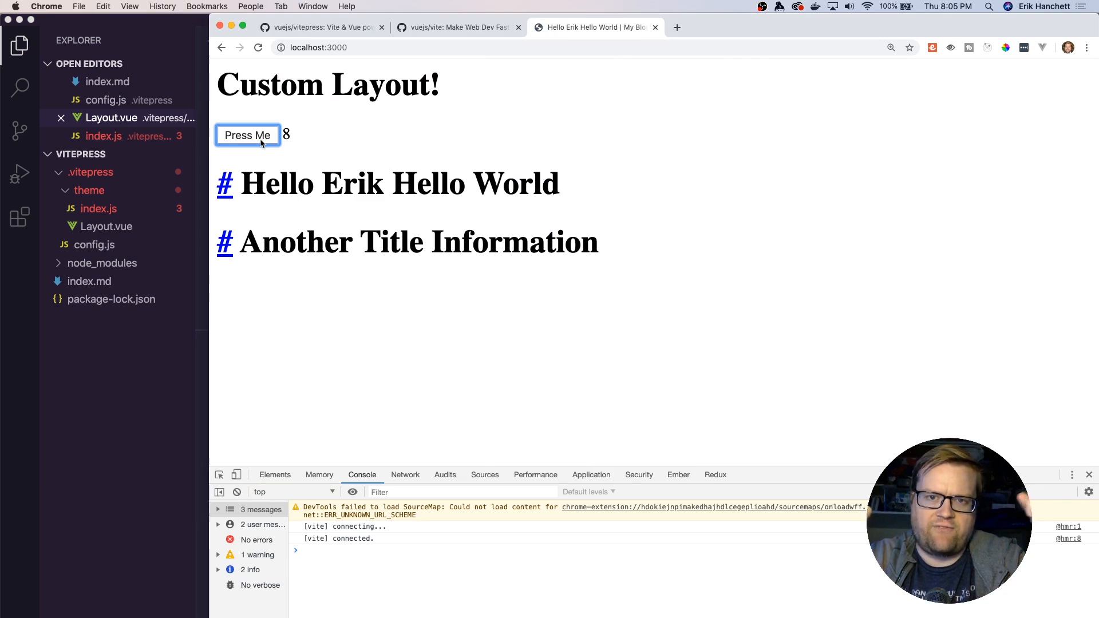
pyautogui.moveTo(137, 337)
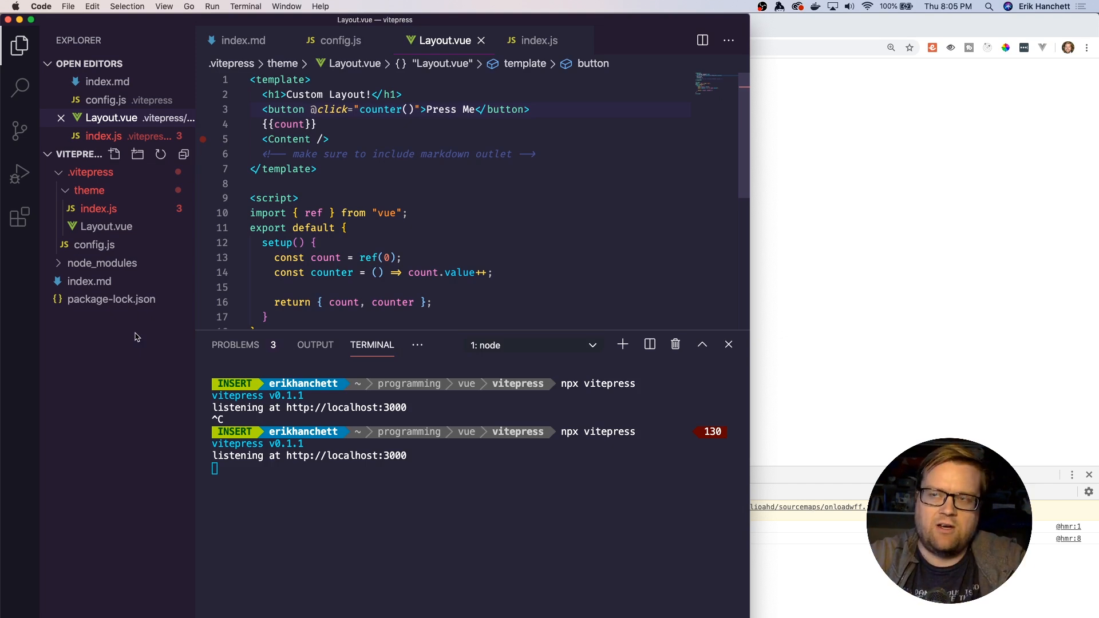
pyautogui.moveTo(89, 172)
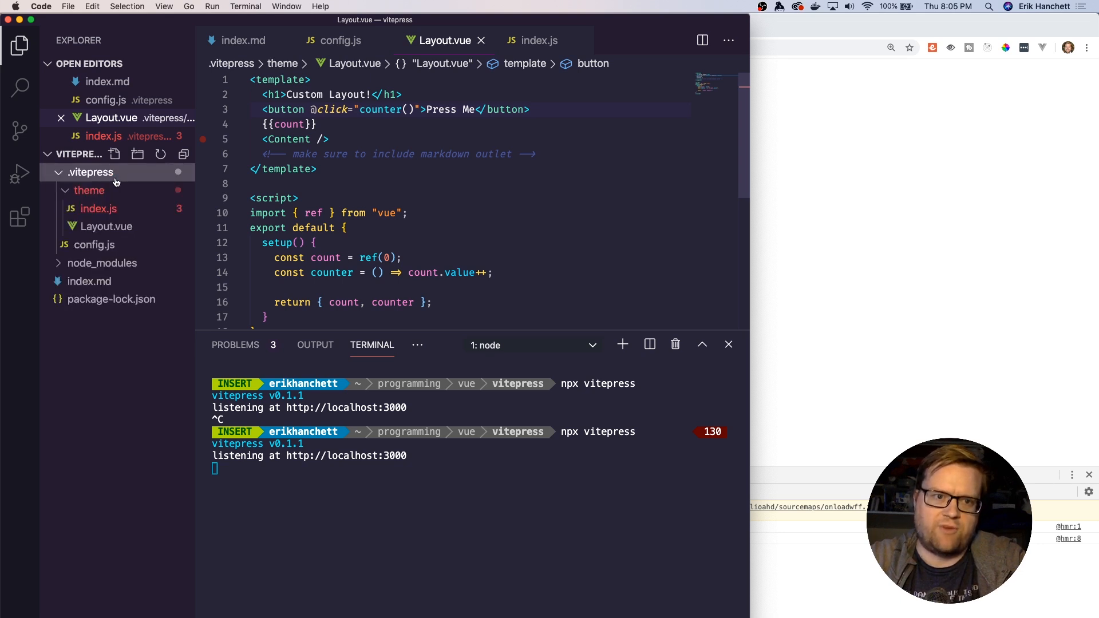
pyautogui.moveTo(148, 237)
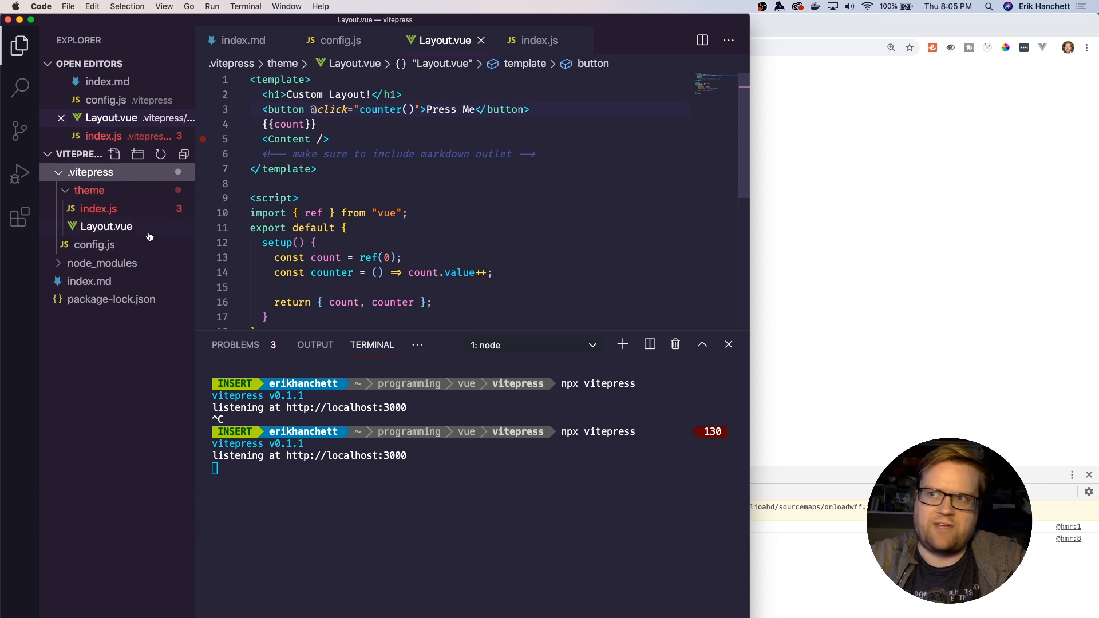
# Revisit index.md and Layout.vue, then collapse the theme folder
pyautogui.click(89, 281)
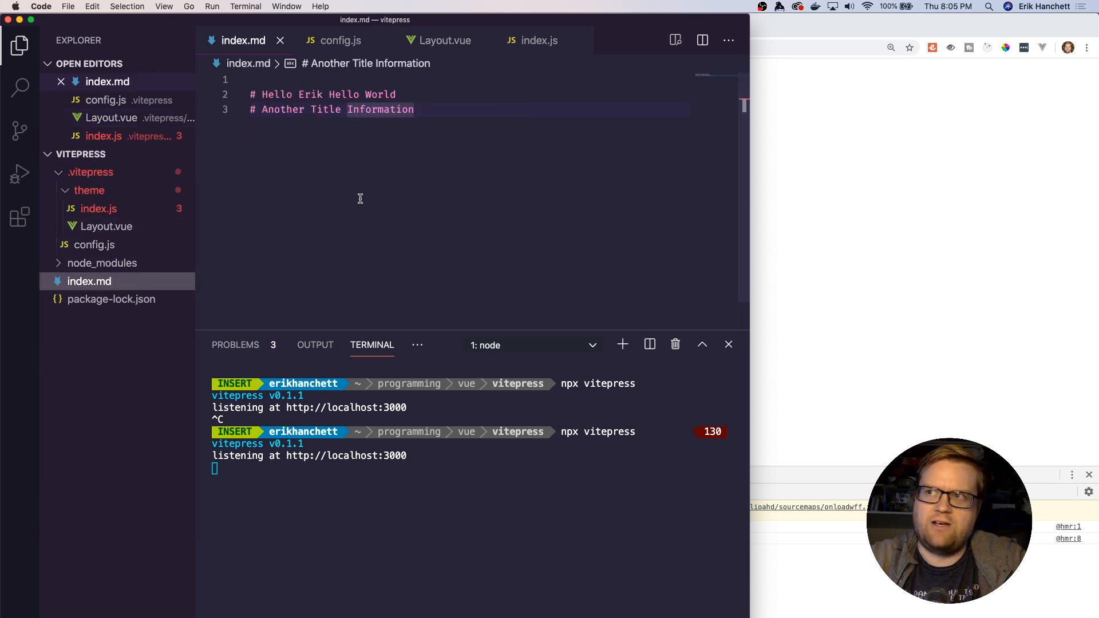
pyautogui.doubleClick(380, 109)
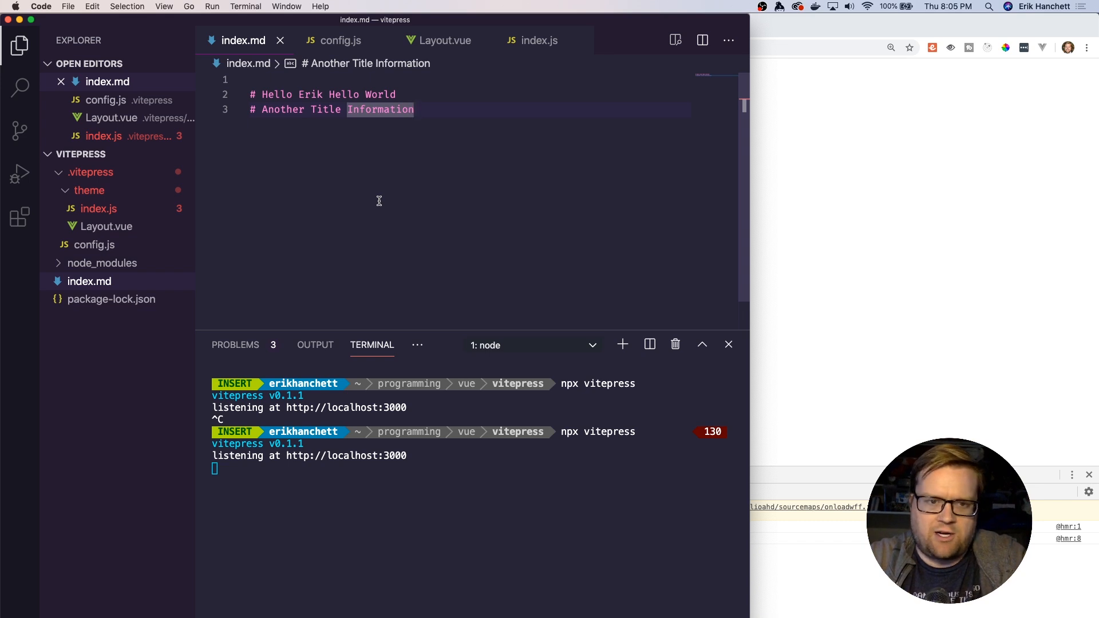
pyautogui.moveTo(140, 206)
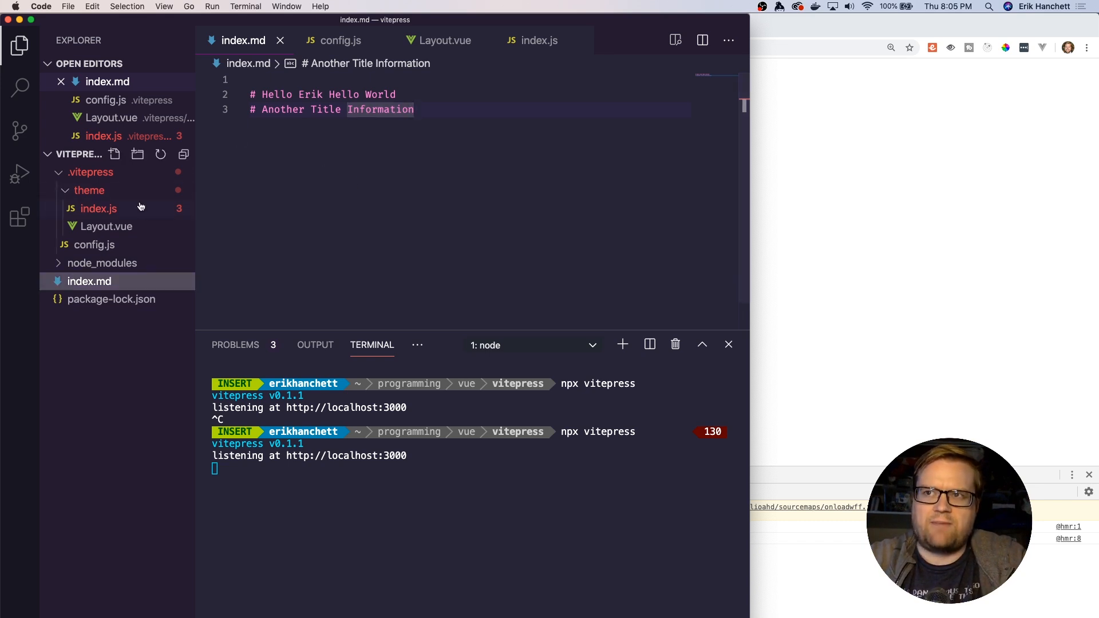
pyautogui.click(106, 227)
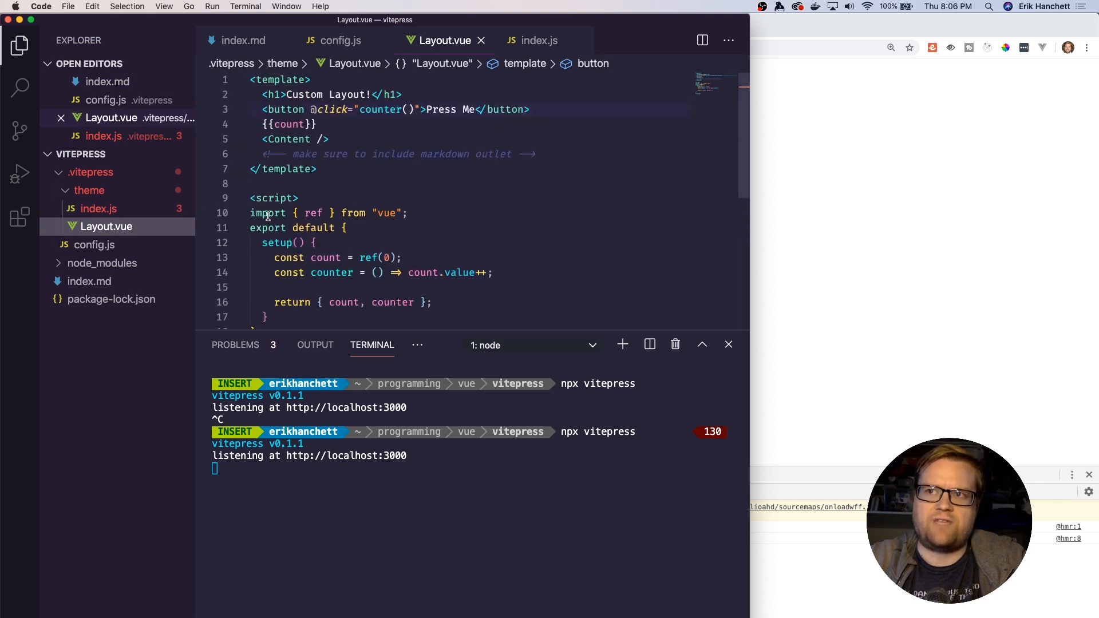
pyautogui.moveTo(107, 227)
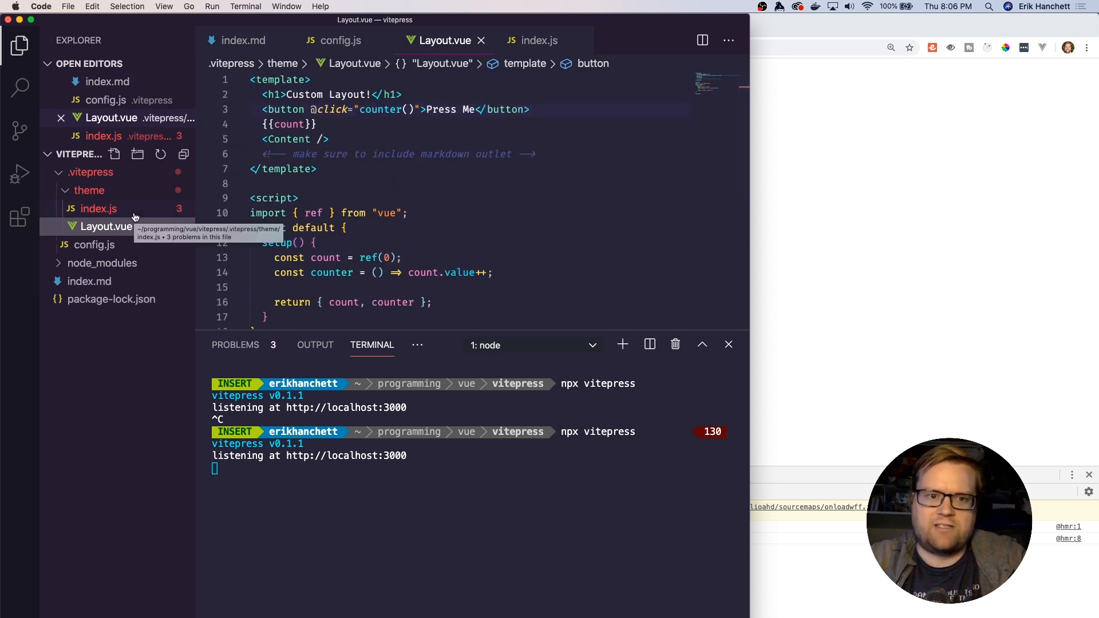
pyautogui.click(89, 191)
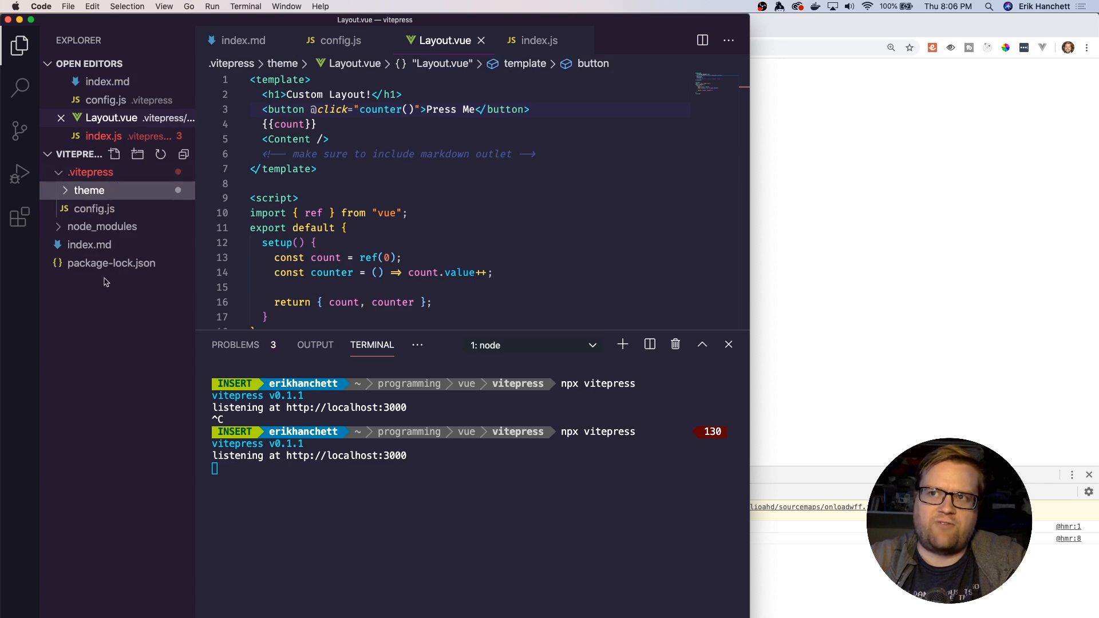
pyautogui.moveTo(128, 316)
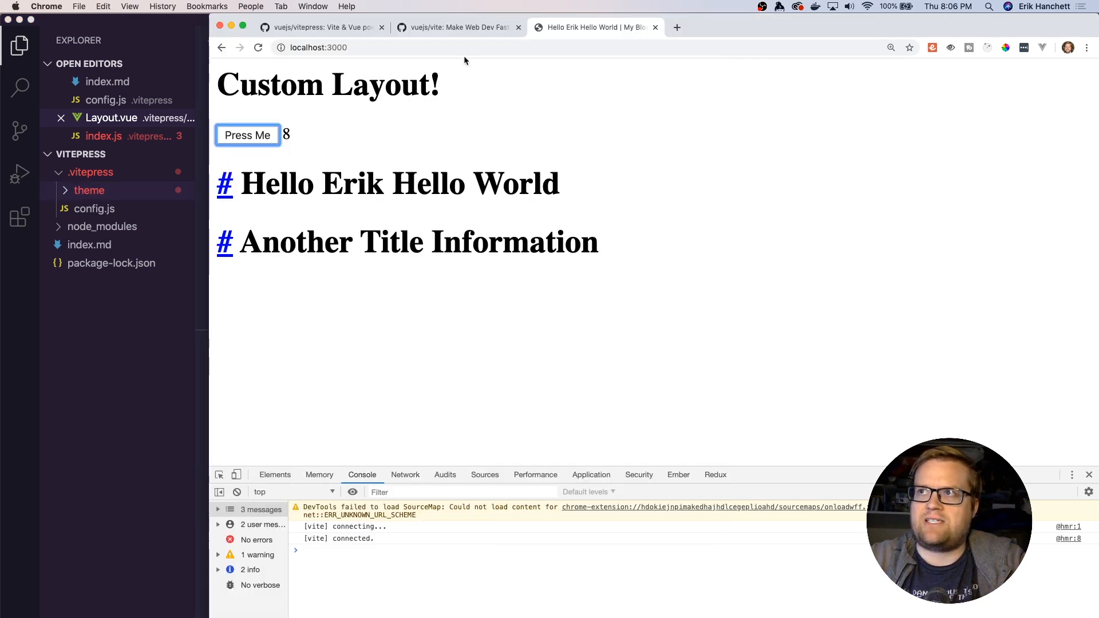
# Scroll the vitepress README down through Motivation to Improvements over VuePress
pyautogui.click(322, 28)
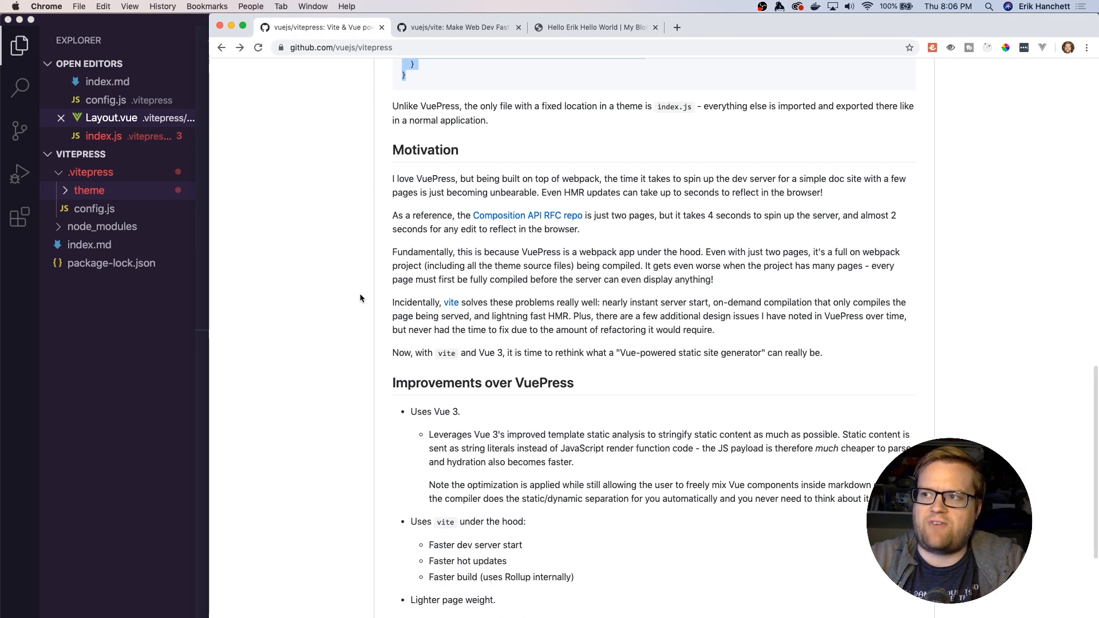
pyautogui.scroll(-3)
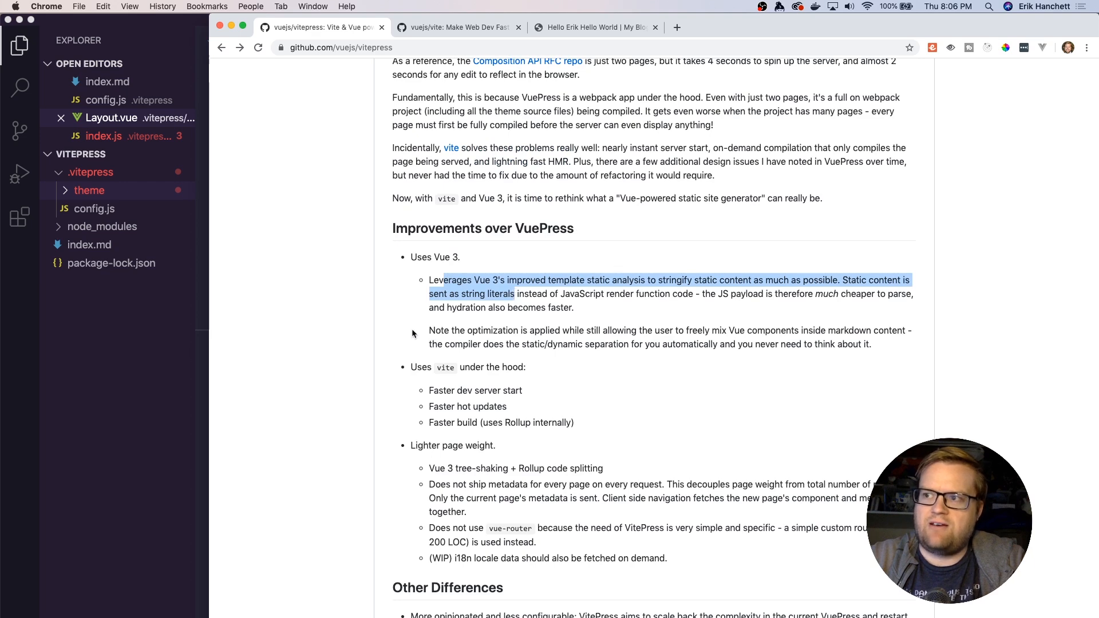
pyautogui.scroll(-3)
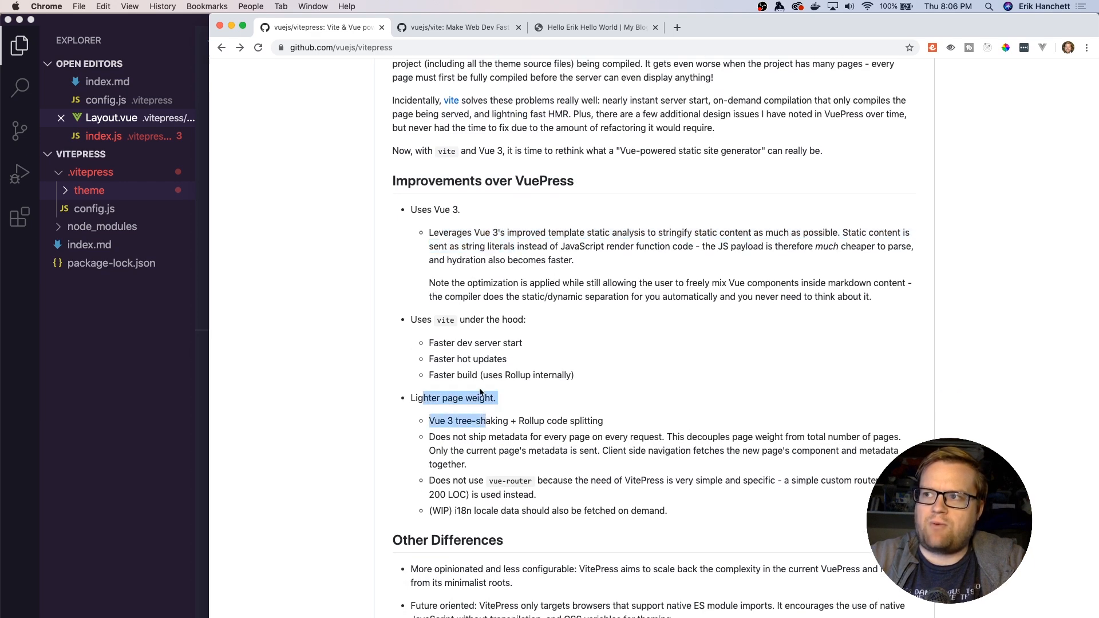
pyautogui.scroll(-3)
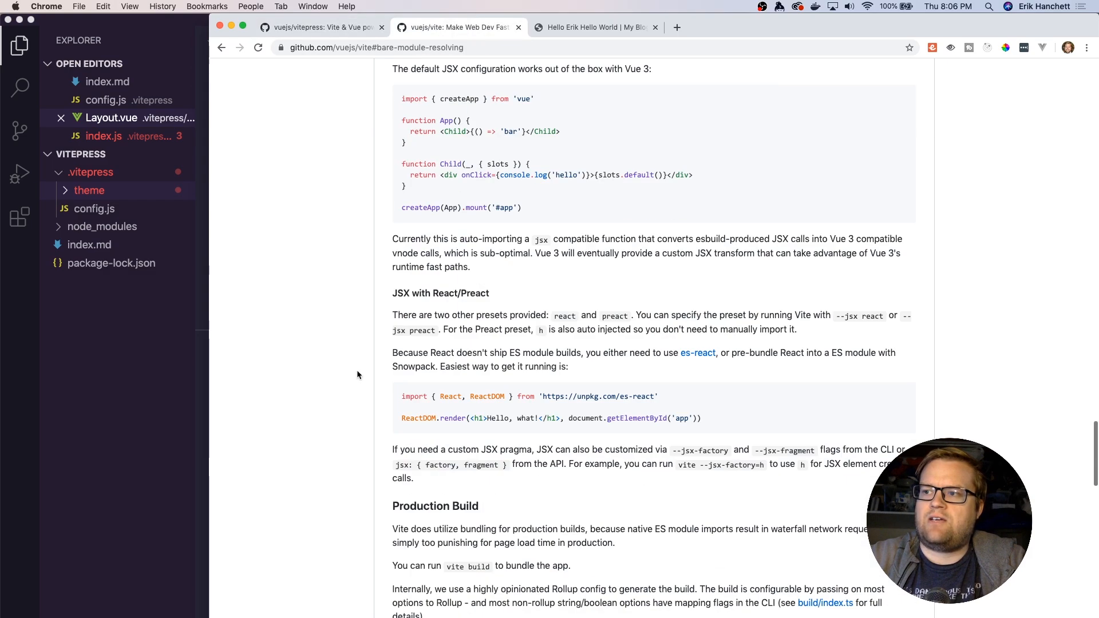
# Scroll the vite README from Features through HMR, TypeScript and CSS to JSX
pyautogui.scroll(3)
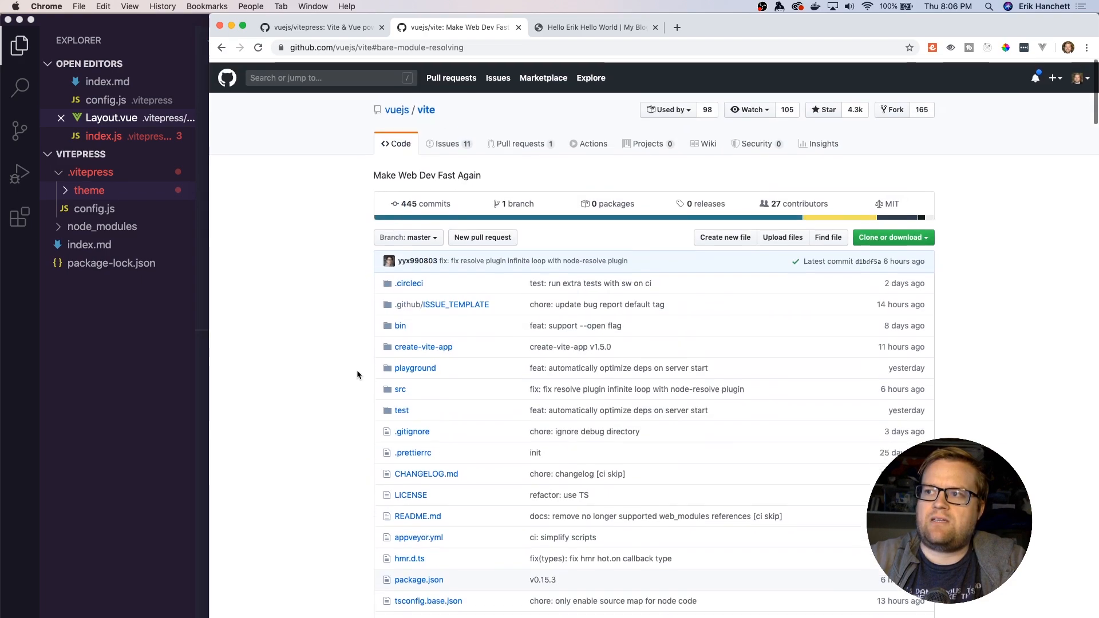
pyautogui.scroll(-3)
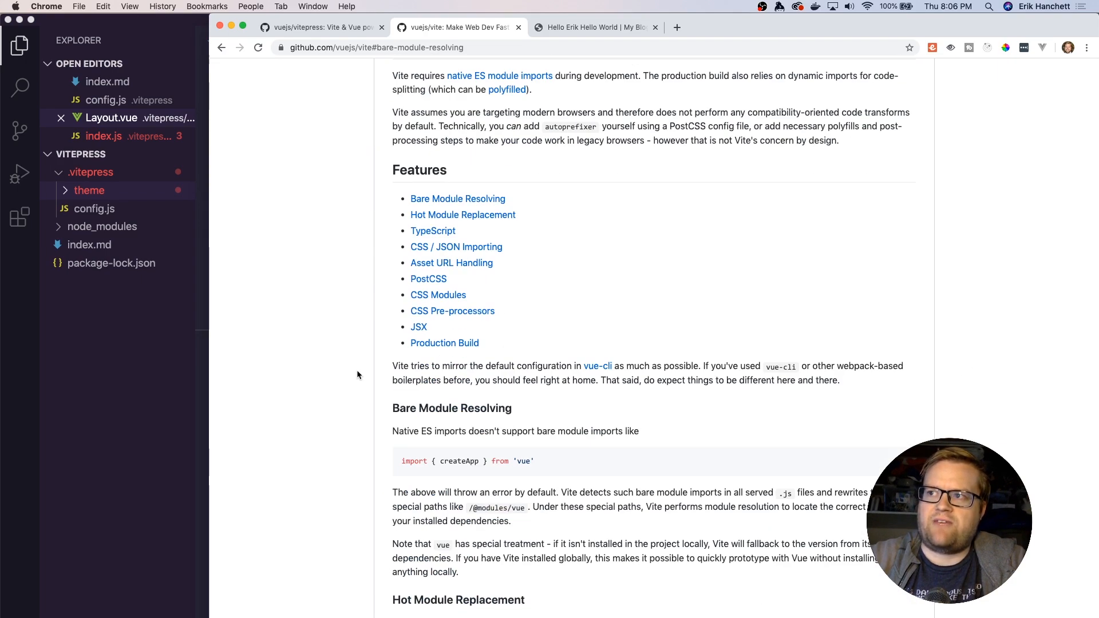
pyautogui.scroll(-3)
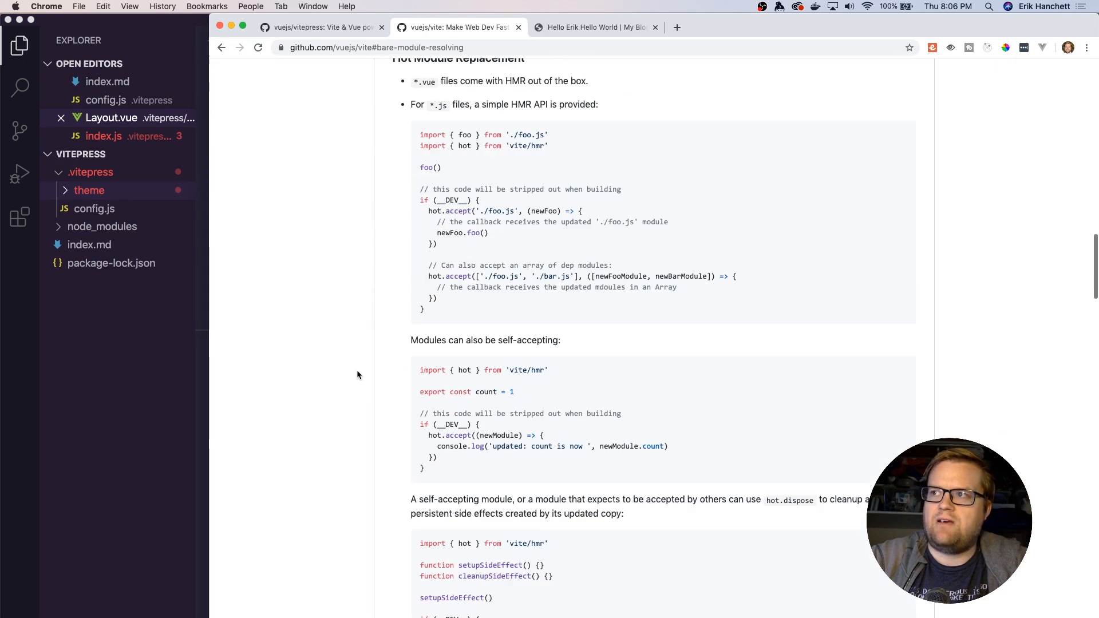
pyautogui.scroll(-3)
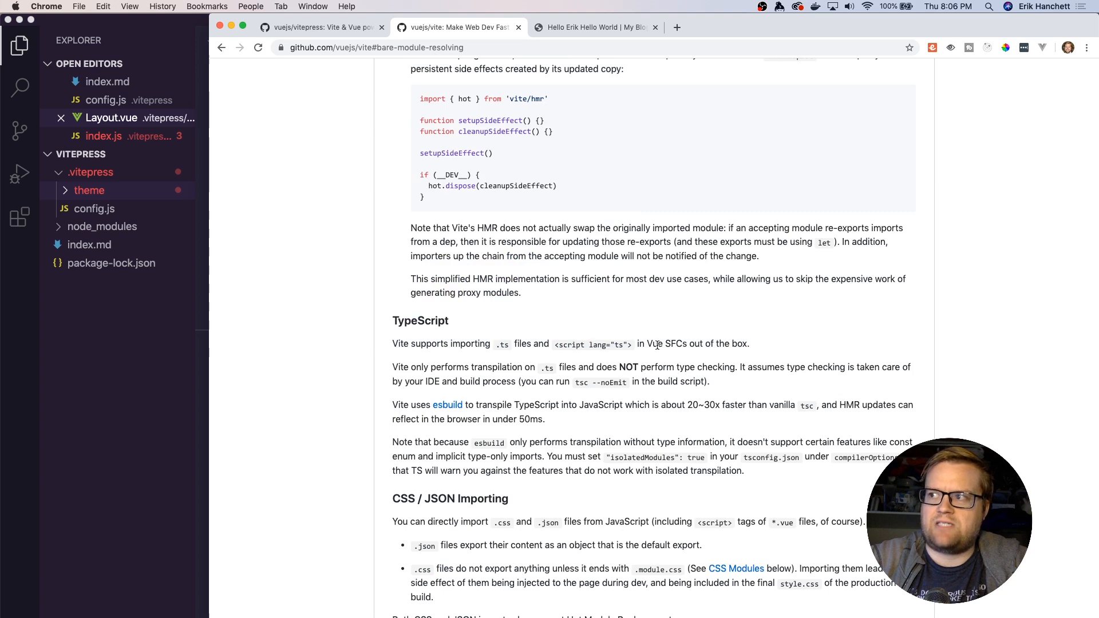
pyautogui.doubleClick(672, 343)
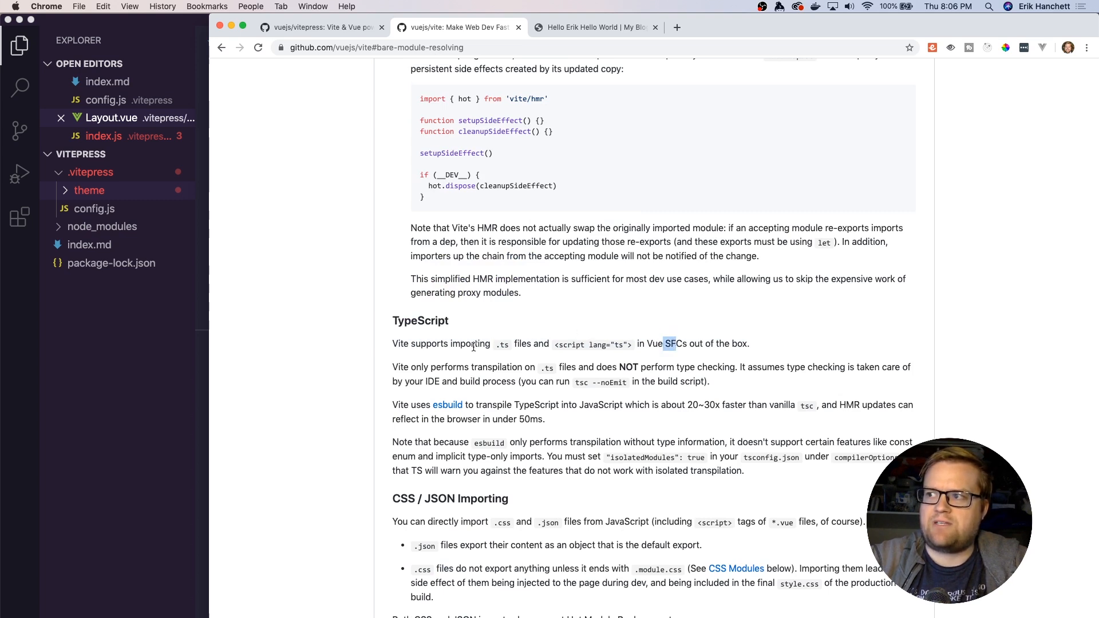
pyautogui.scroll(-3)
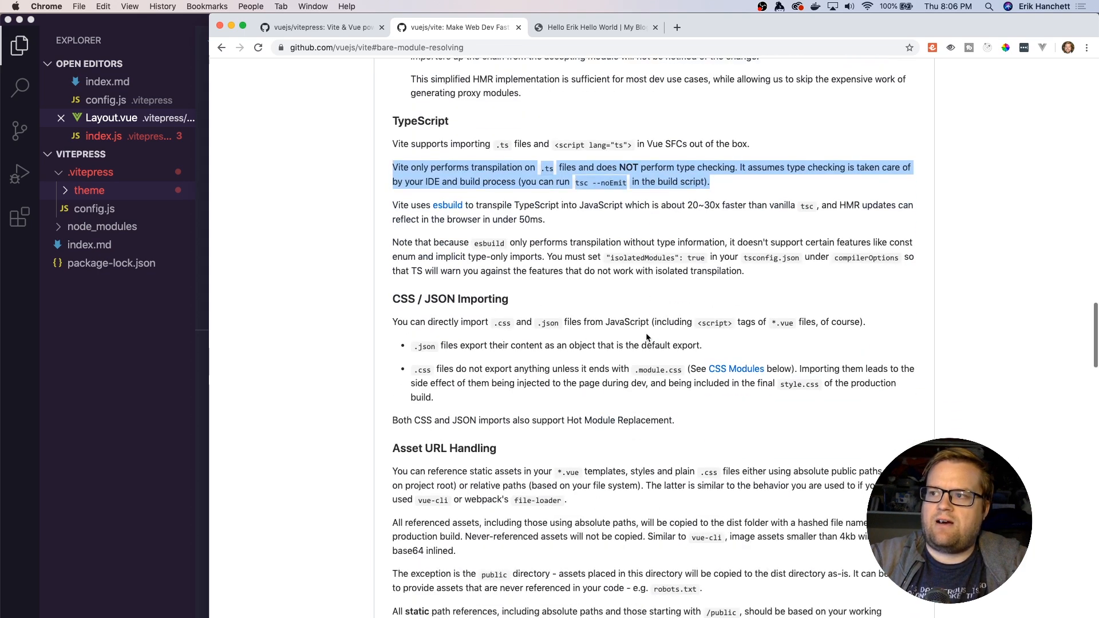
pyautogui.scroll(-3)
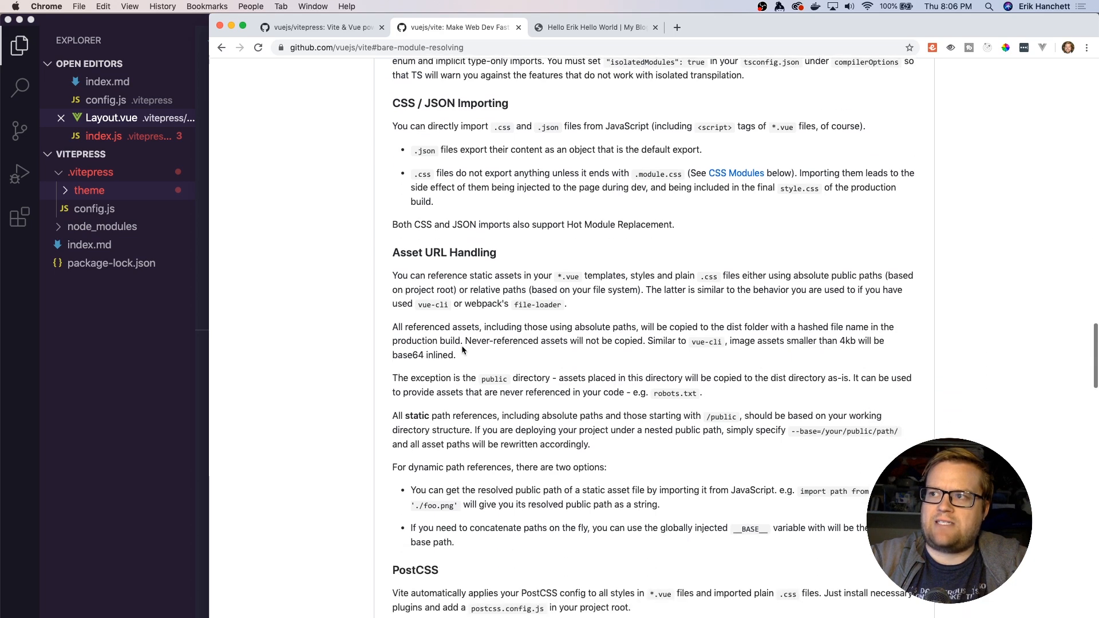
pyautogui.scroll(-3)
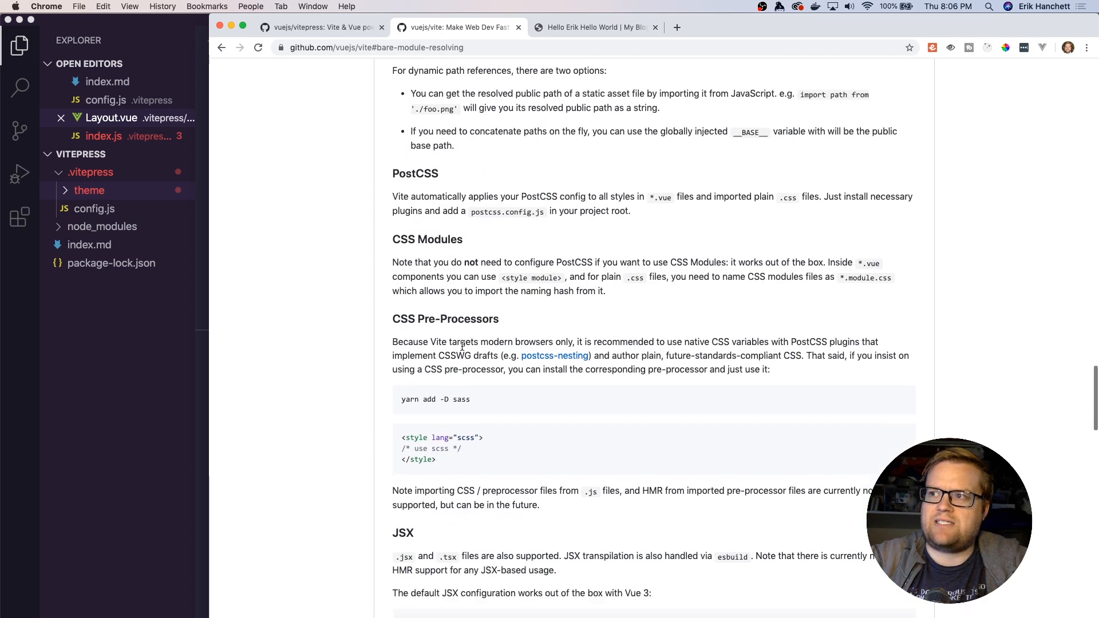
pyautogui.scroll(-3)
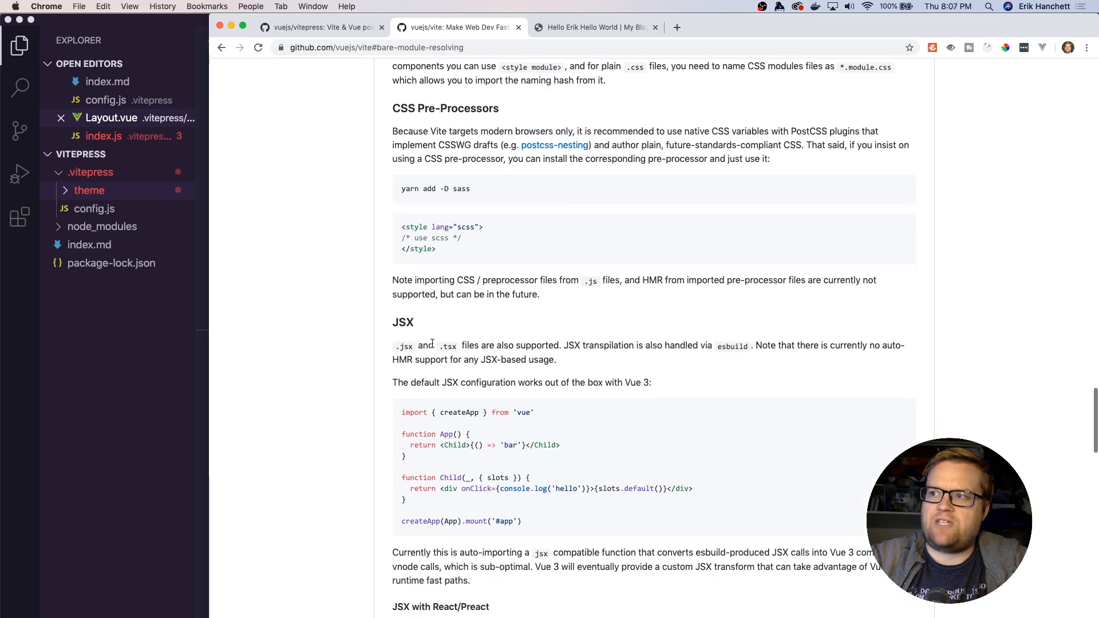